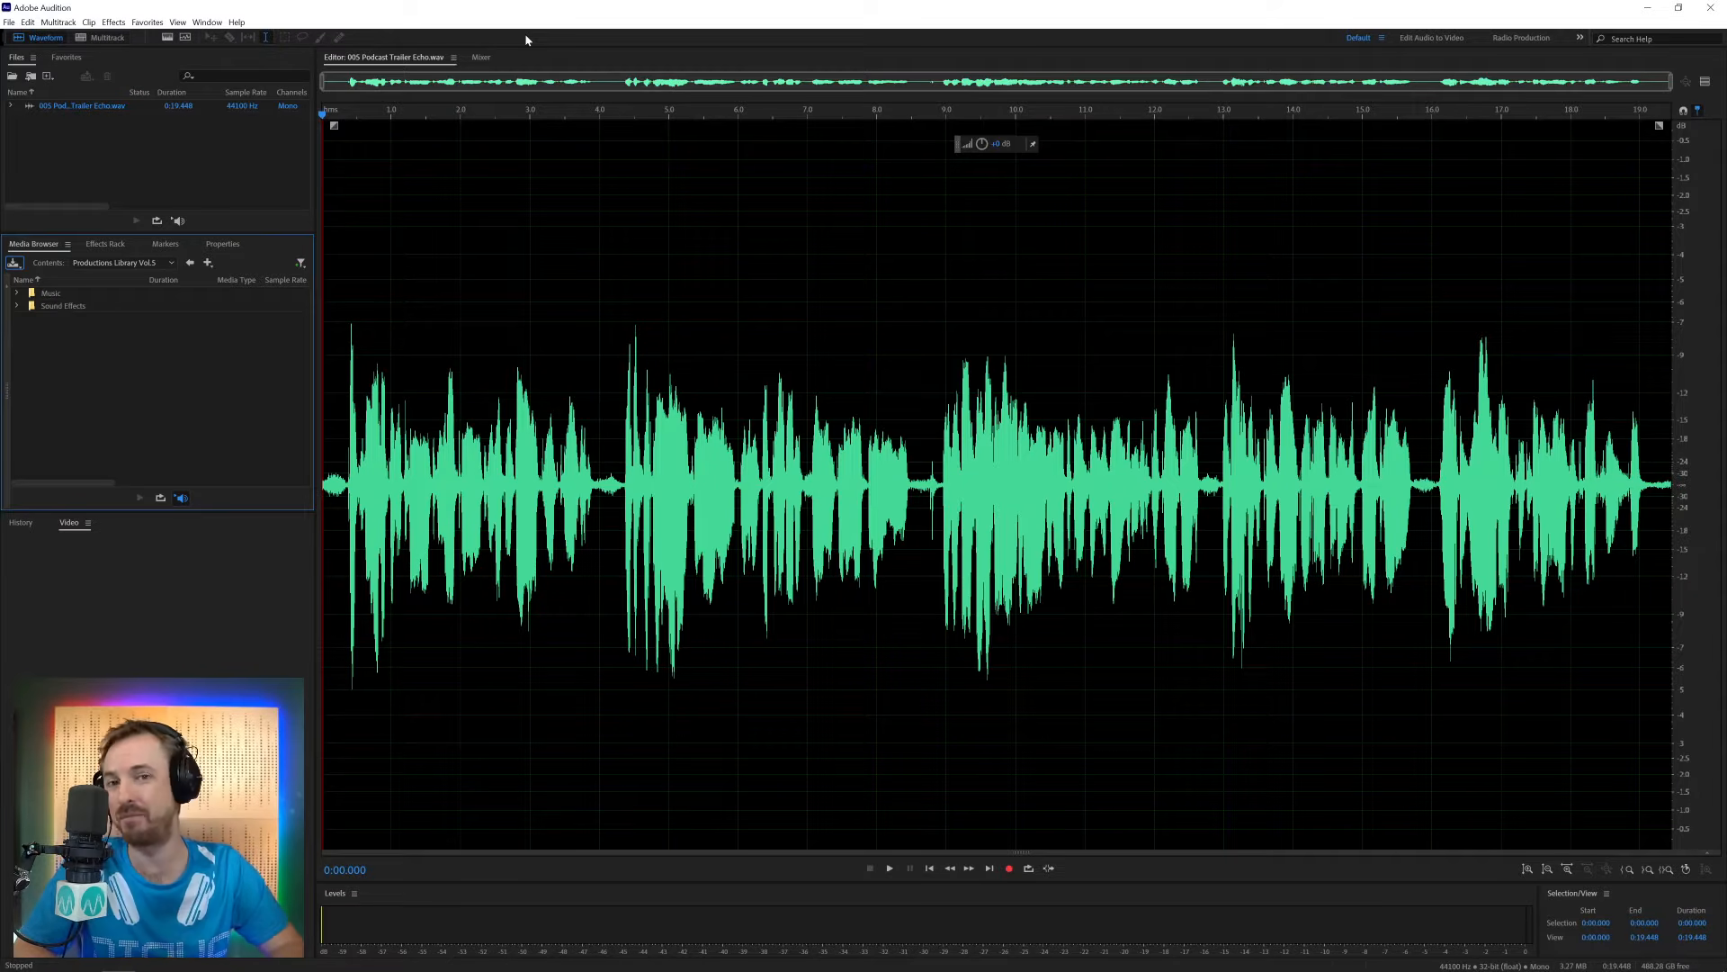
Play back the echoey trailer recording and clear the selection near four seconds
left_click(888, 868)
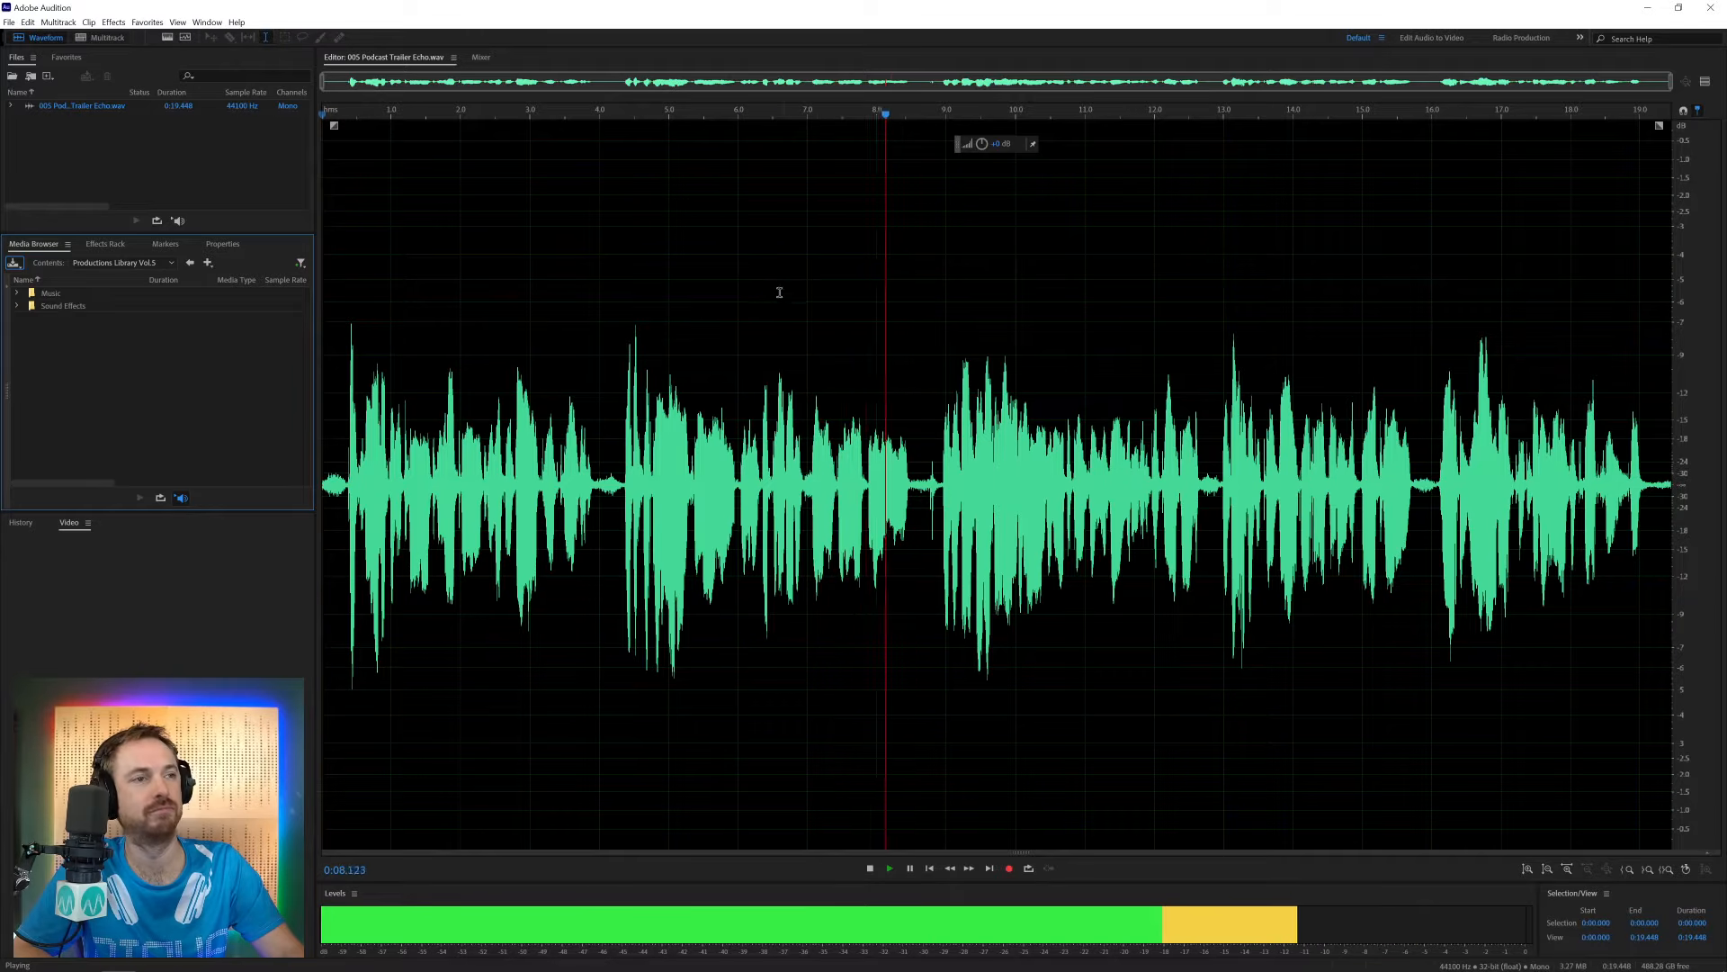
left_click(869, 868)
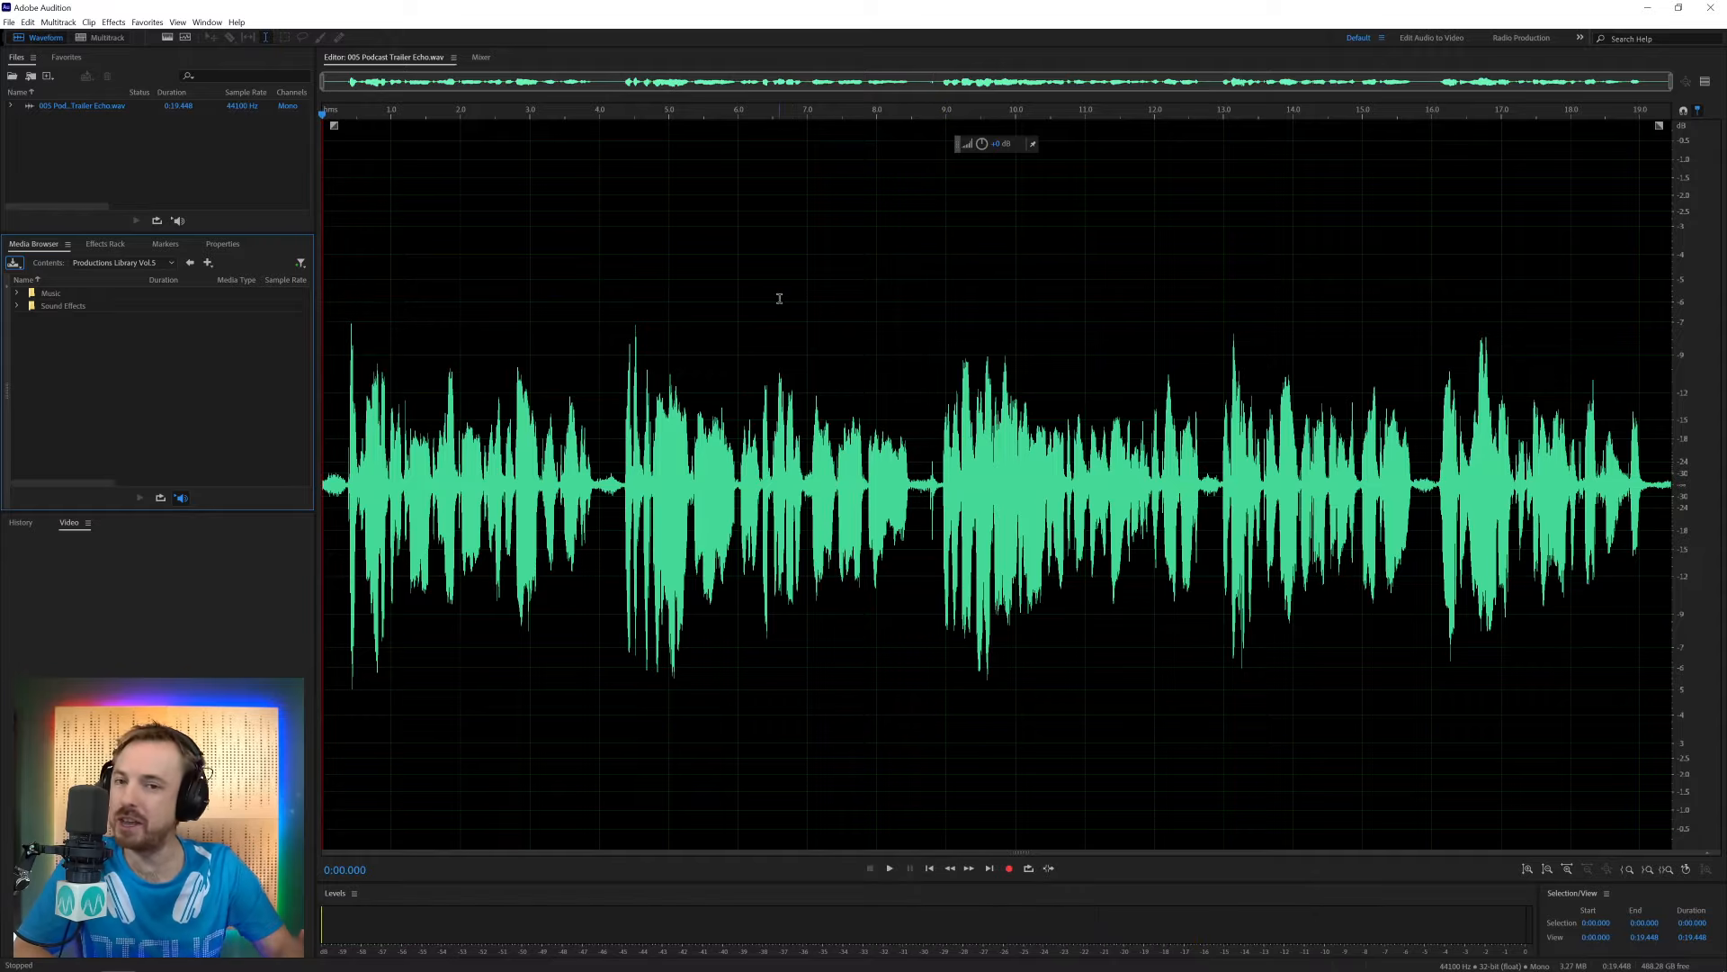
mouse_move(578, 364)
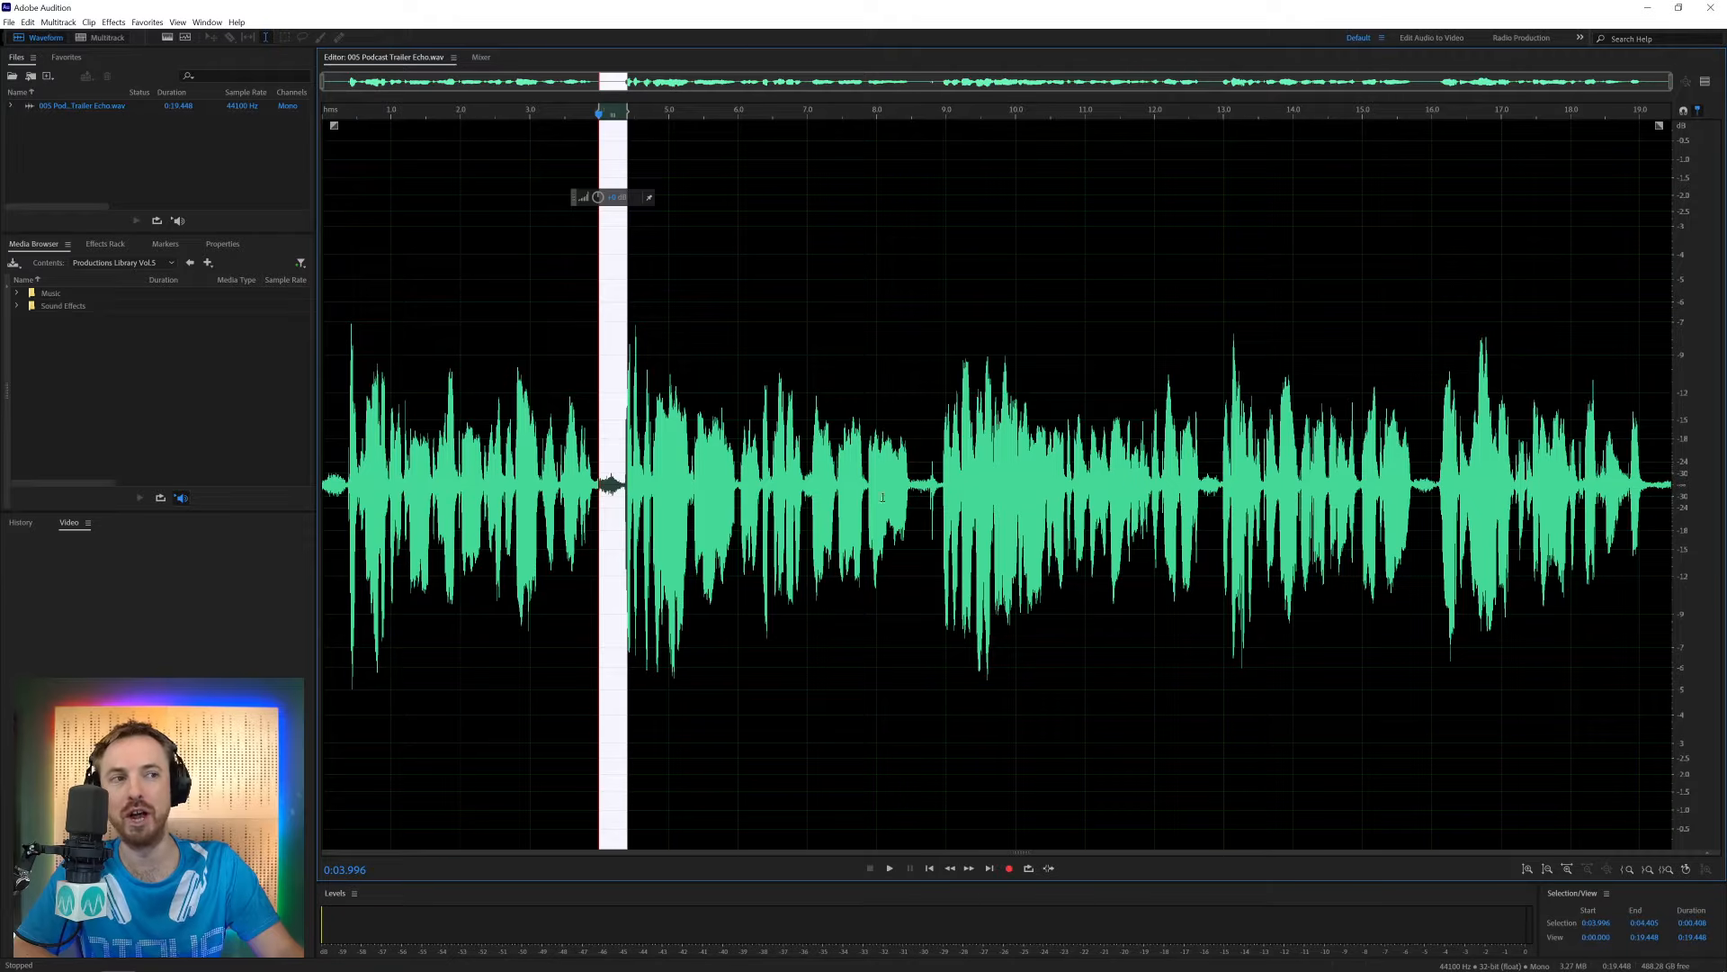
left_click(923, 485)
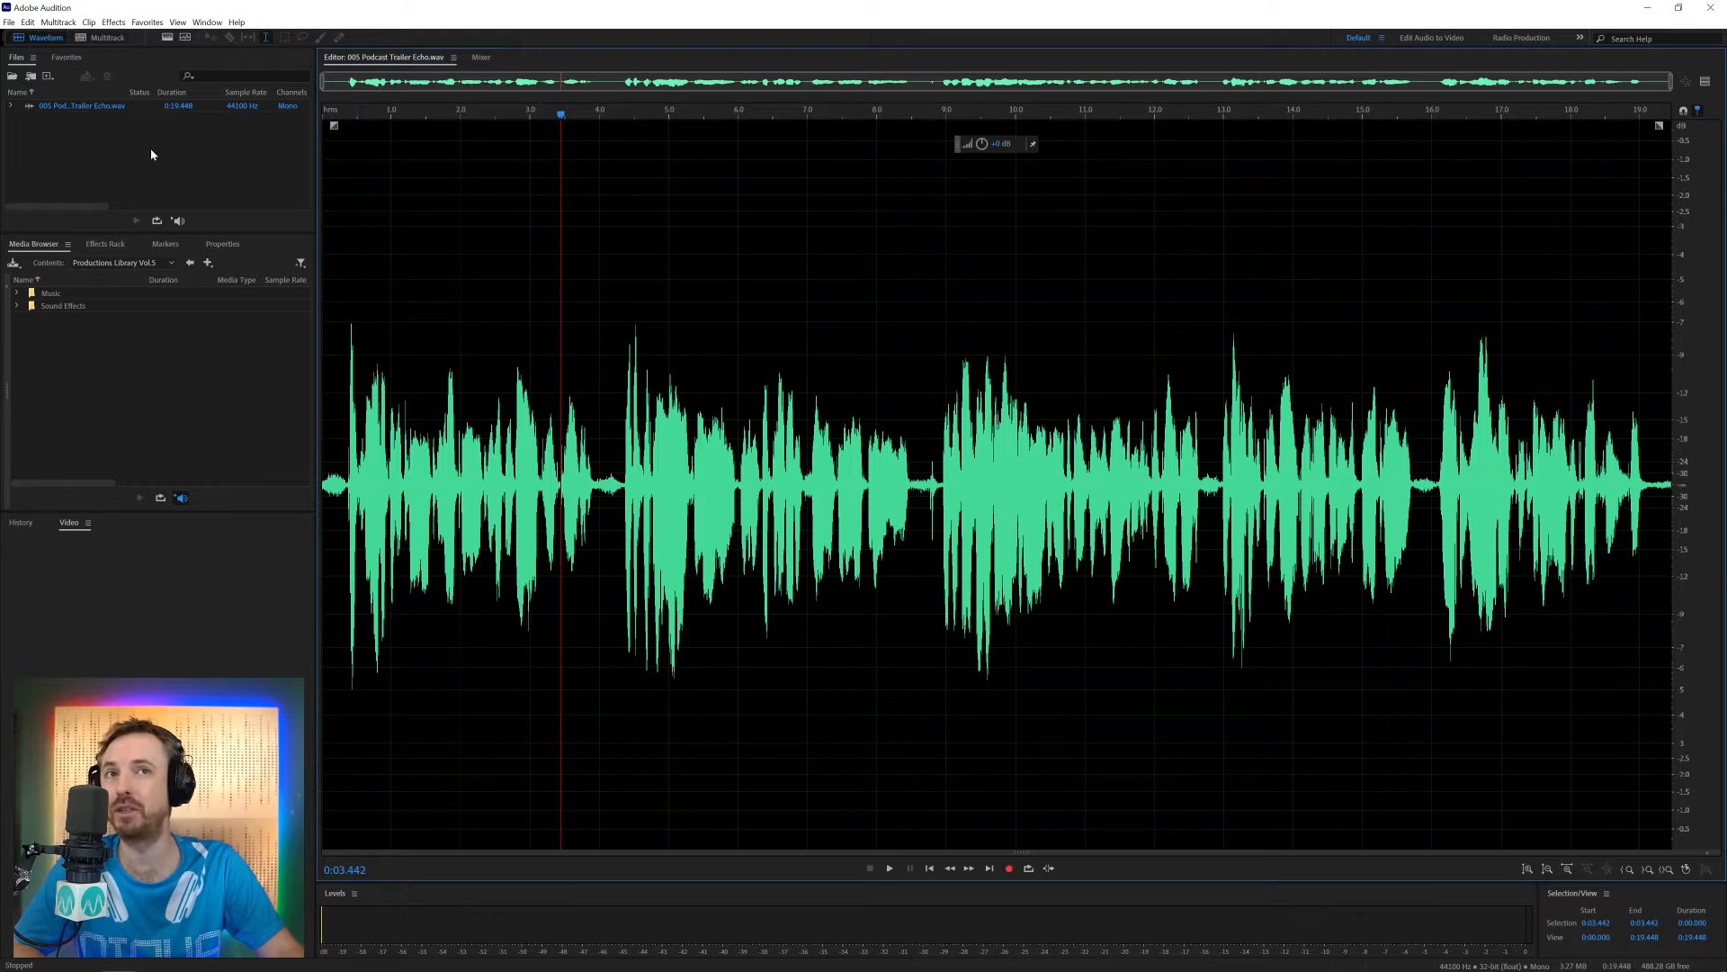
mouse_move(107, 36)
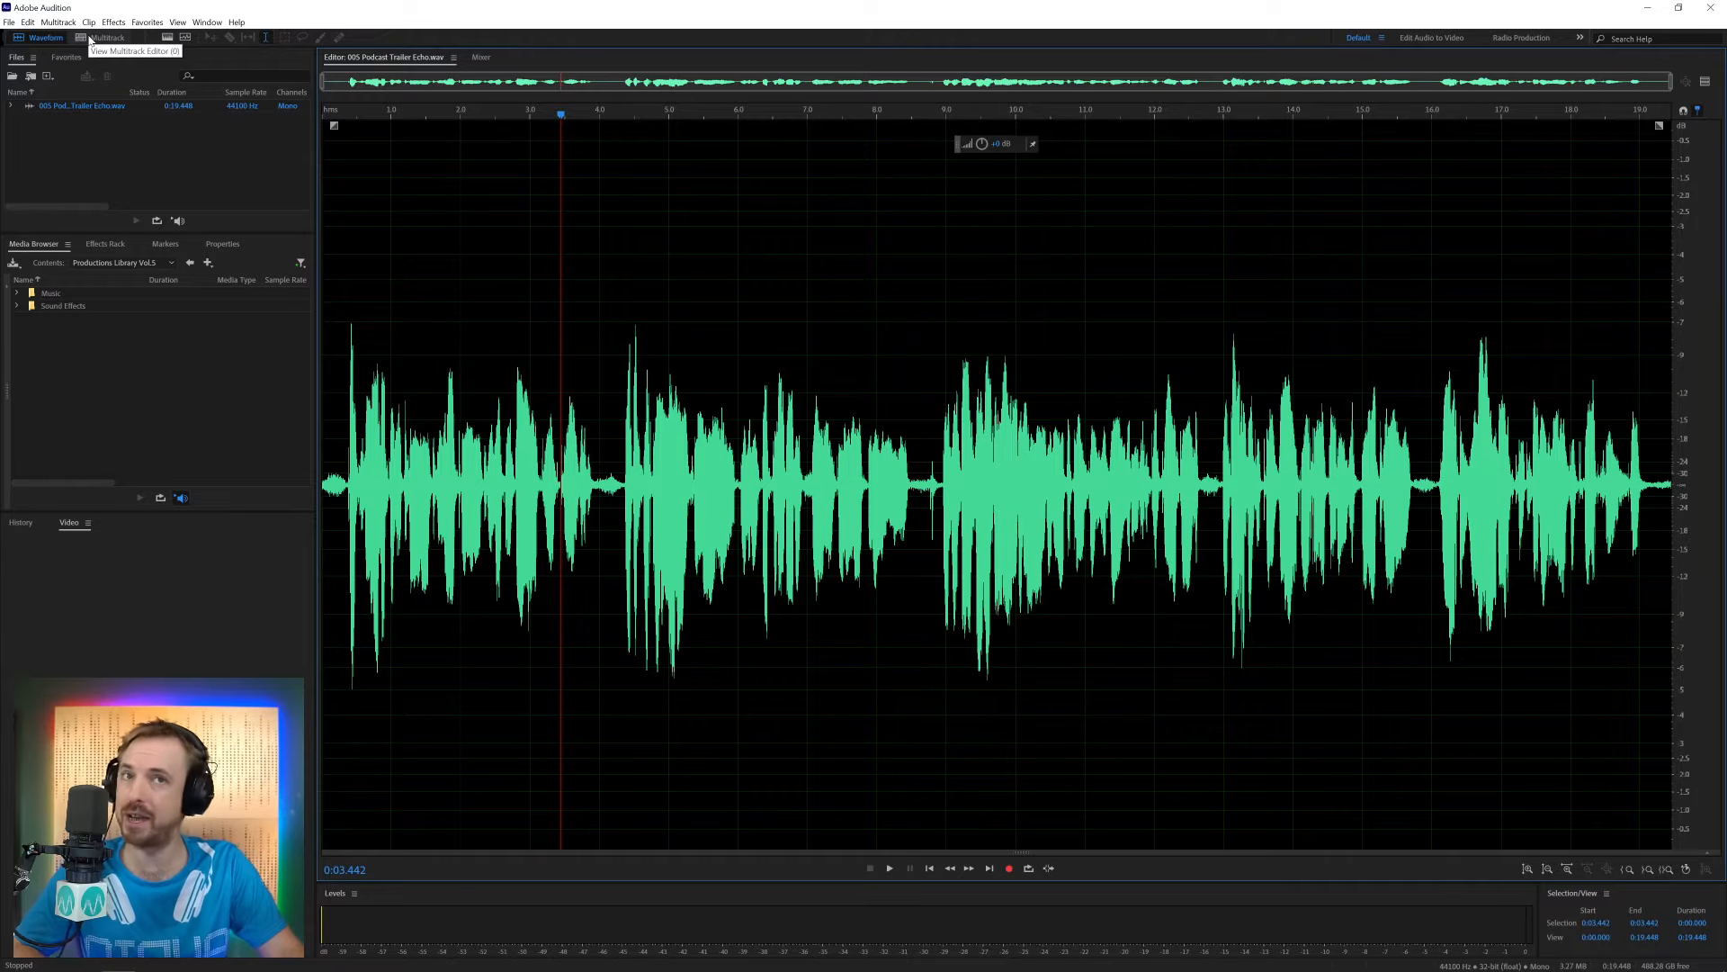
Create a new multitrack session named 'Podcast' from the trailer
left_click(106, 36)
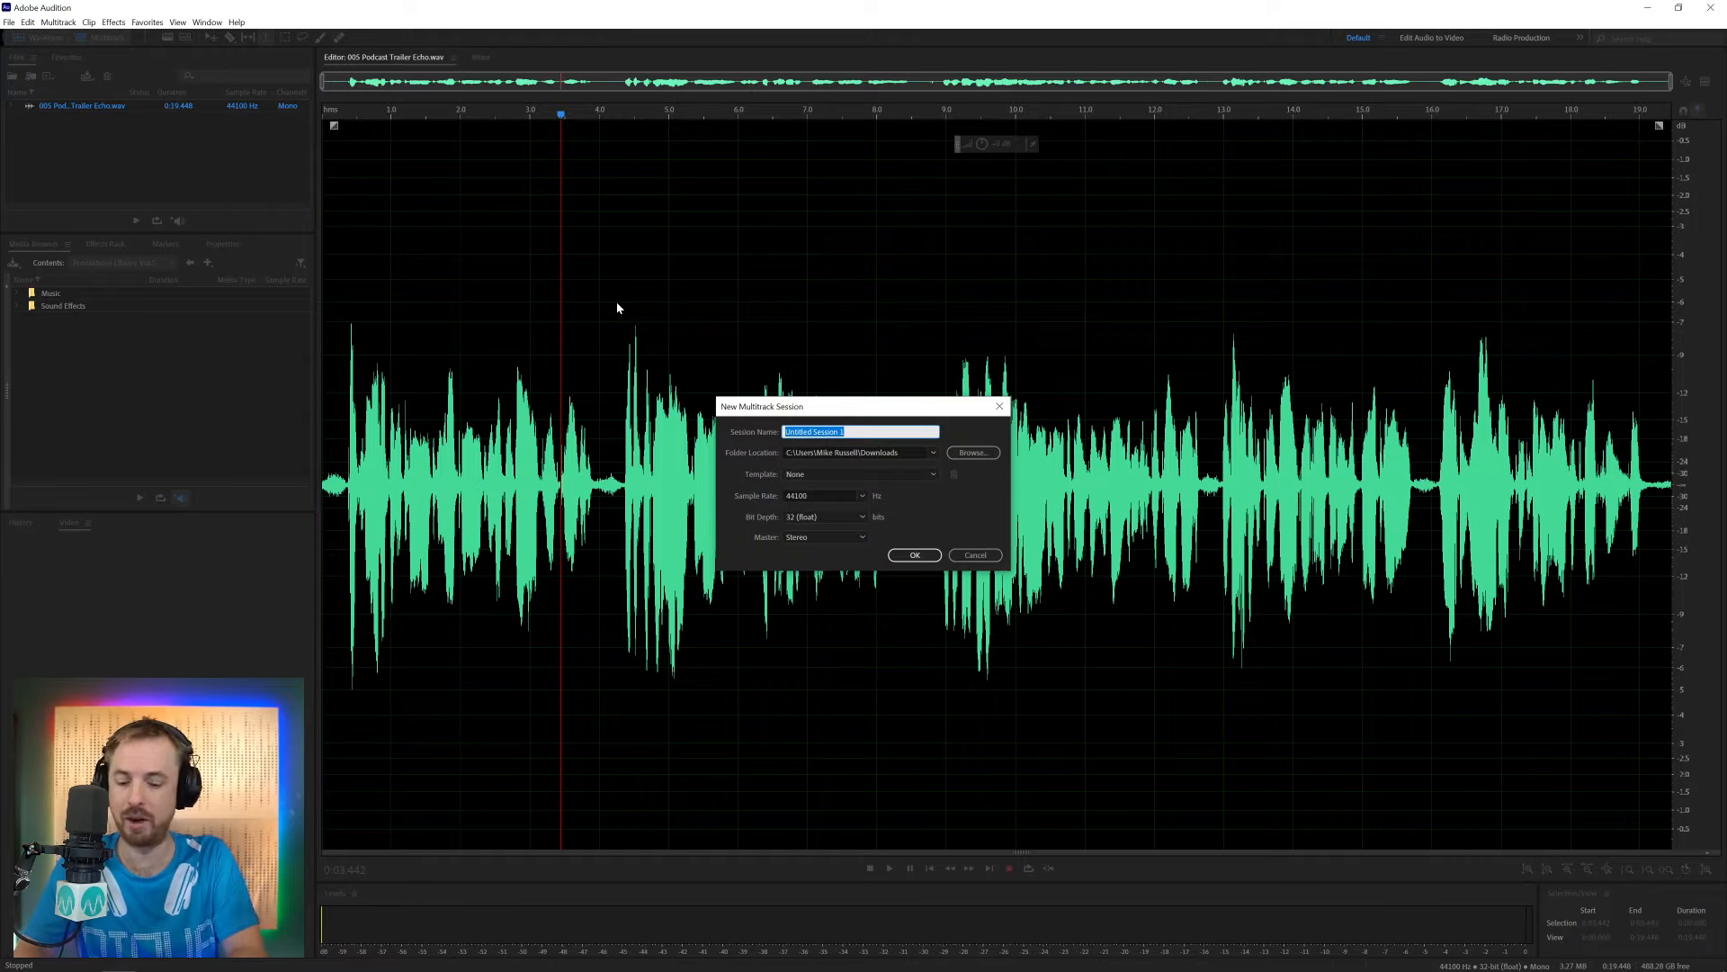
type("Podcast")
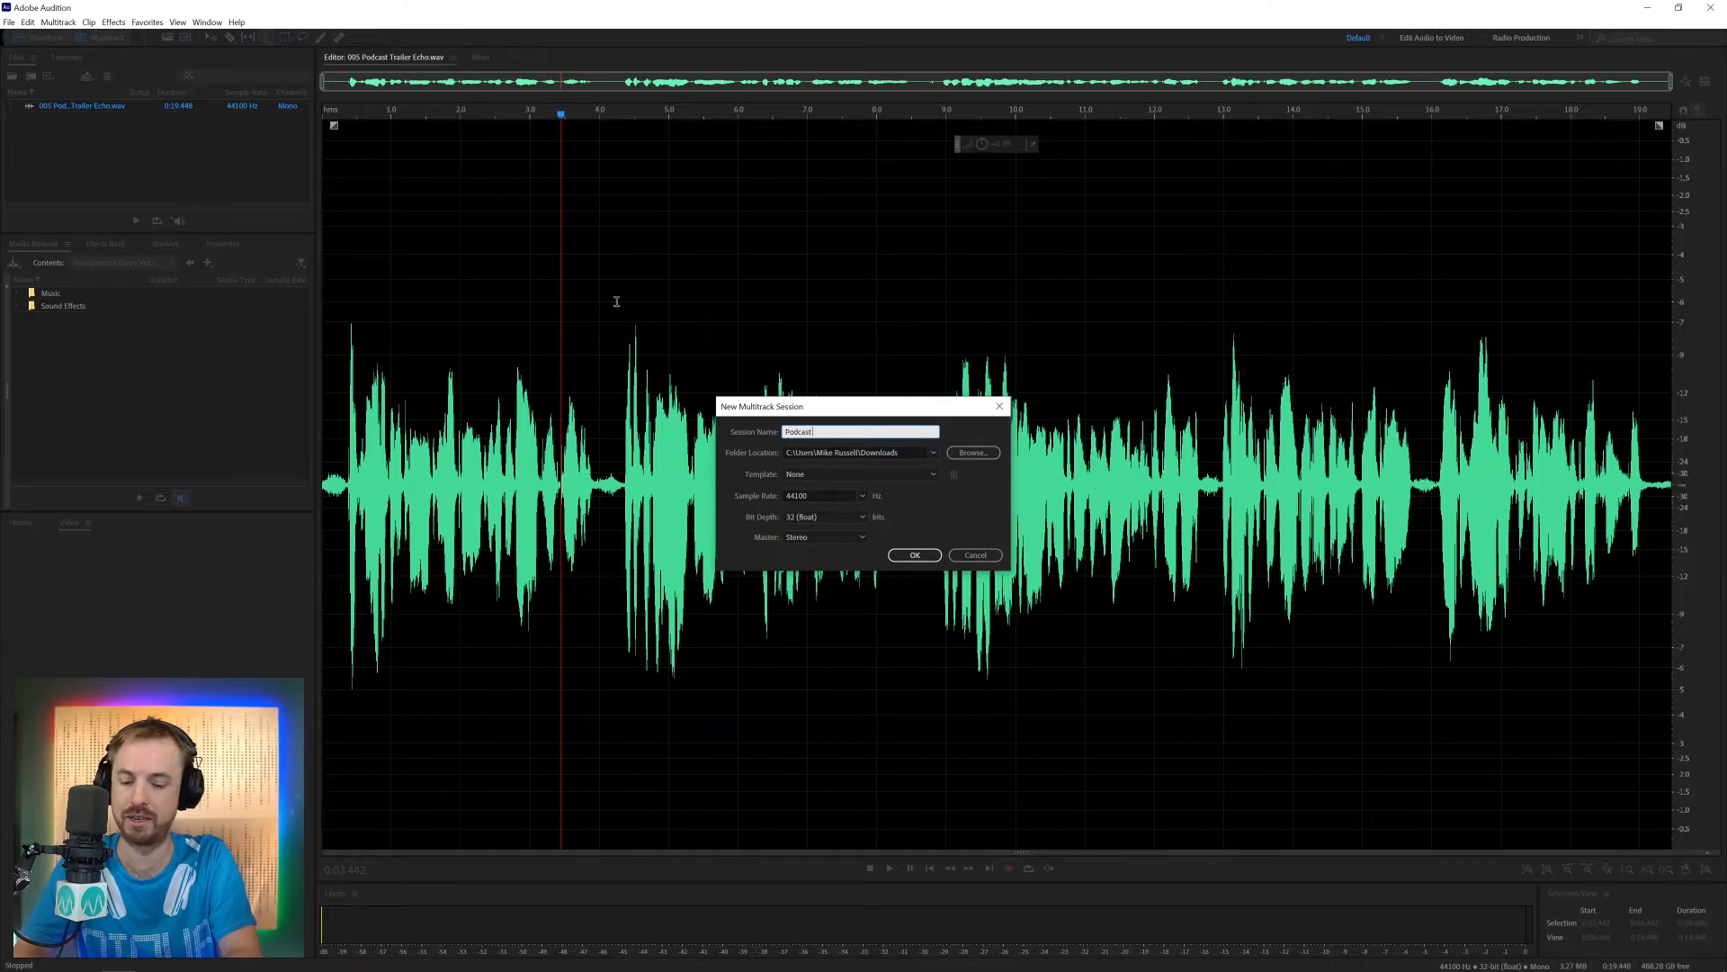
left_click(914, 554)
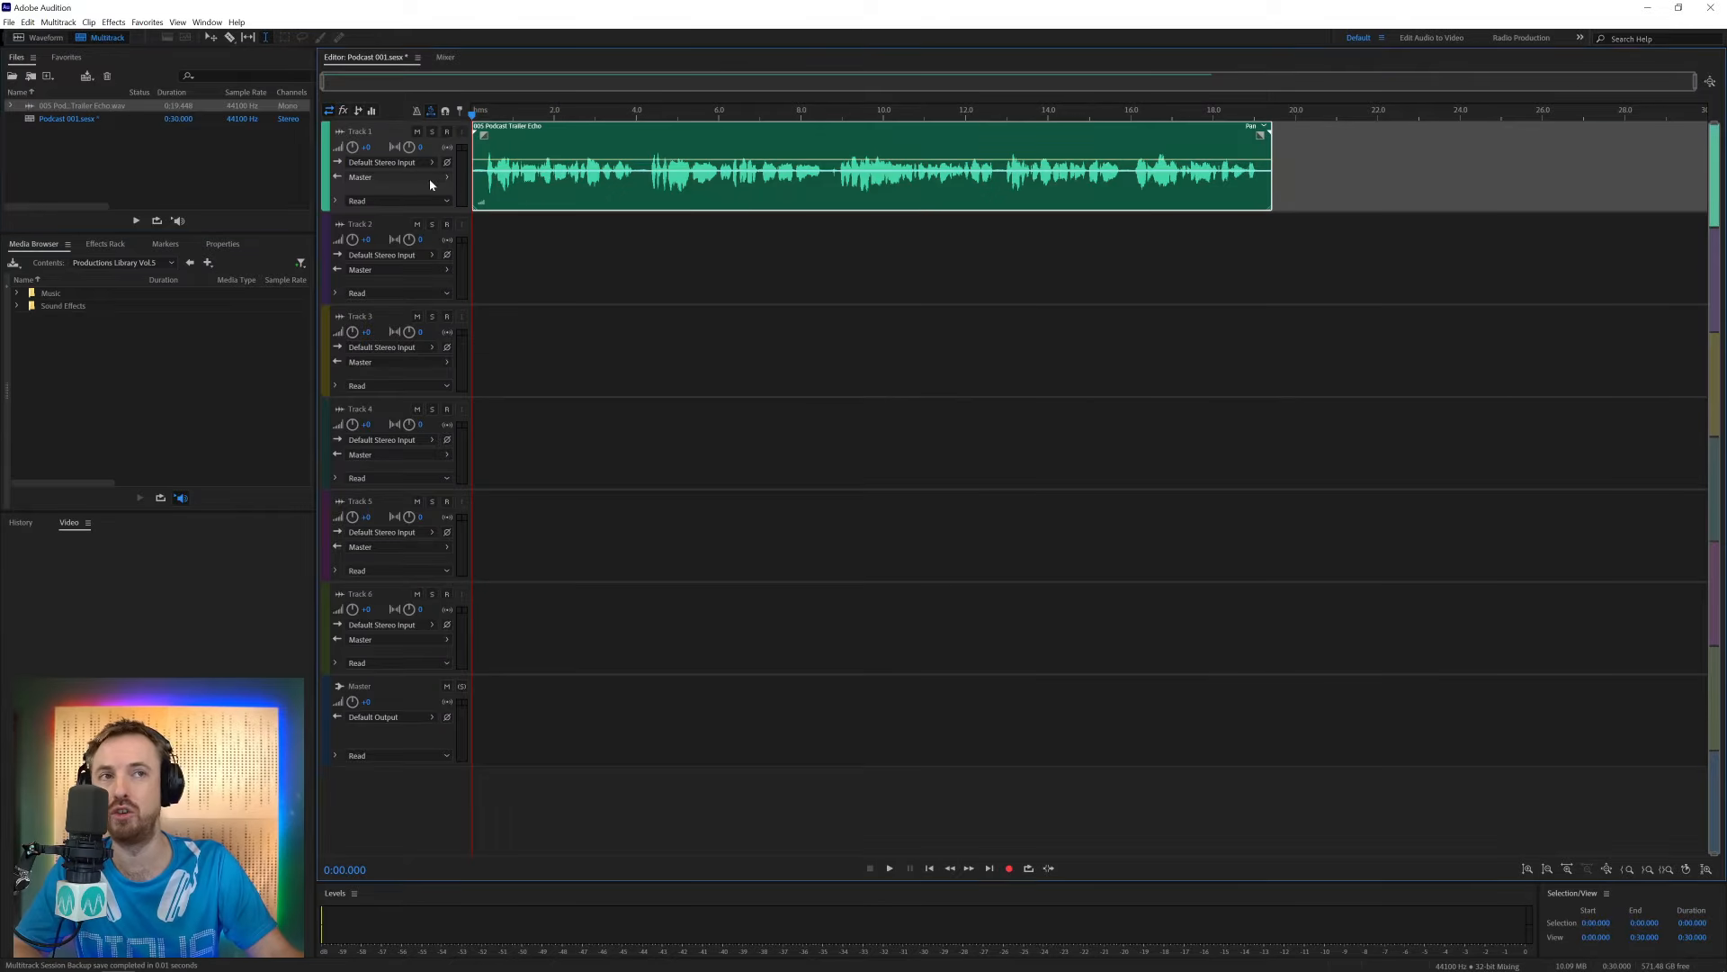
Rename the first track to Host and delete the unused extra track
double_click(374, 131)
type("Host")
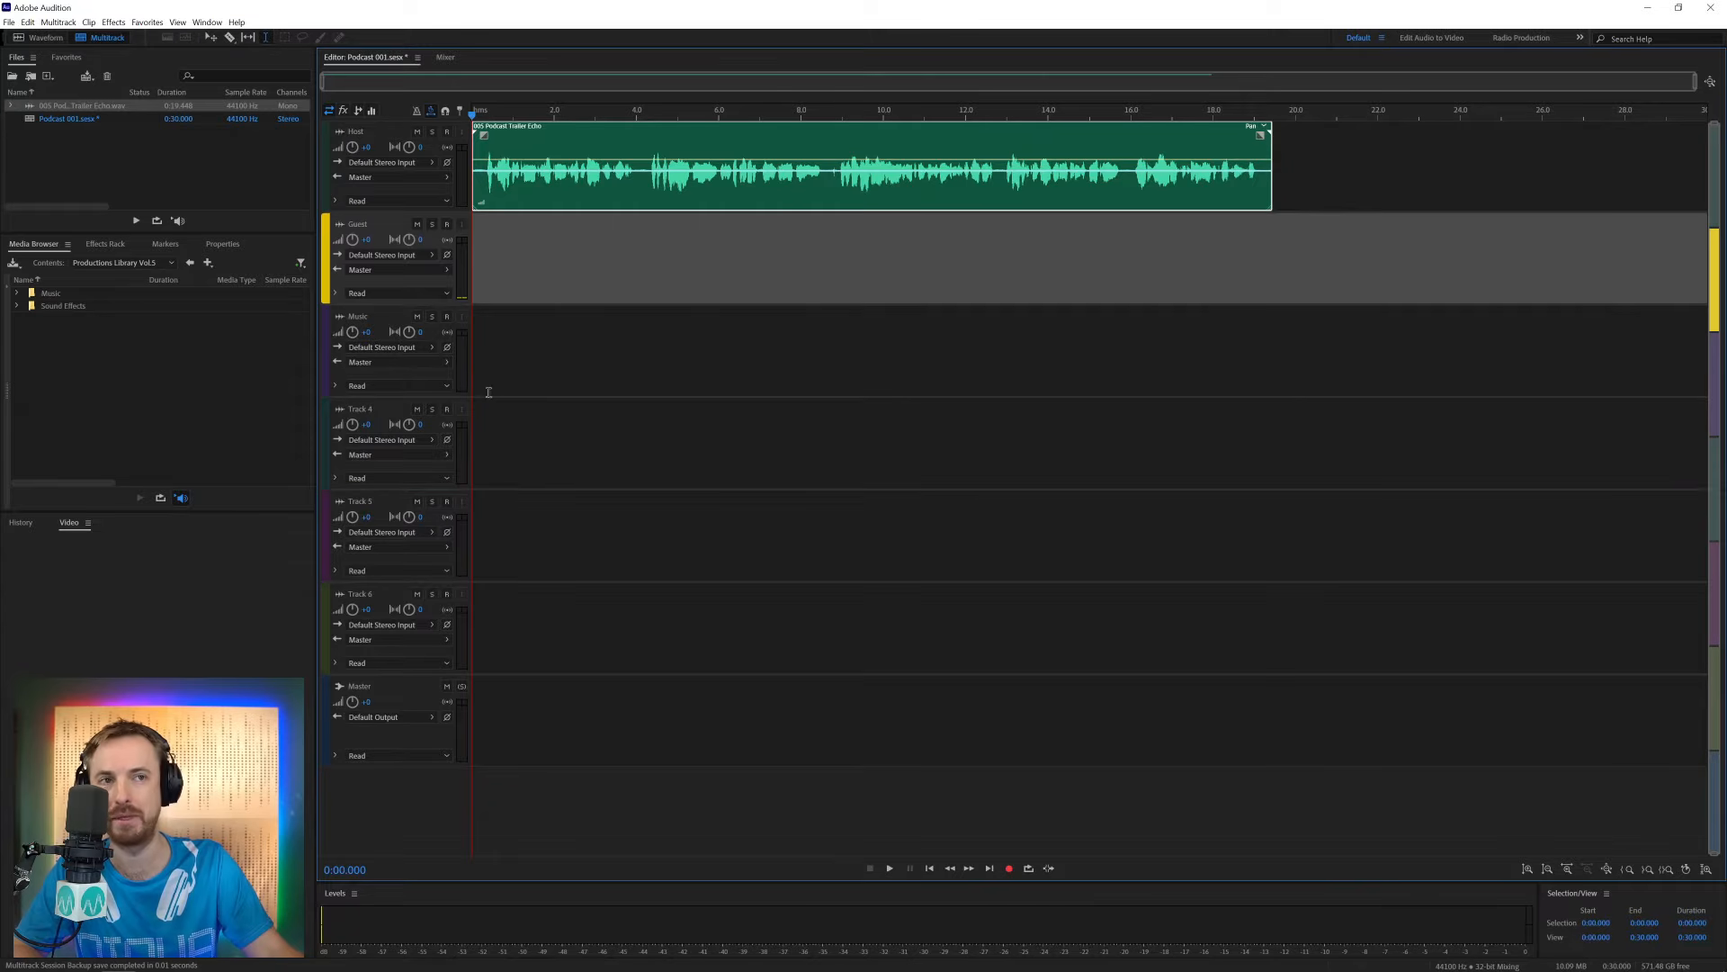
right_click(487, 393)
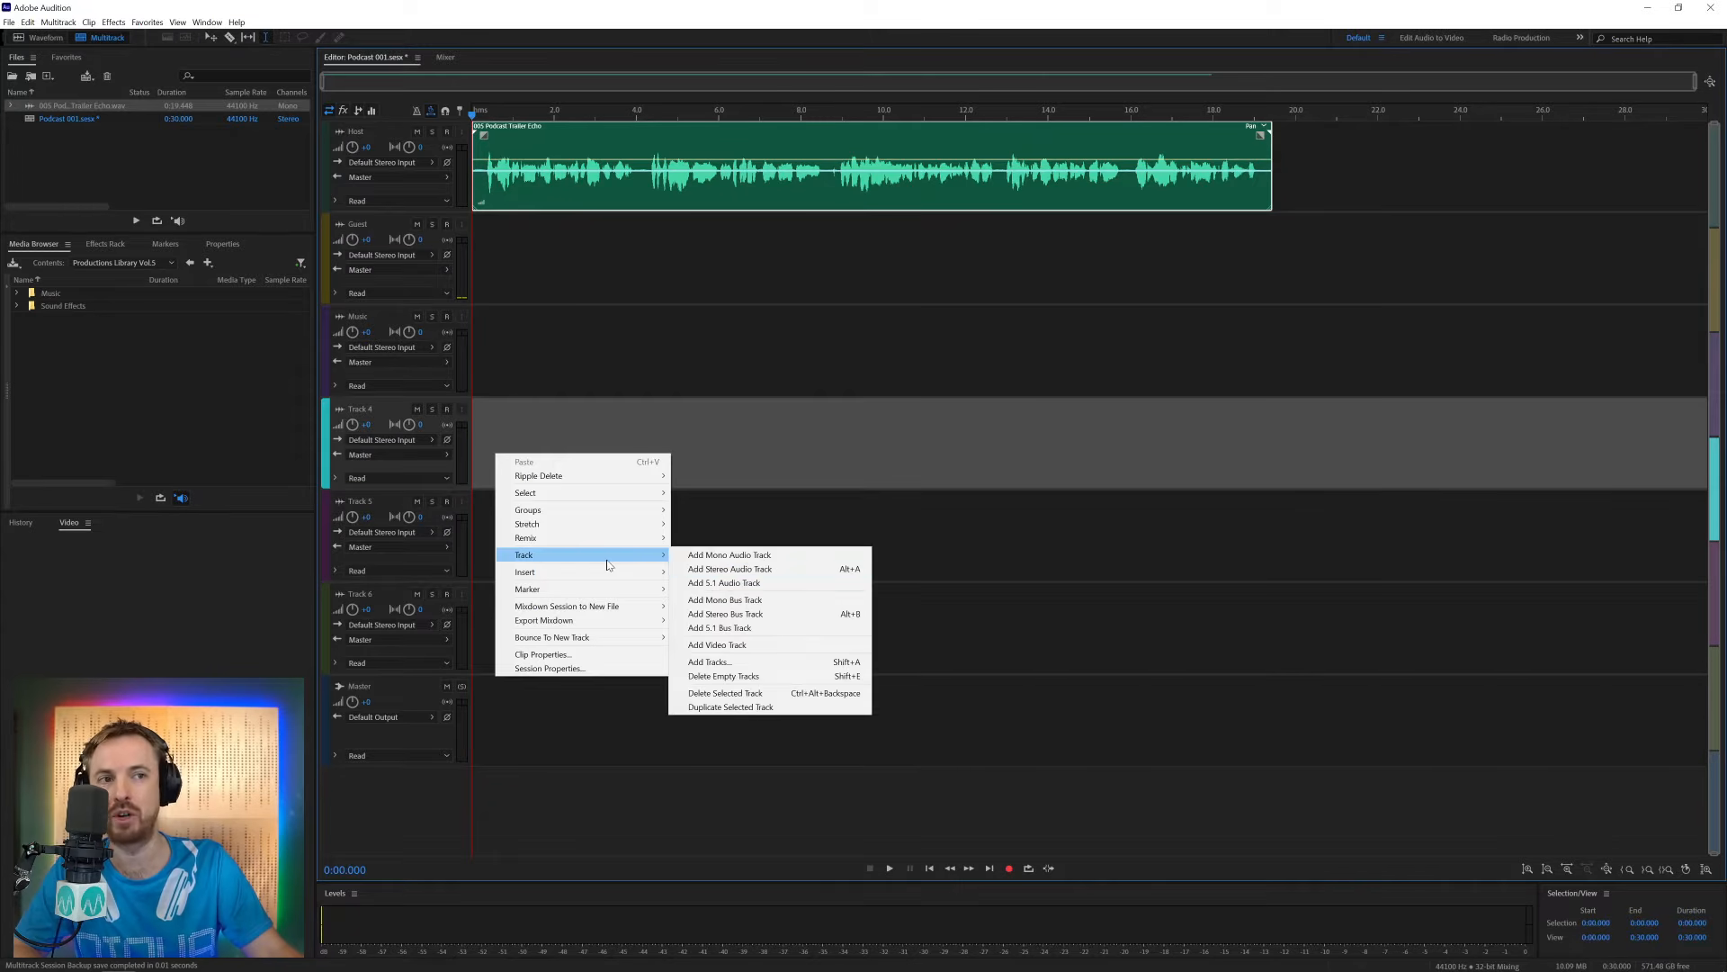
mouse_move(725, 676)
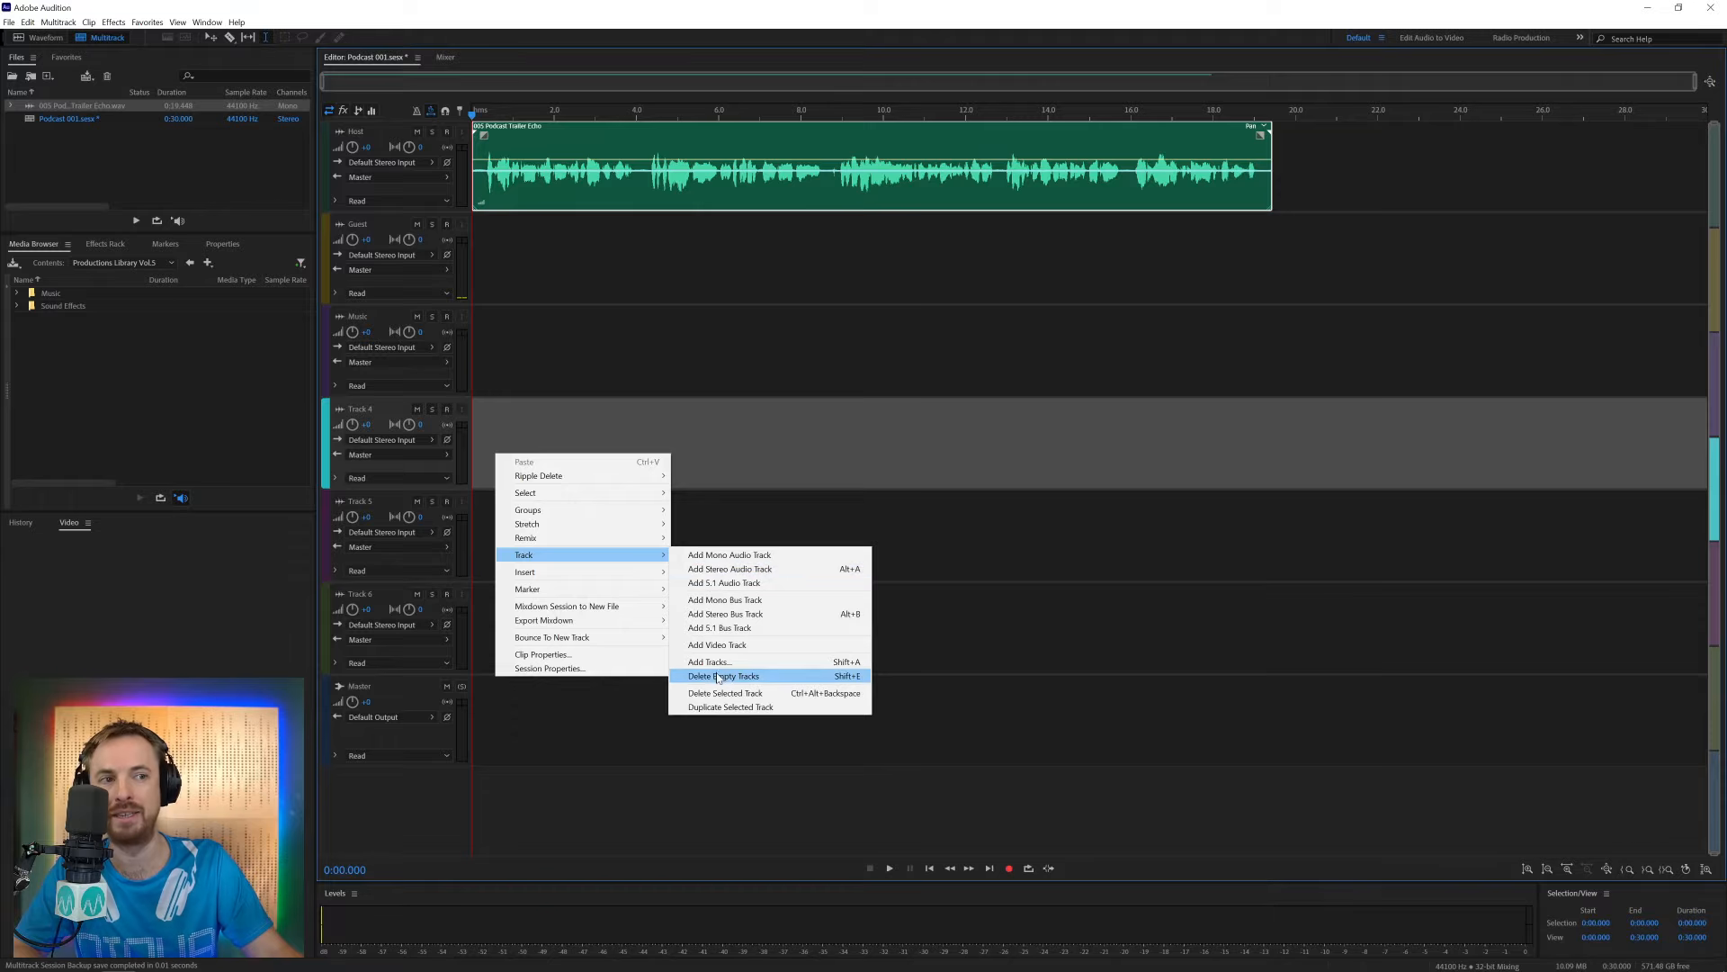
mouse_move(730, 706)
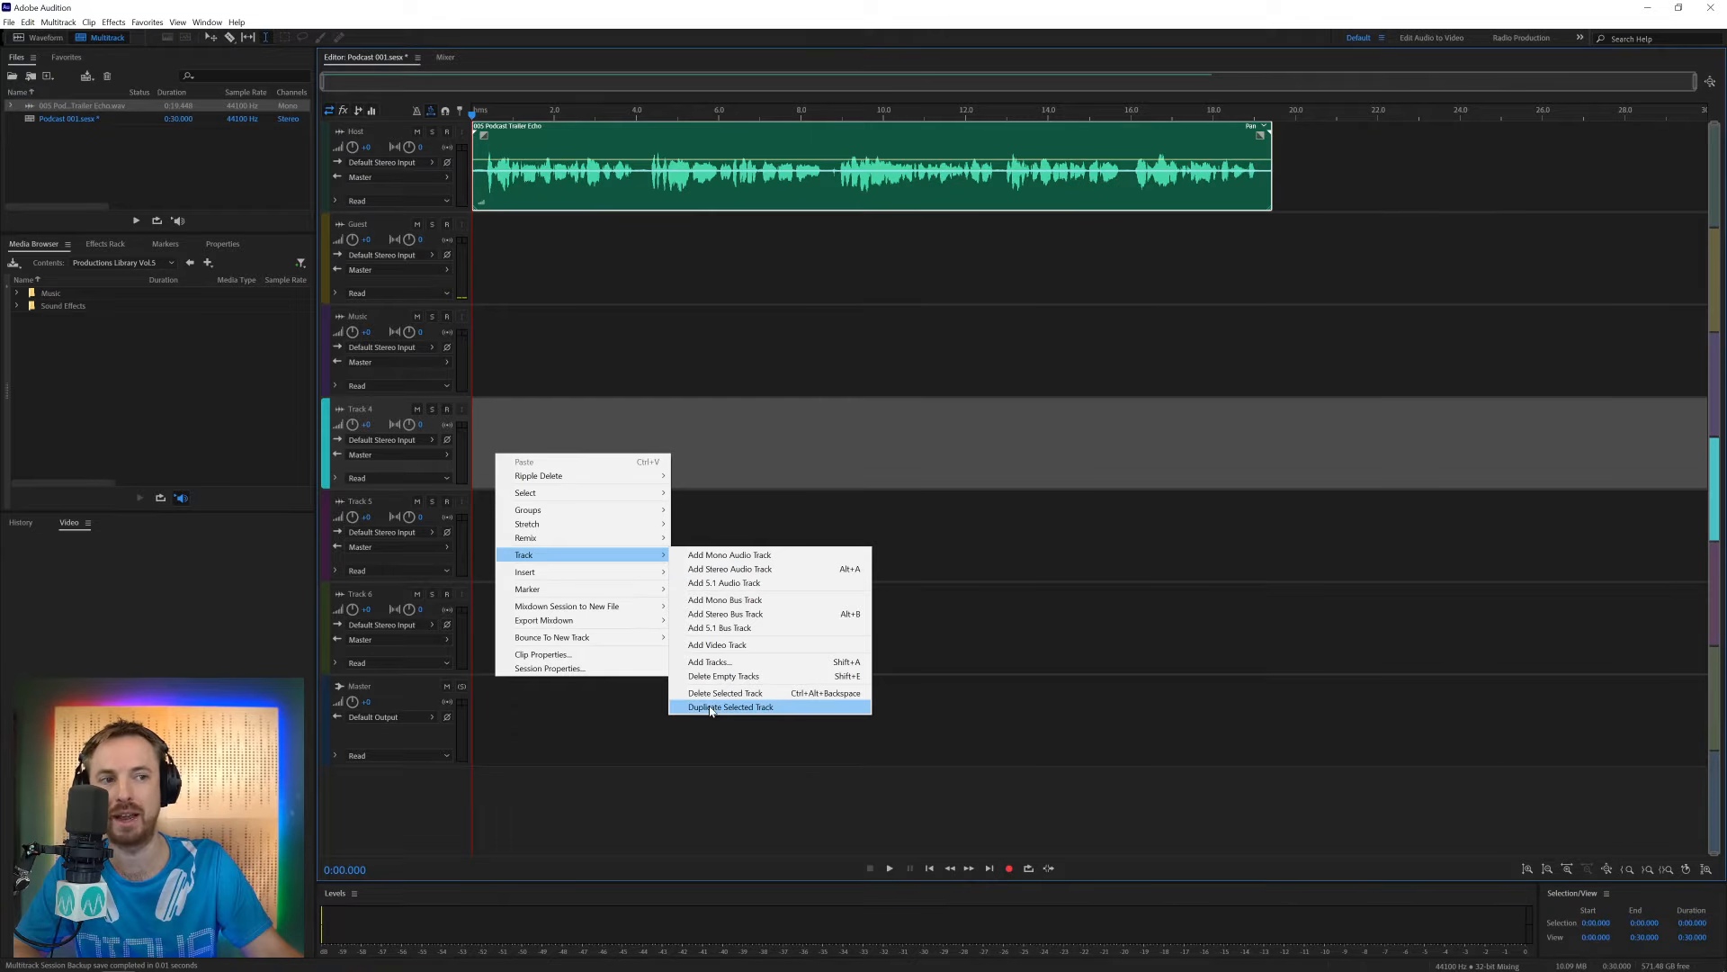
mouse_move(725, 693)
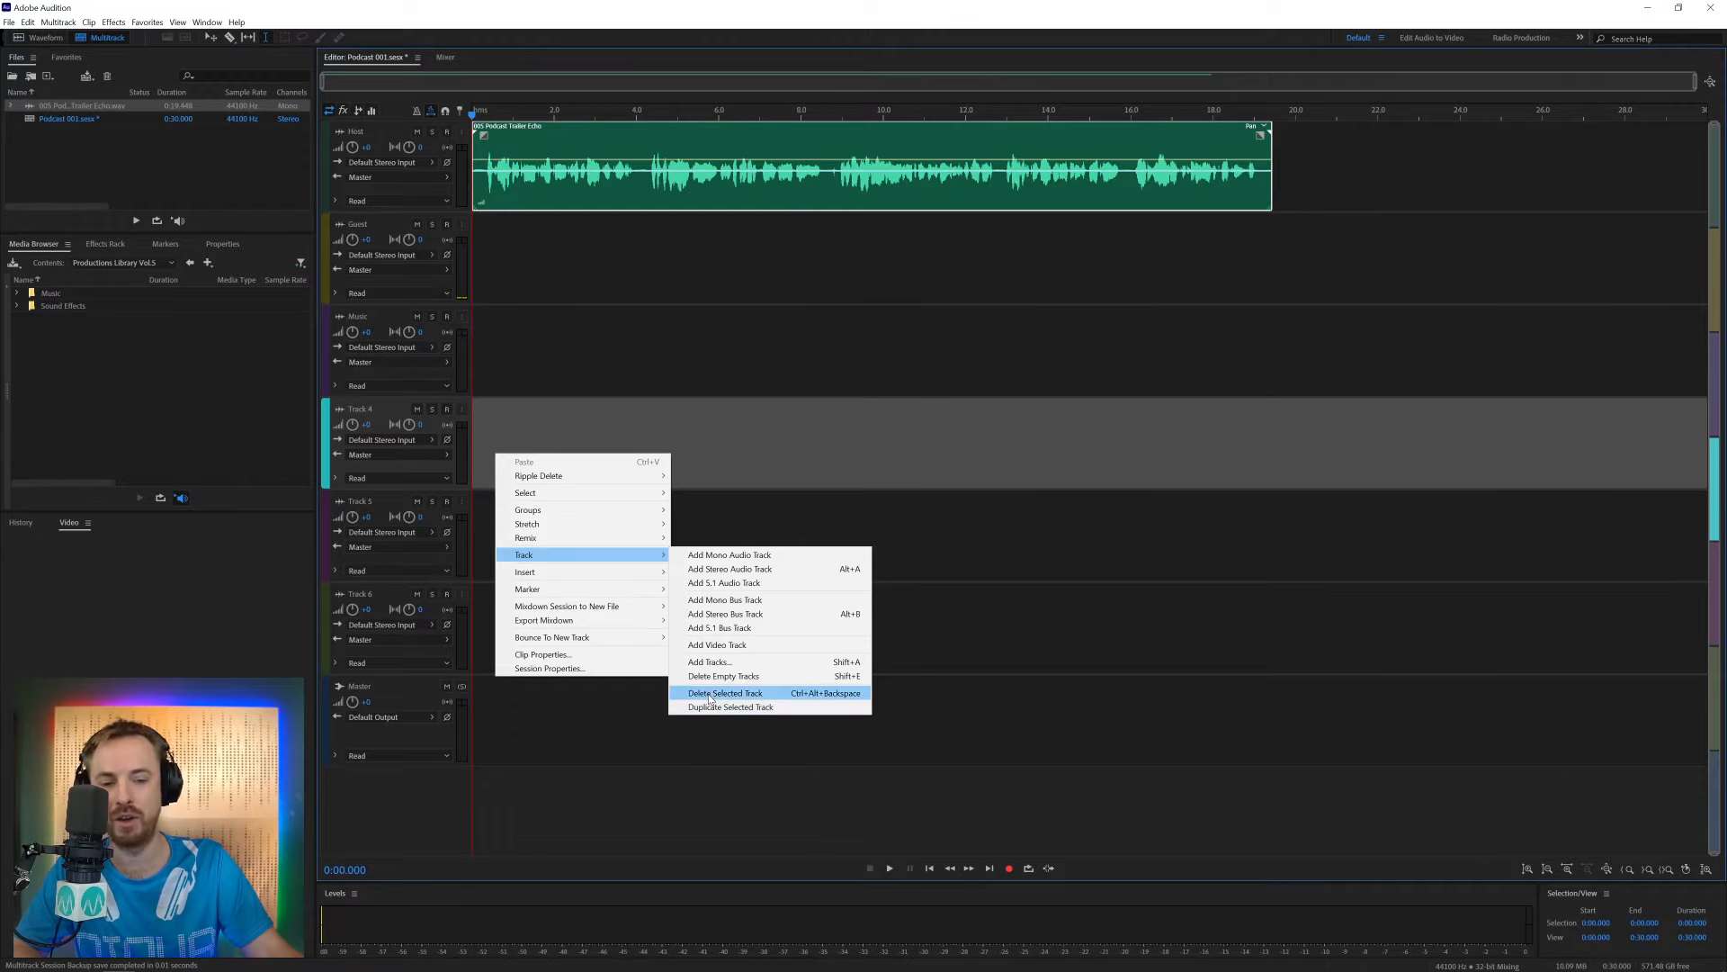
left_click(725, 693)
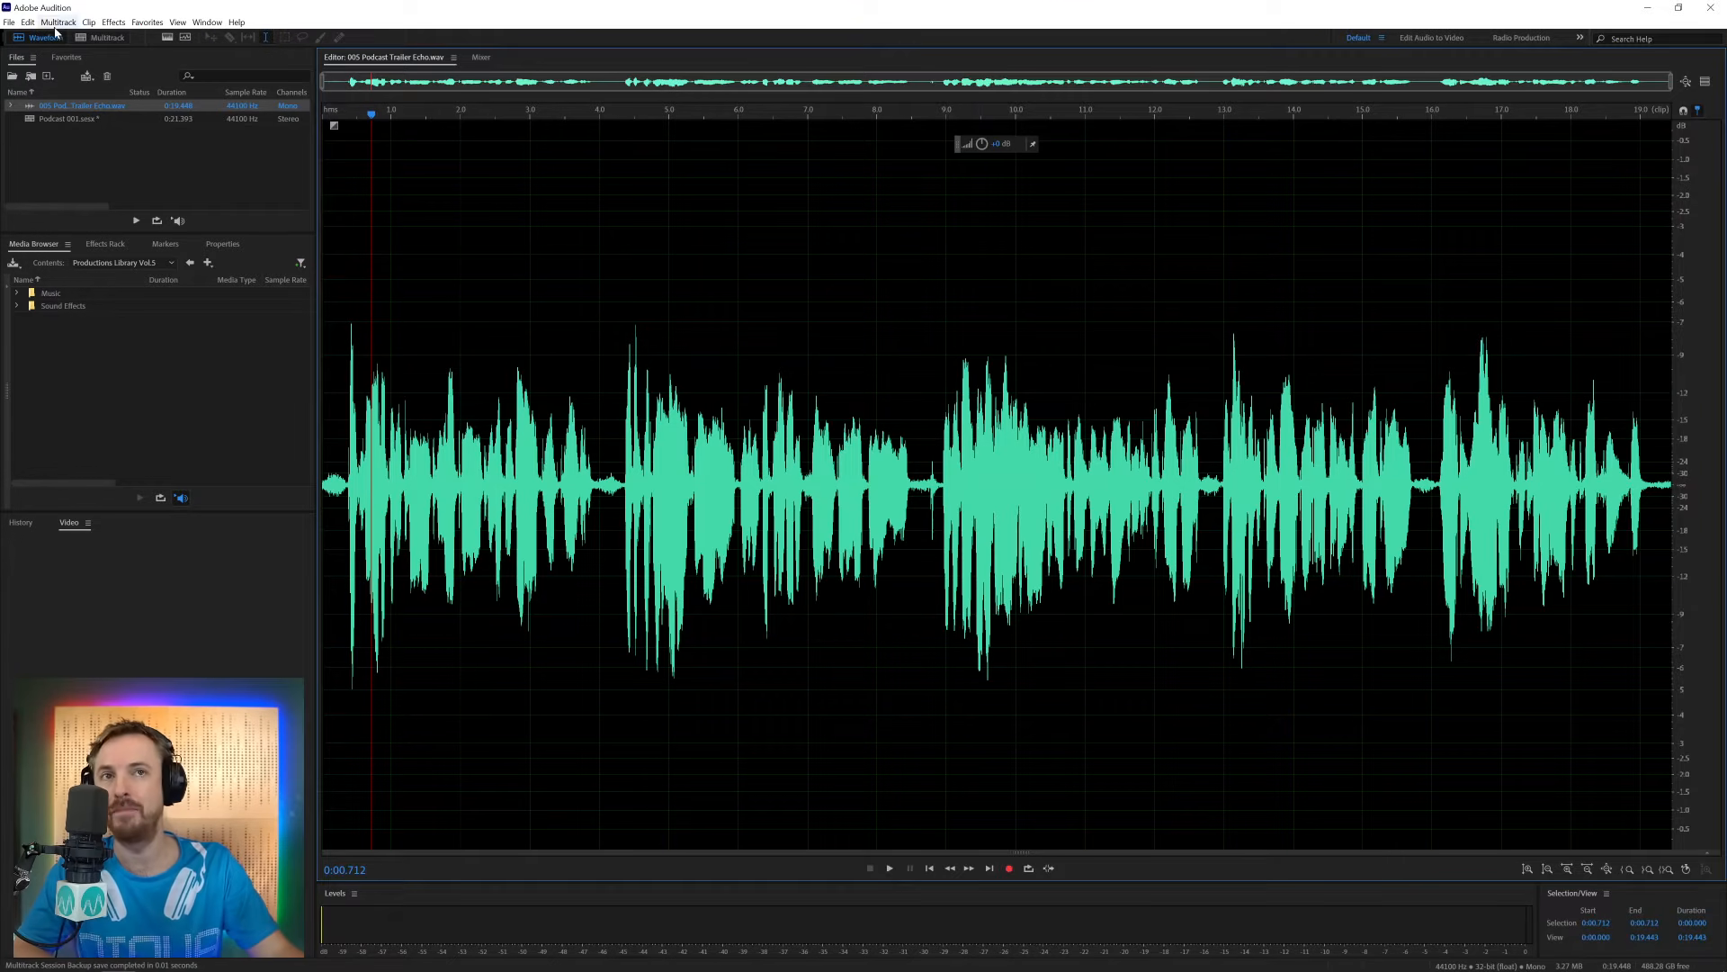
Switch back to the Podcast session and show the Host track's Effects Rack
left_click(105, 36)
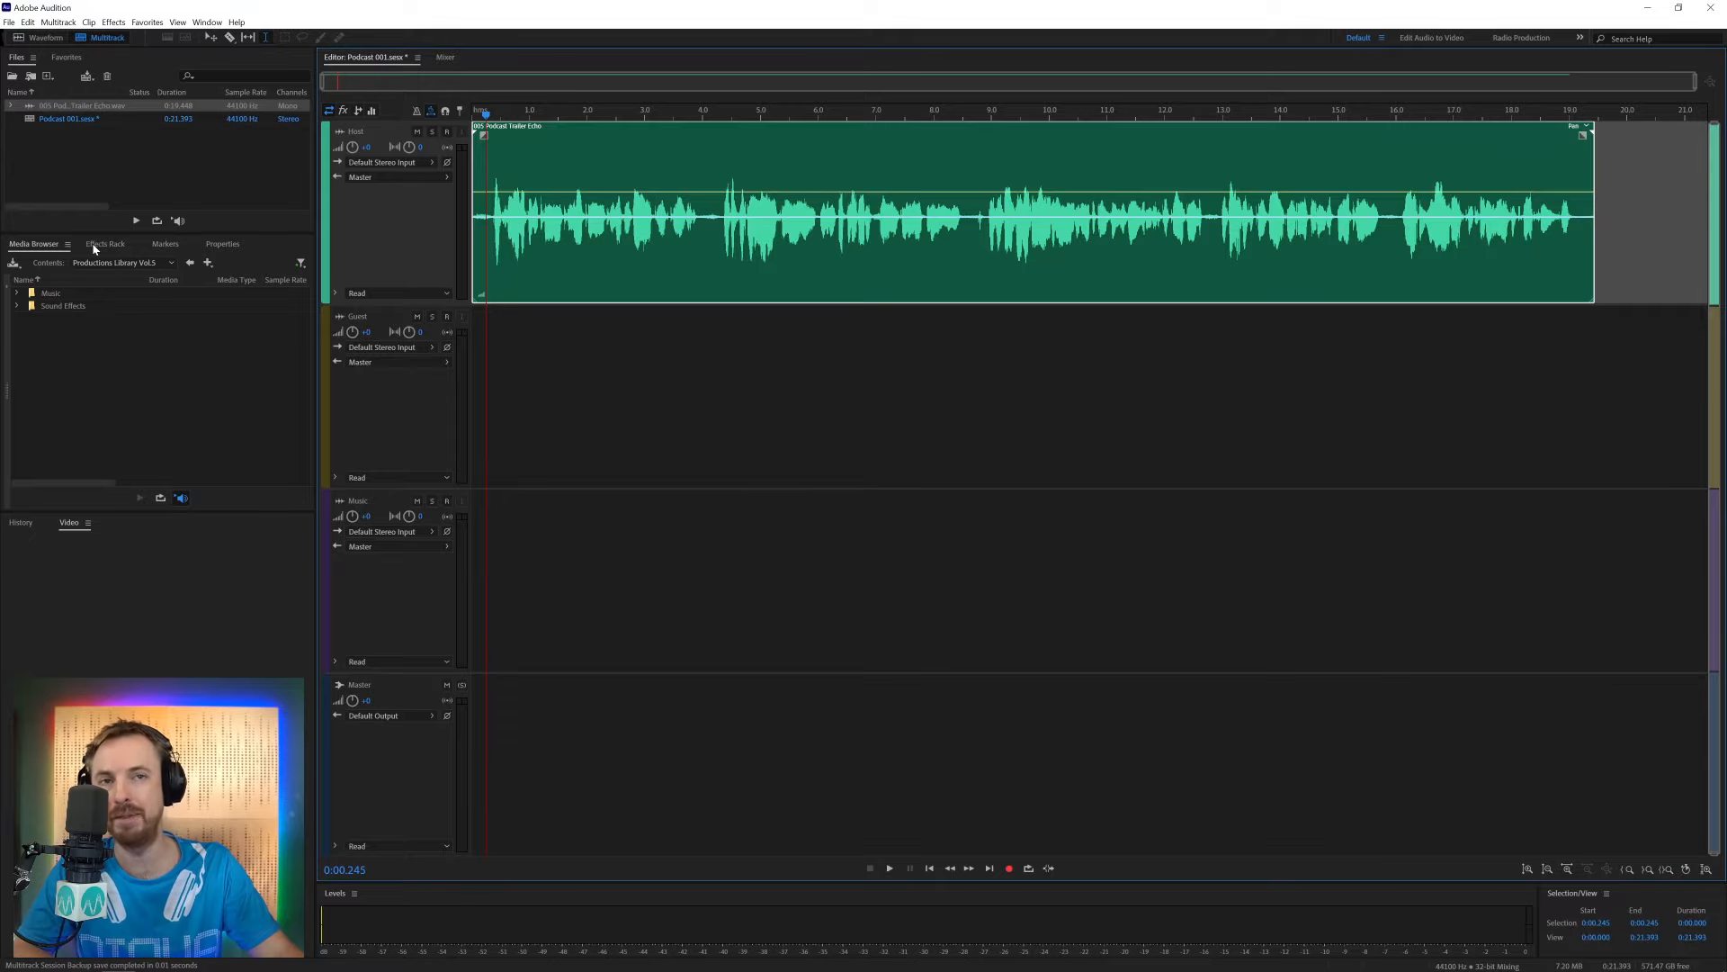
left_click(104, 244)
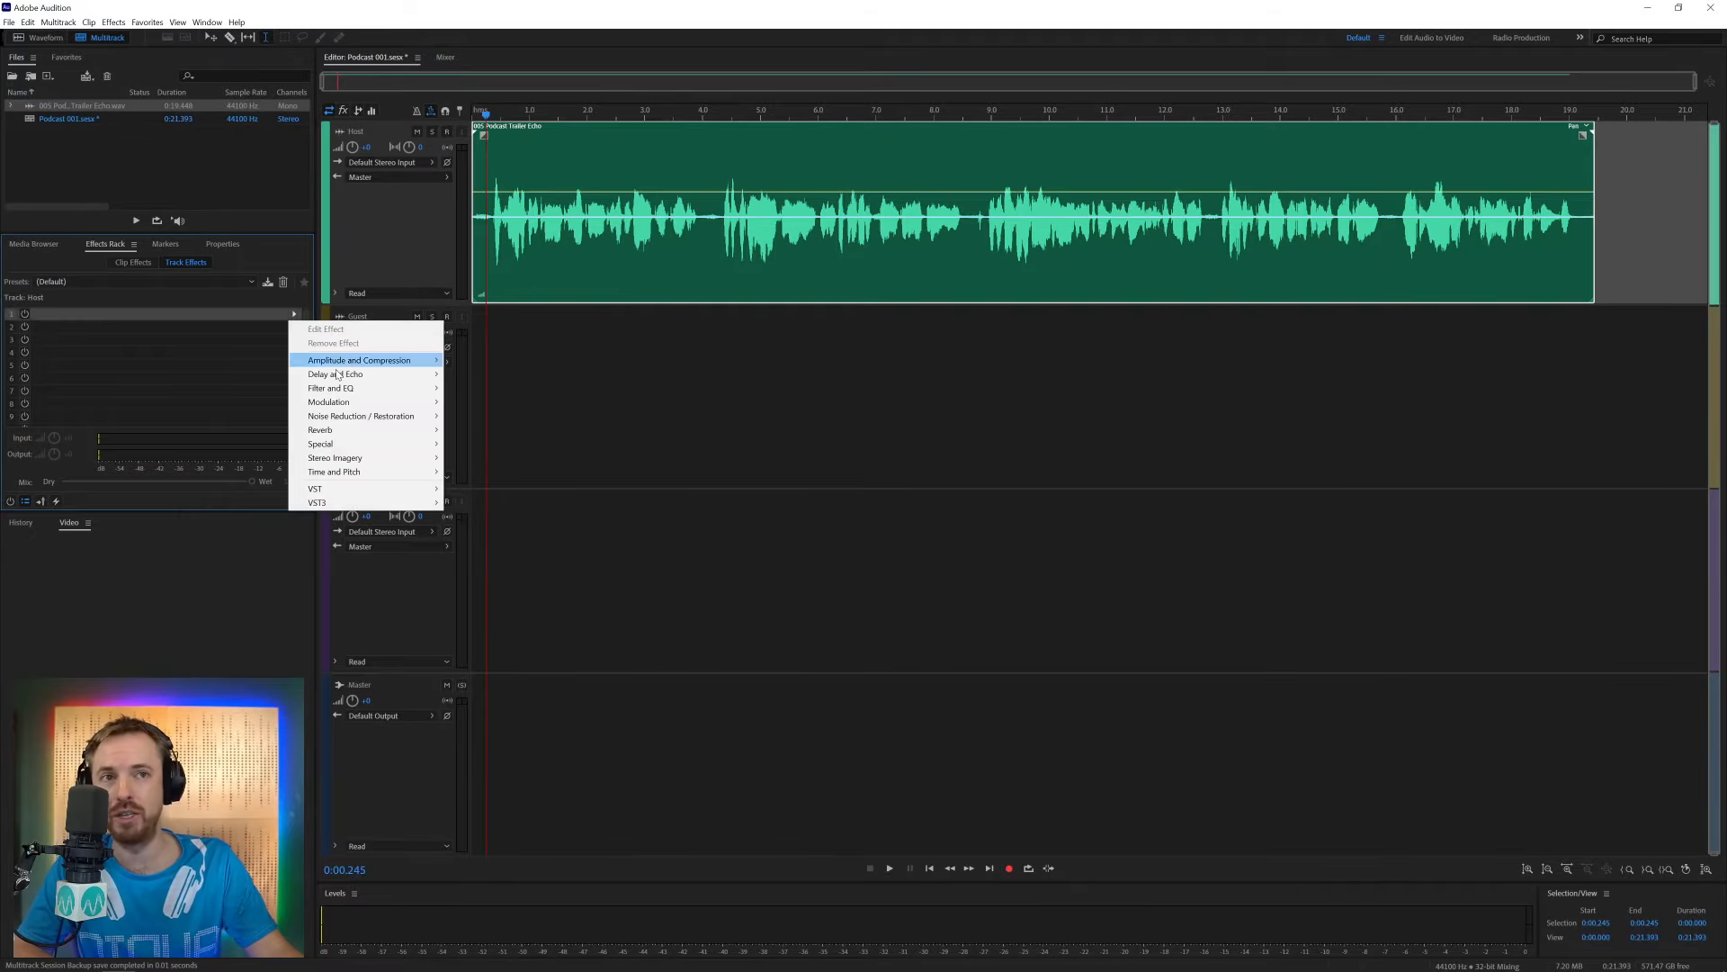
mouse_move(360, 416)
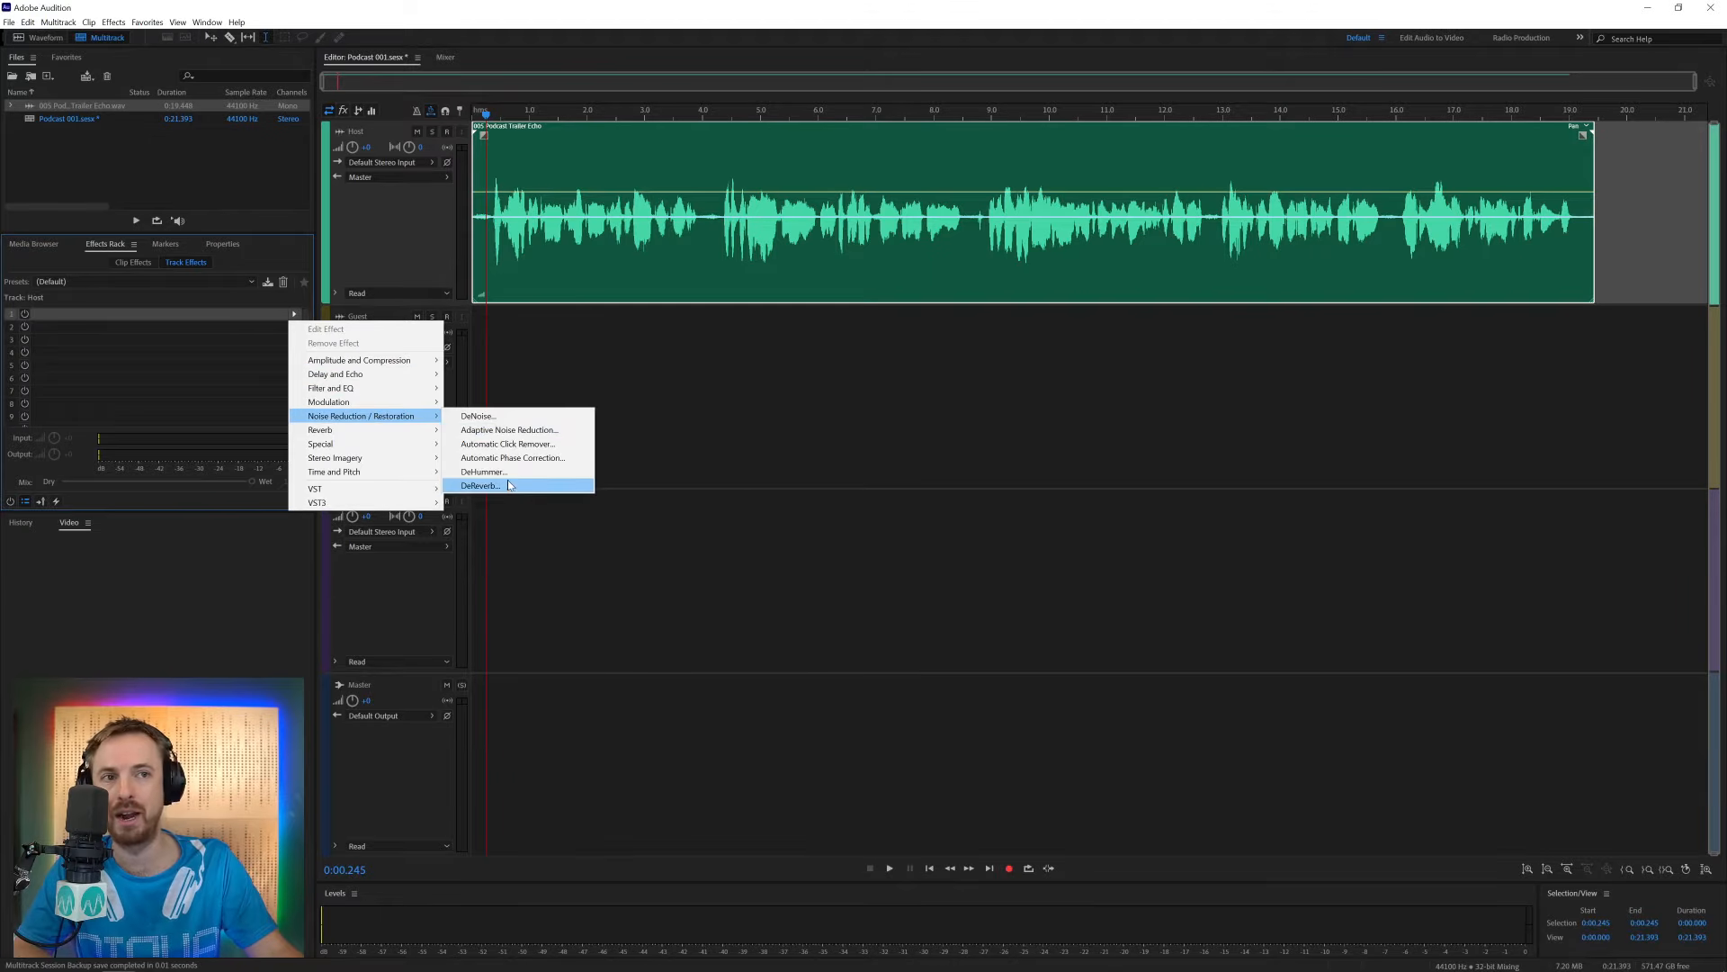
Add DeReverb to the Host track, set its Amount to about 44%, and close it
left_click(479, 486)
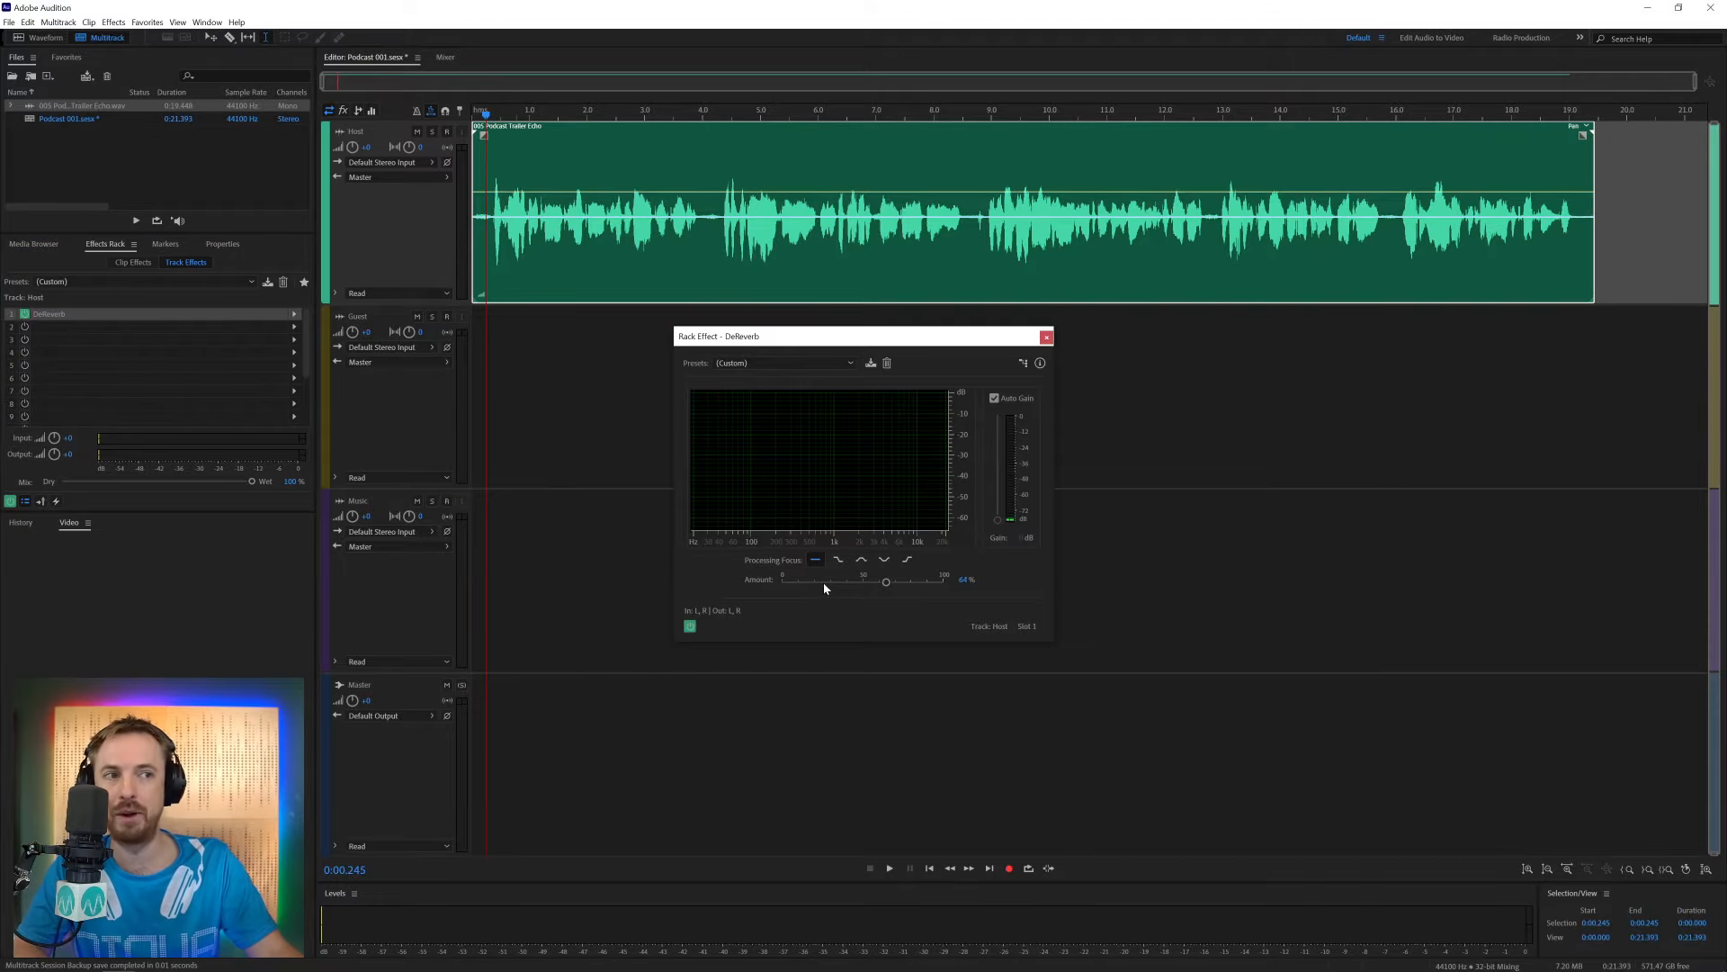
left_click_drag(885, 580, 808, 580)
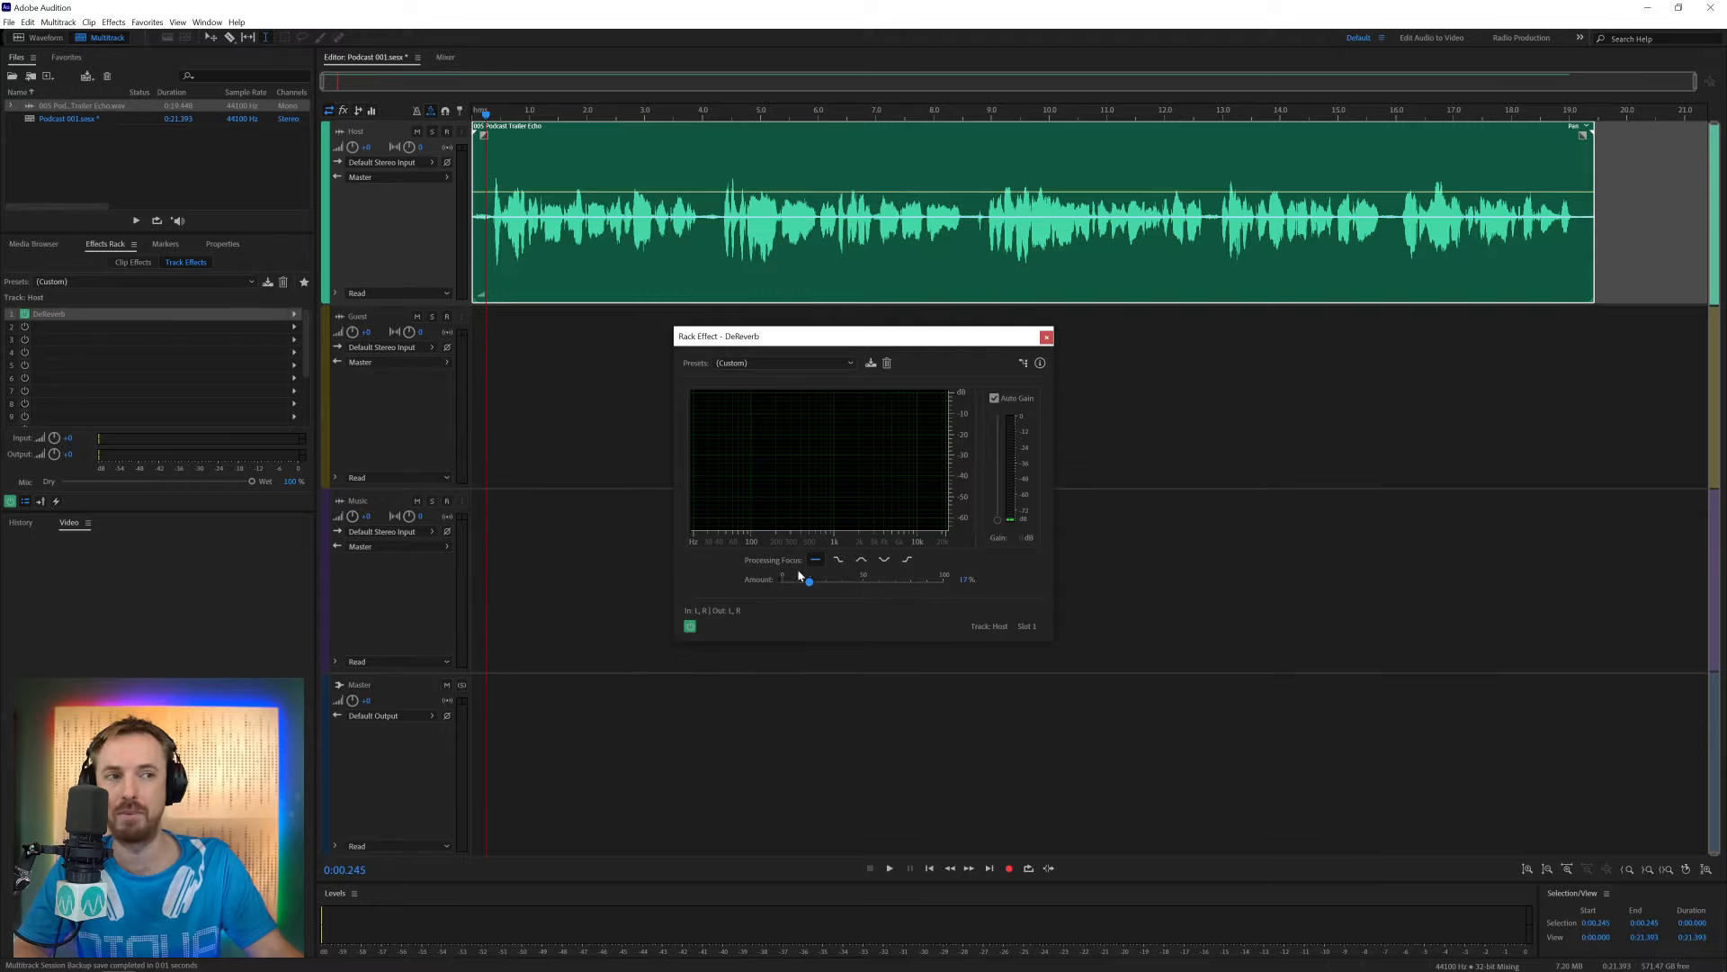
left_click_drag(808, 580, 782, 580)
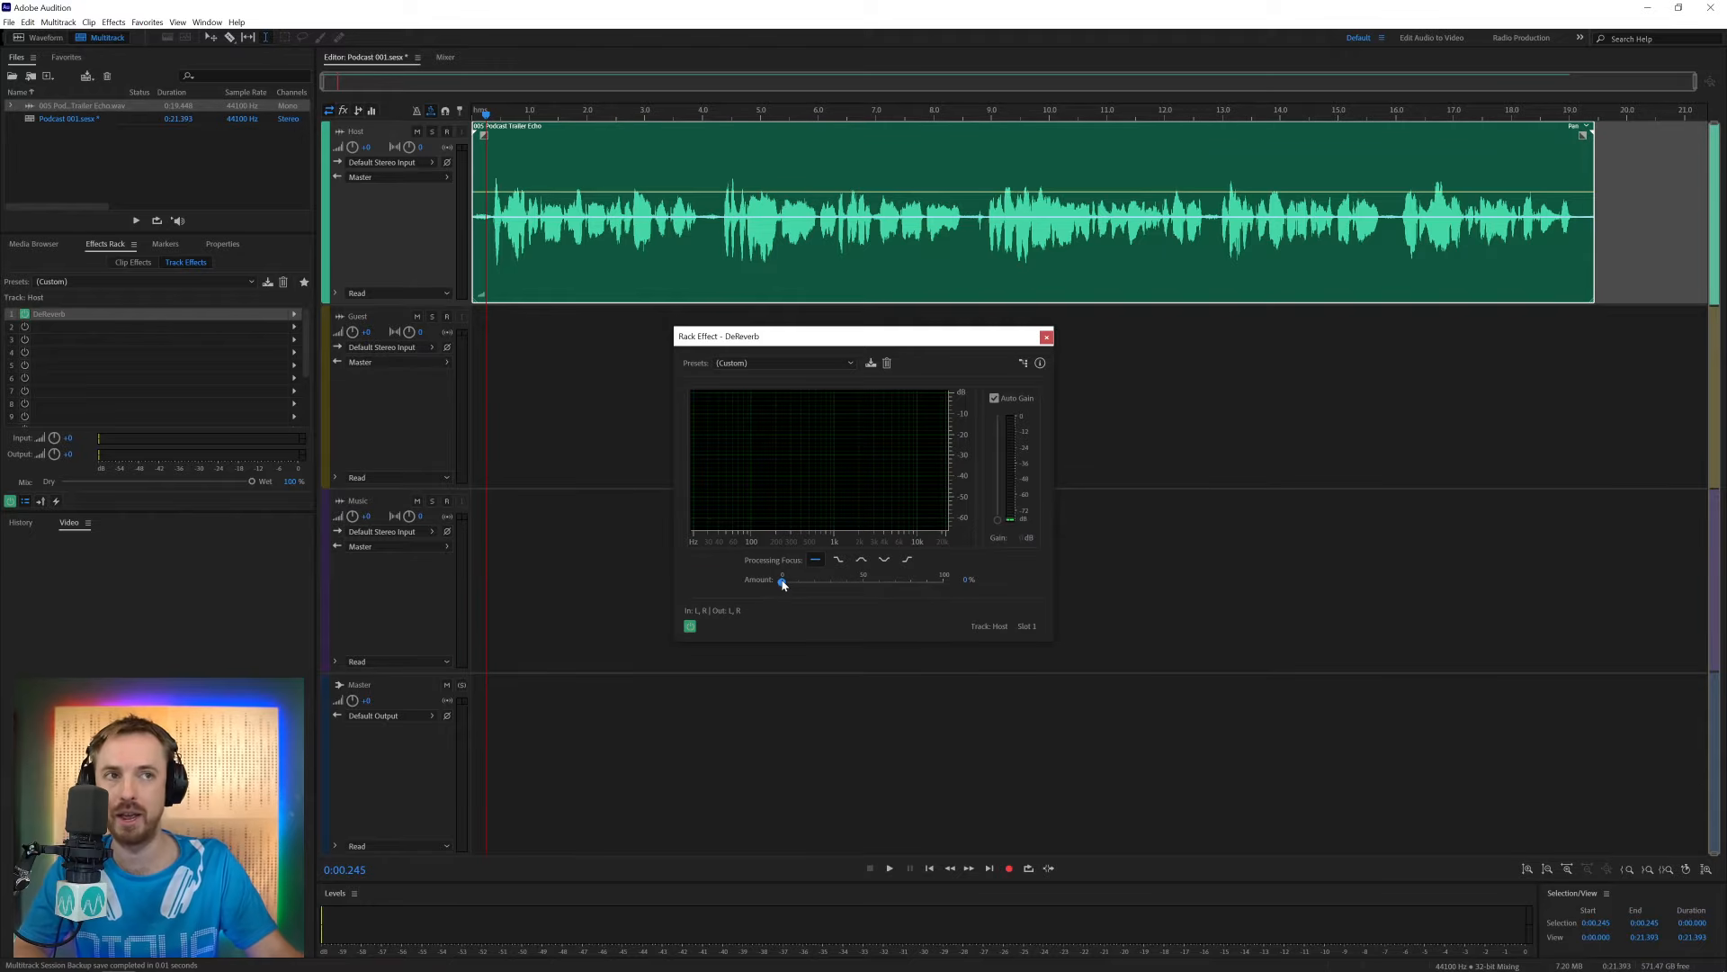
left_click_drag(781, 582, 848, 582)
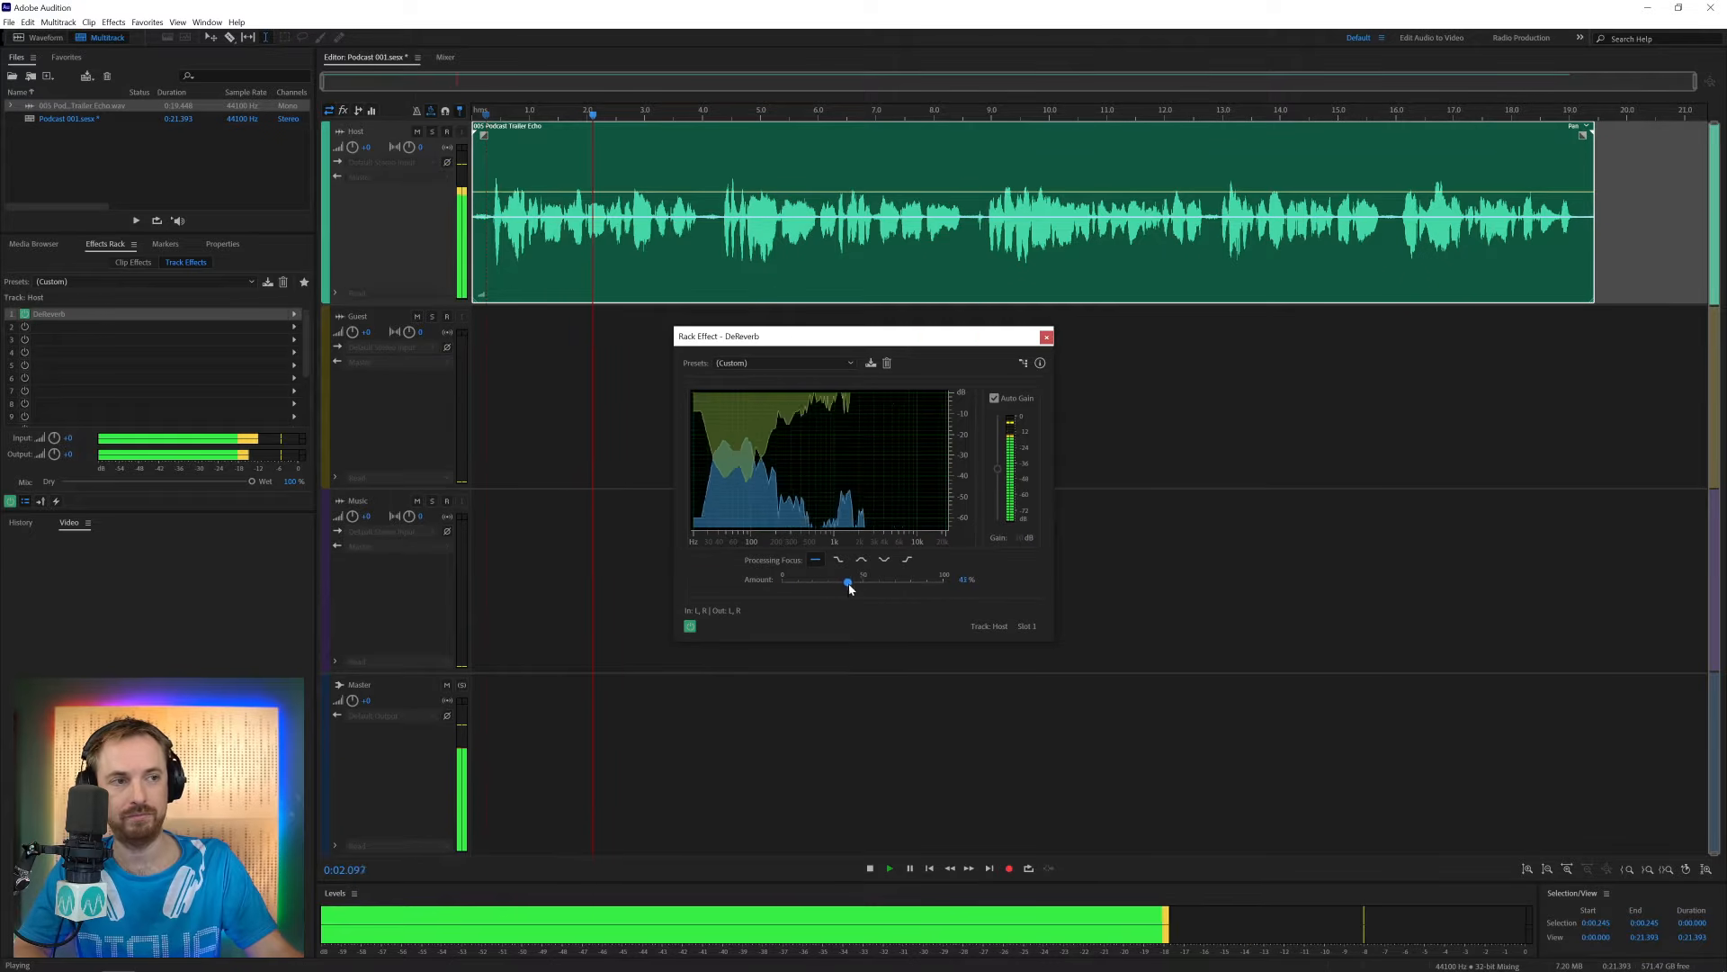
left_click_drag(848, 580, 926, 580)
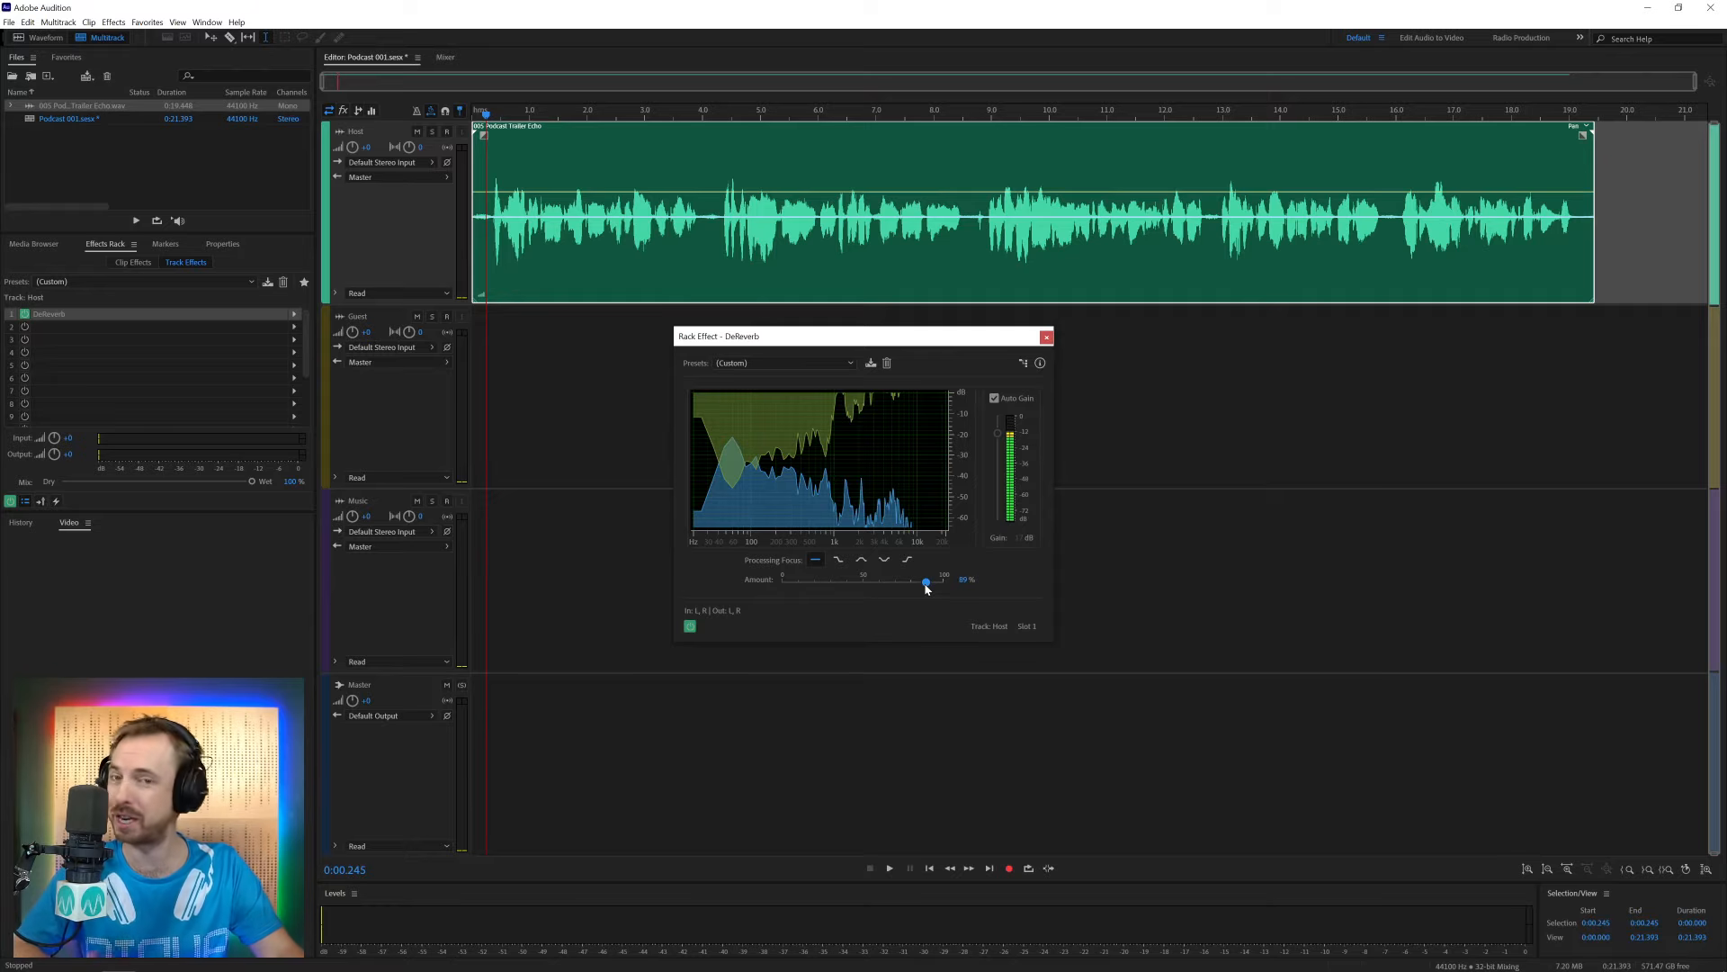
left_click_drag(925, 580, 906, 581)
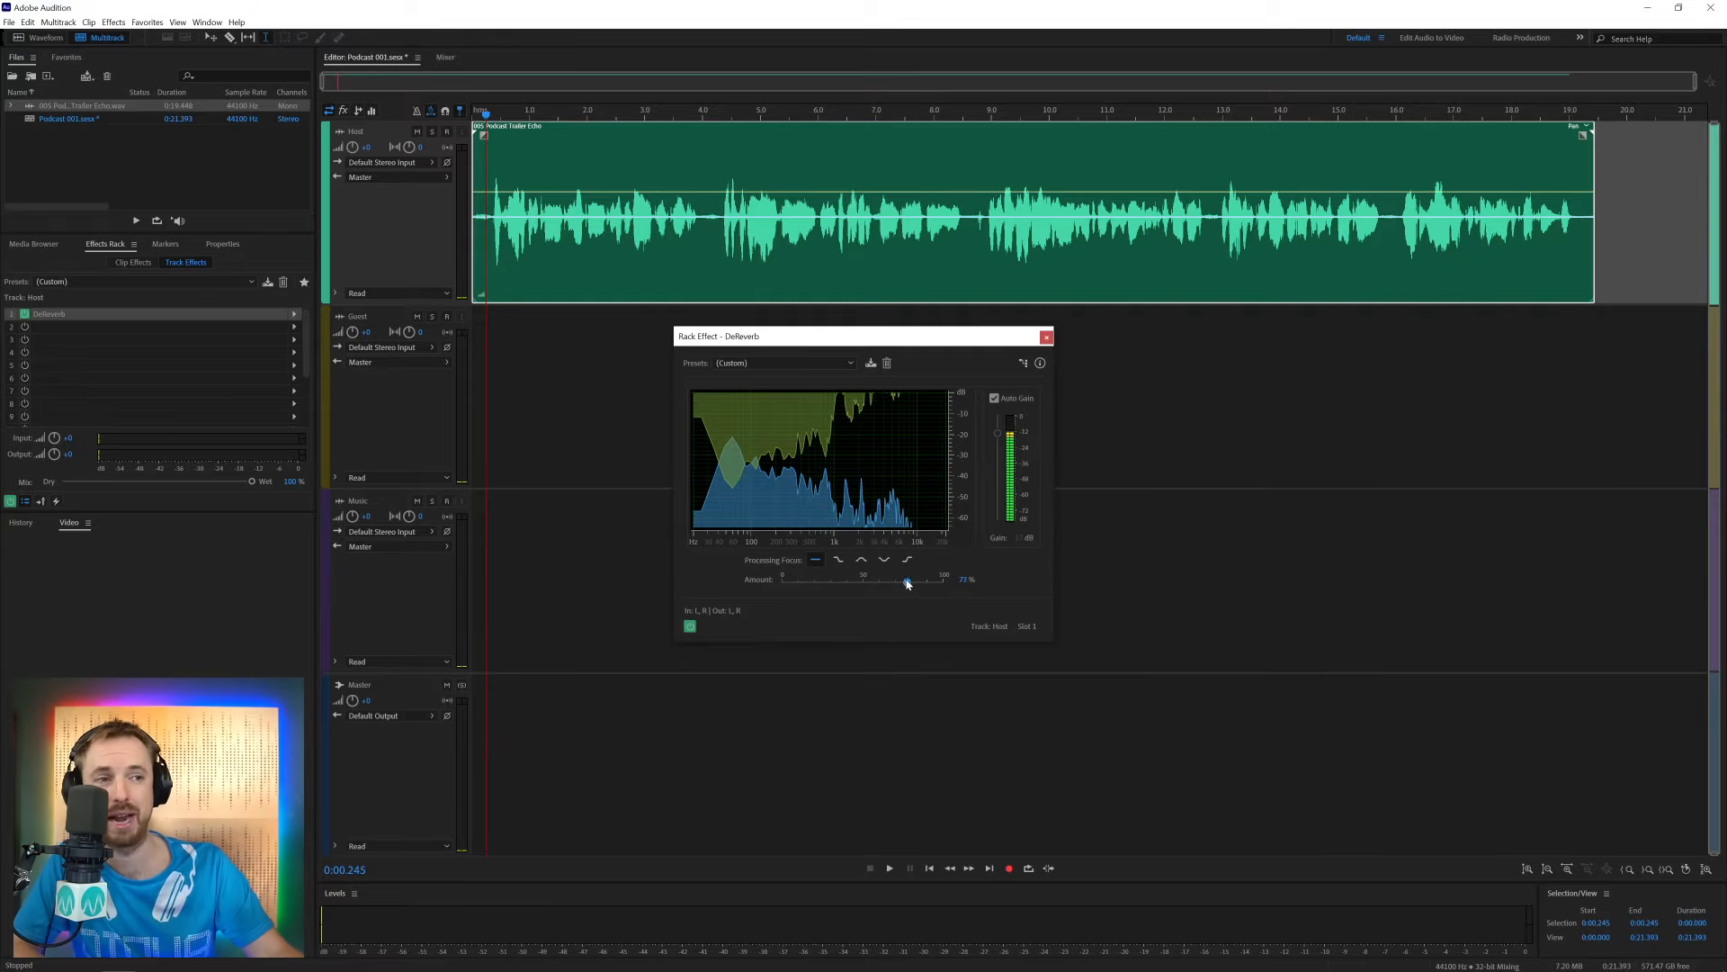
left_click_drag(906, 583, 784, 583)
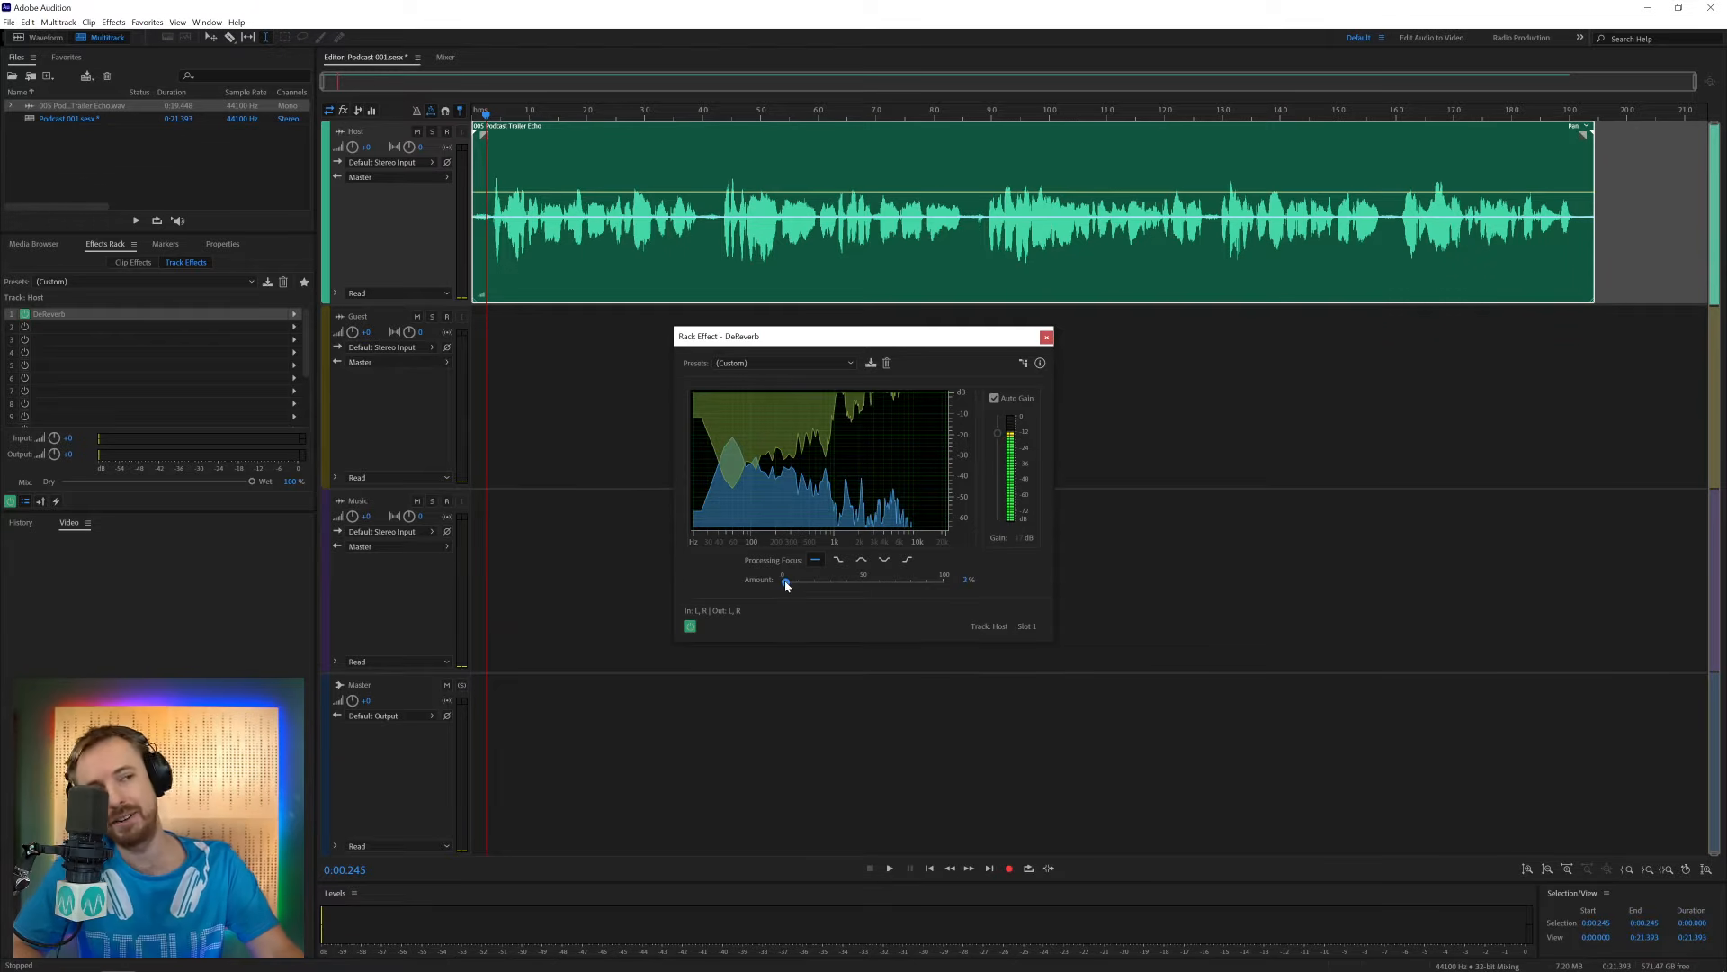
left_click_drag(784, 582, 788, 582)
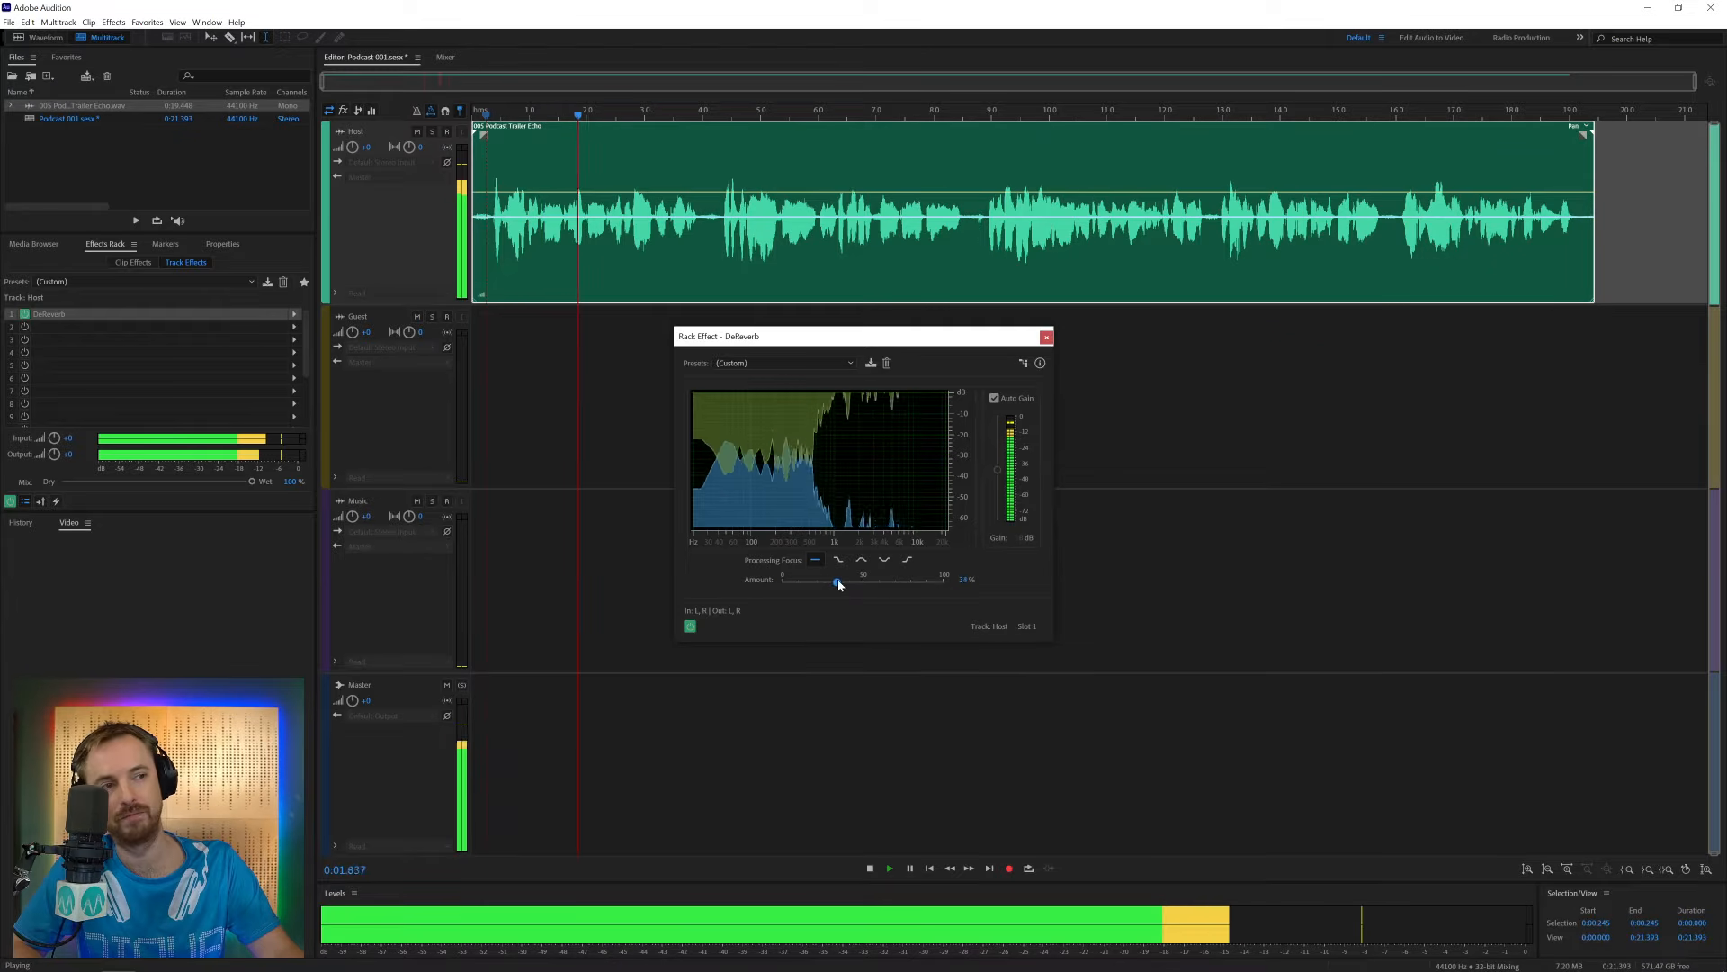
left_click_drag(835, 583, 855, 583)
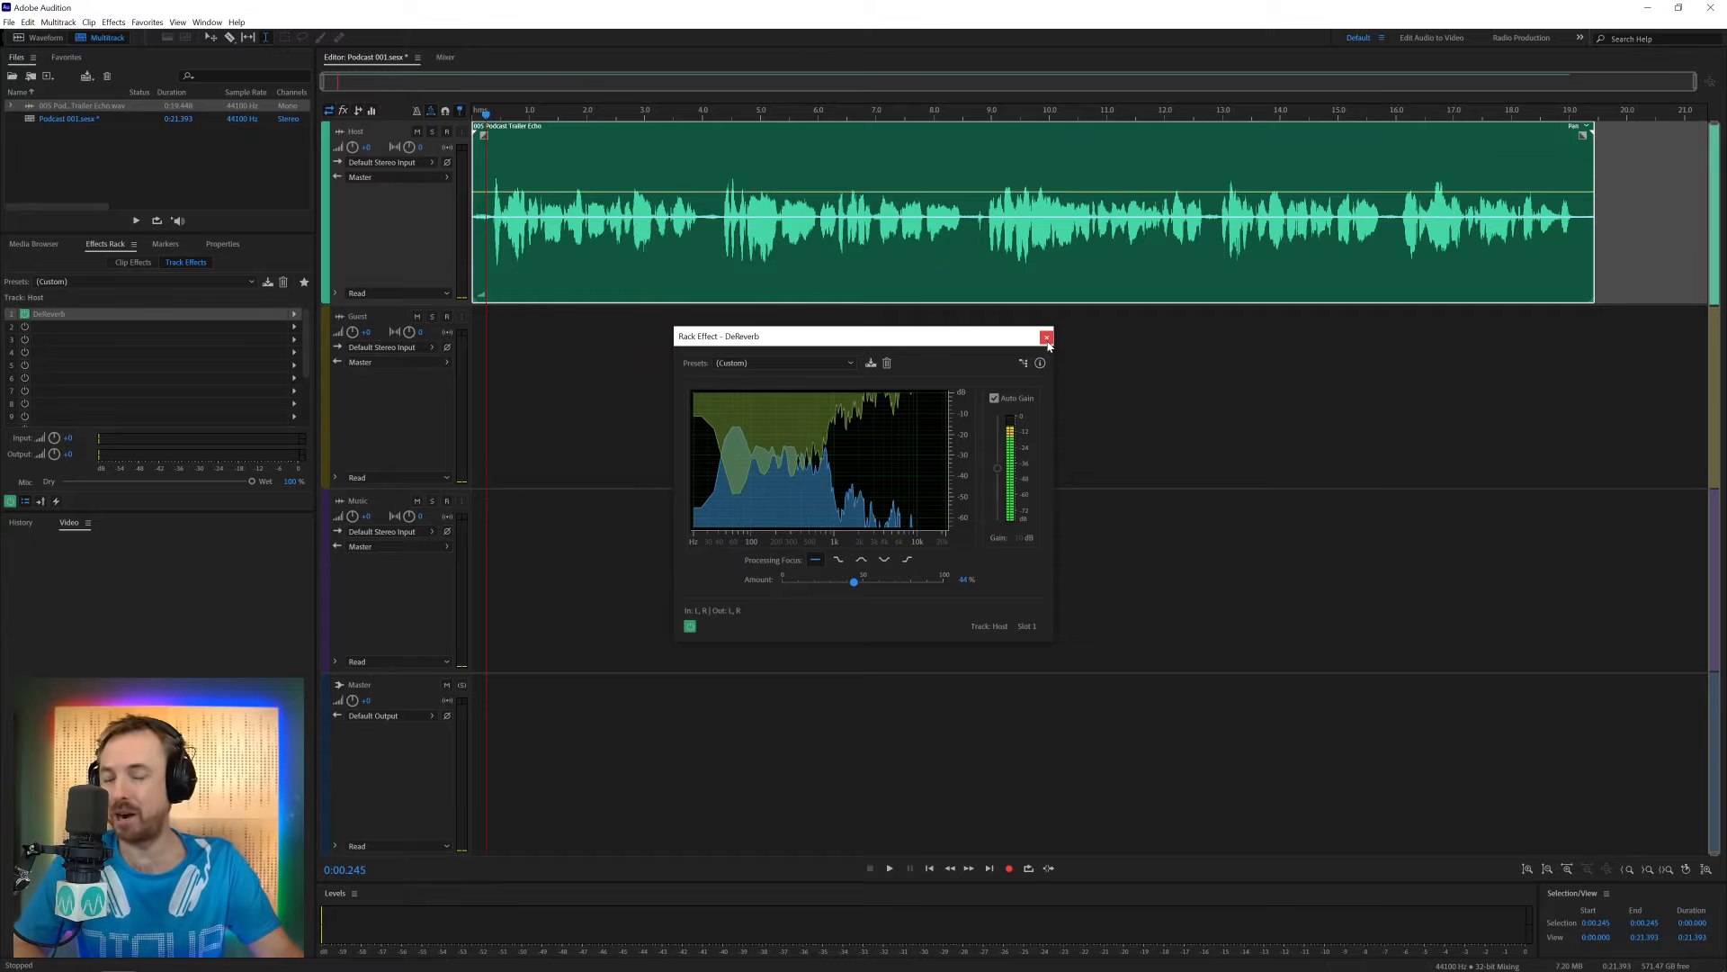
left_click(1044, 336)
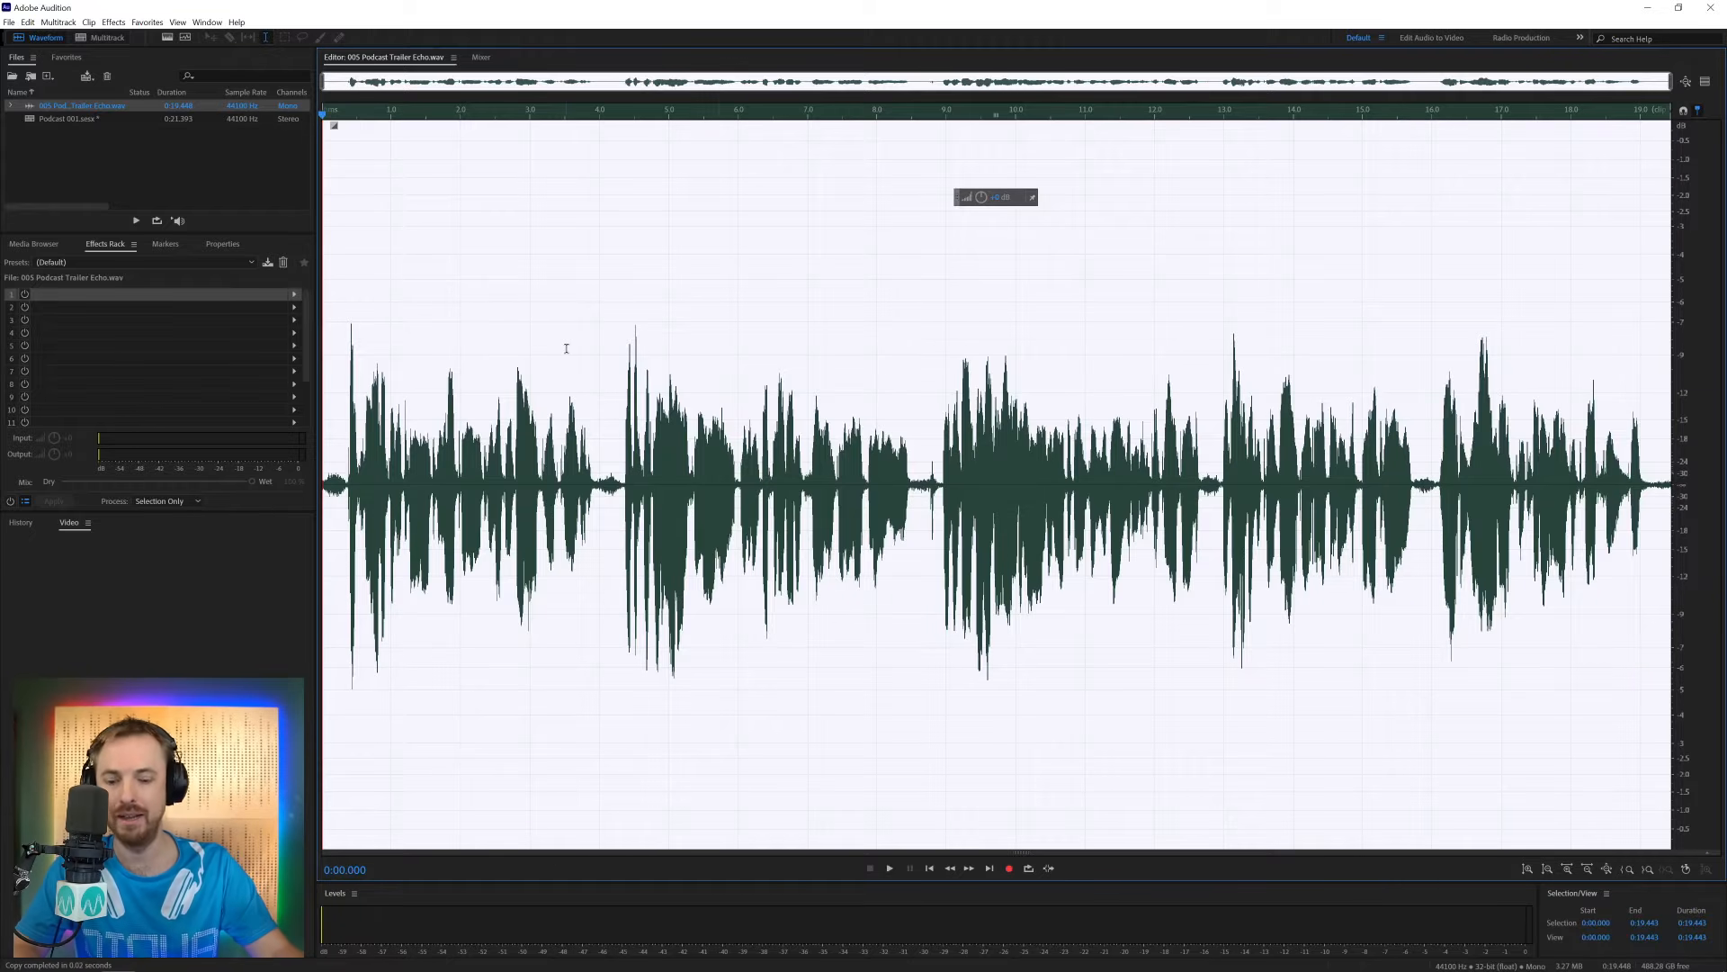
Create a new audio file named 'Duplicate'
left_click(9, 21)
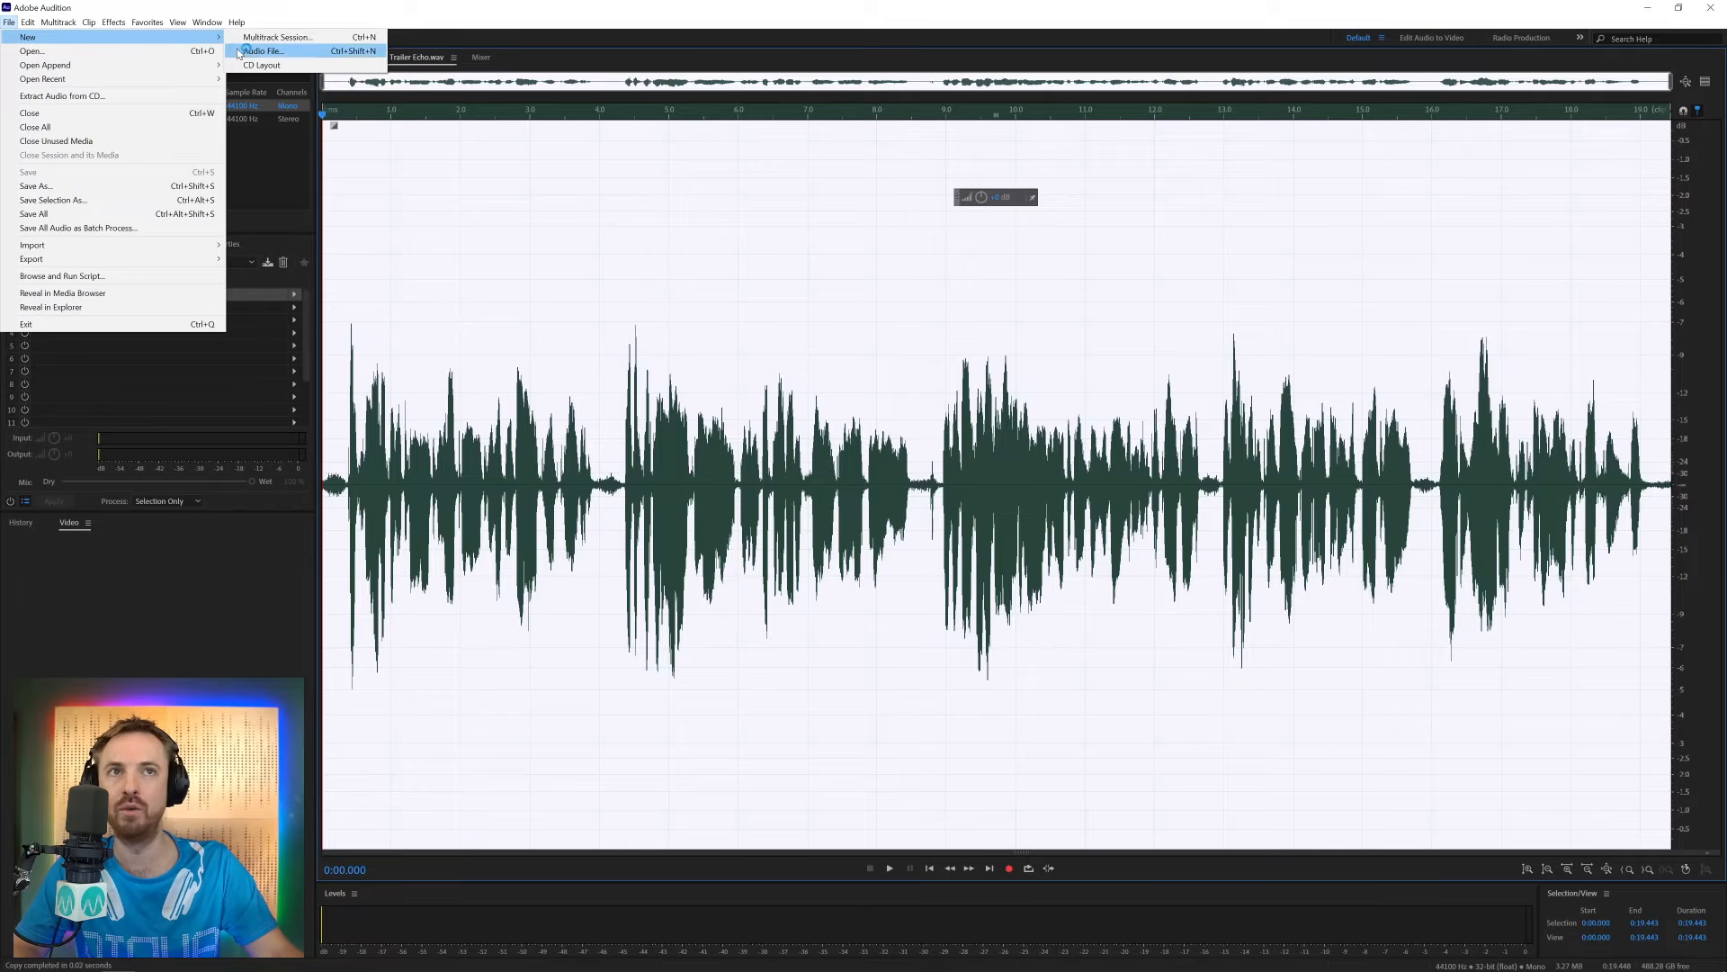
left_click(261, 50)
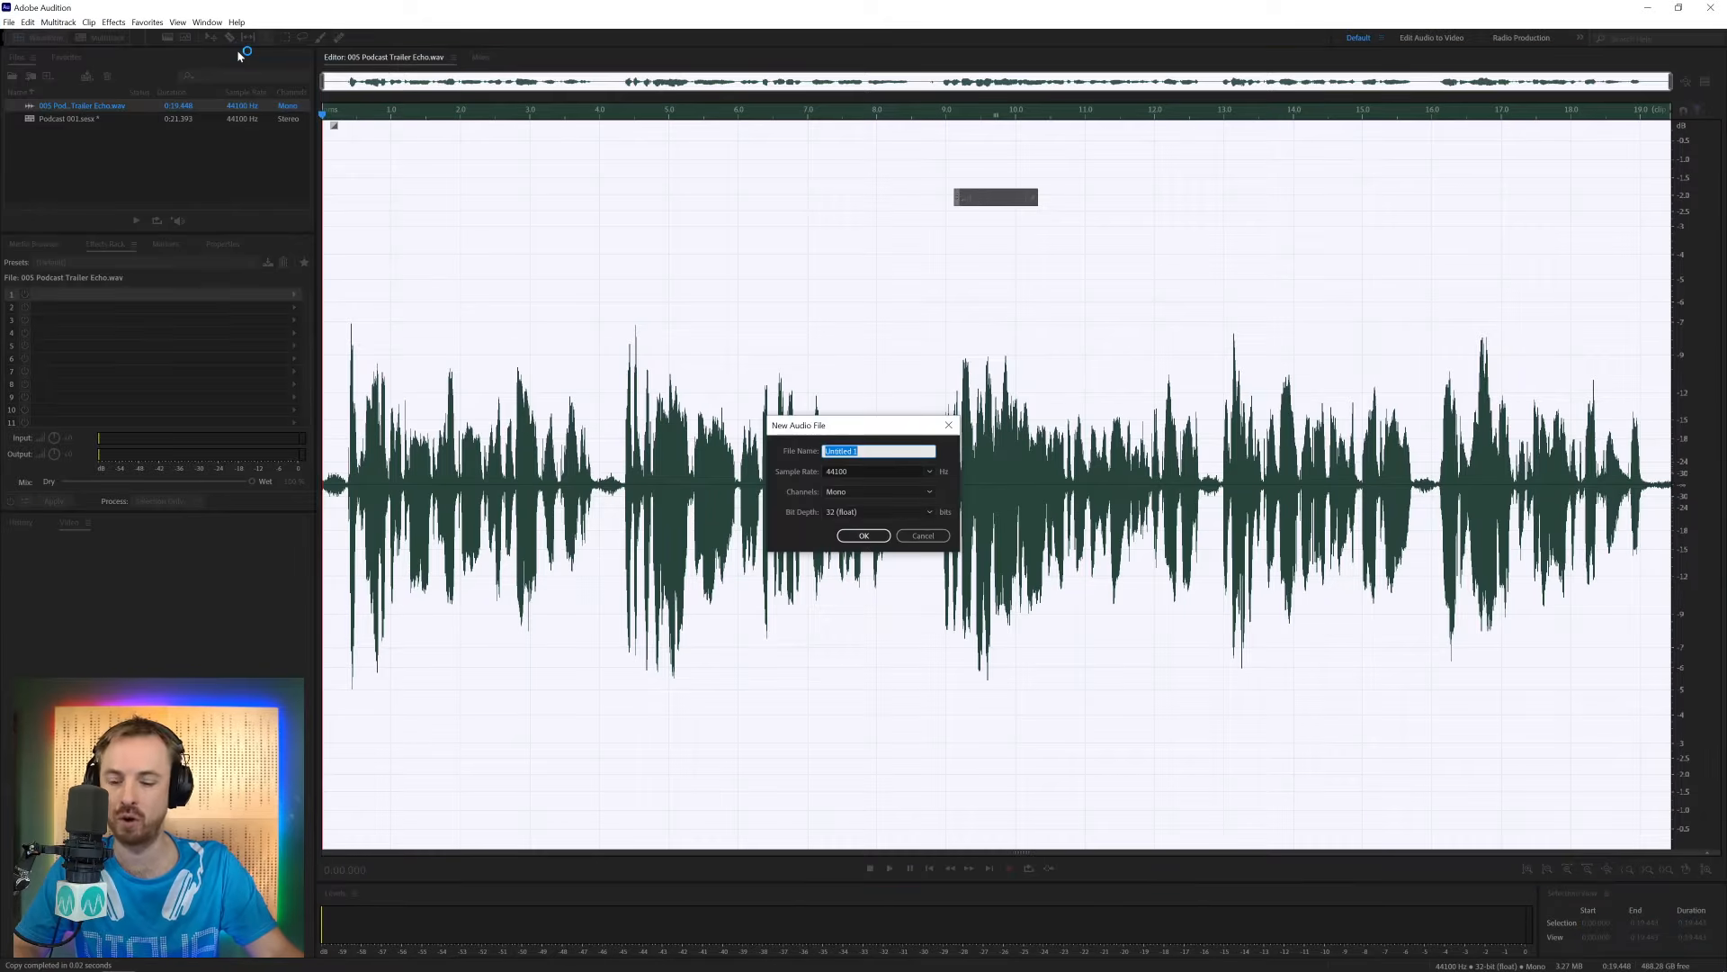
type("D")
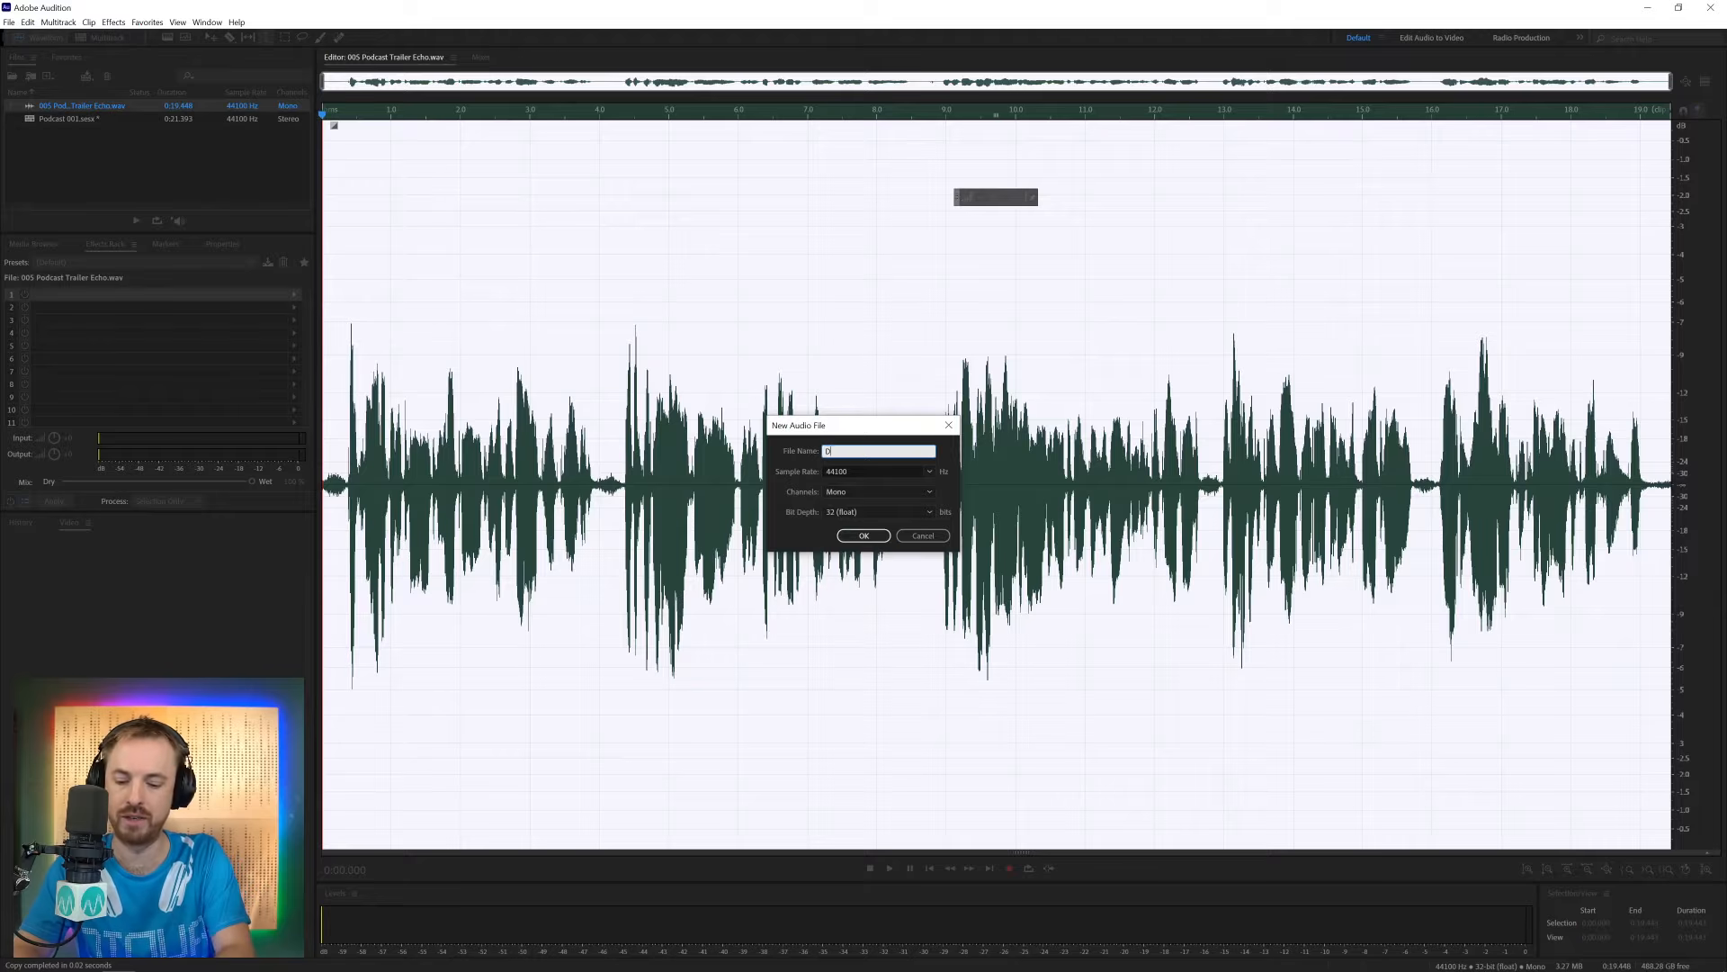
type("Duplicate")
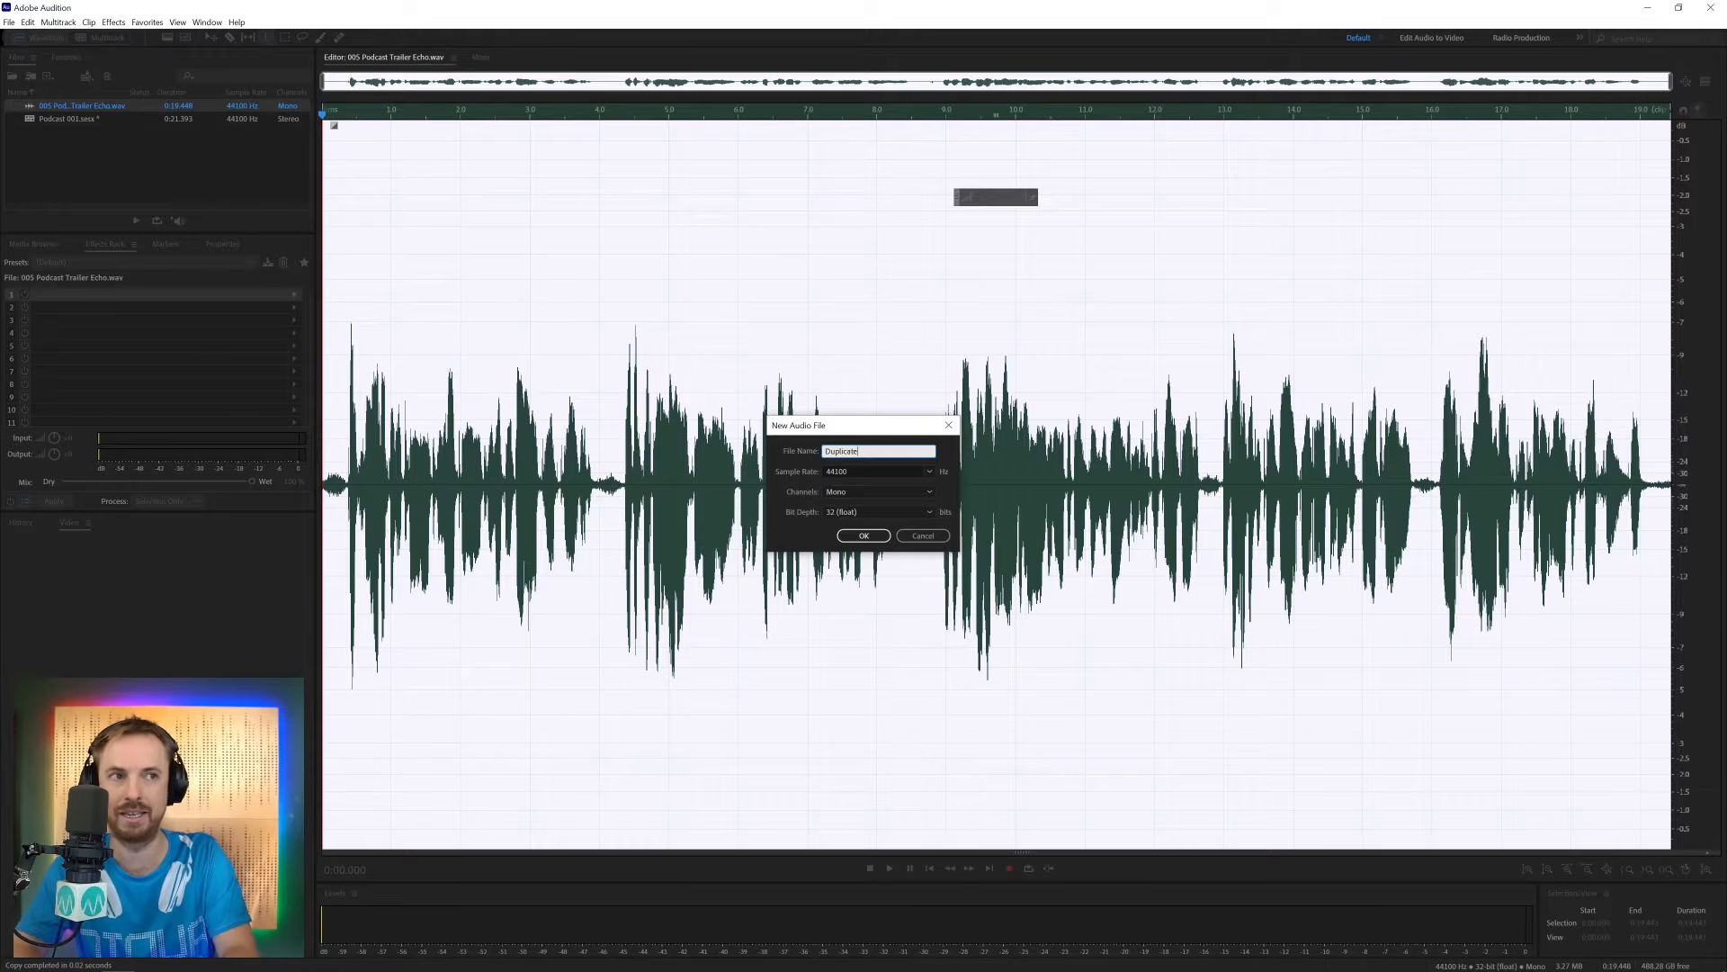
left_click(863, 535)
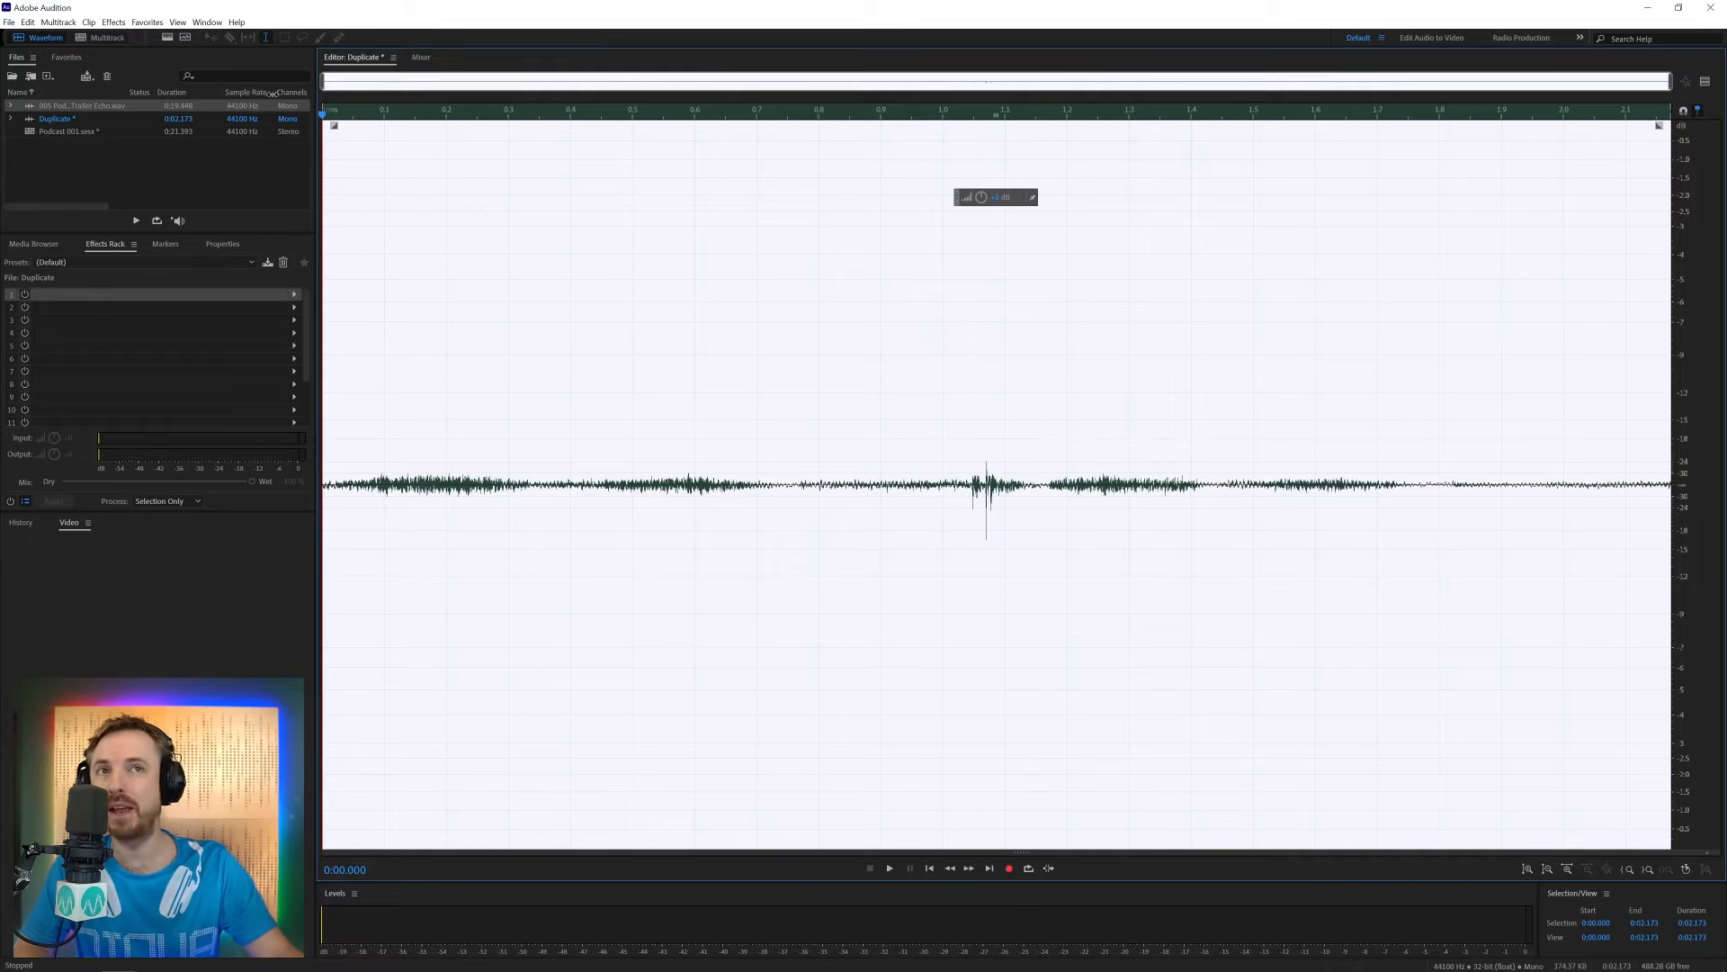
Scan Amplitude Statistics for the Duplicate noise, then return to the Podcast session
left_click(206, 21)
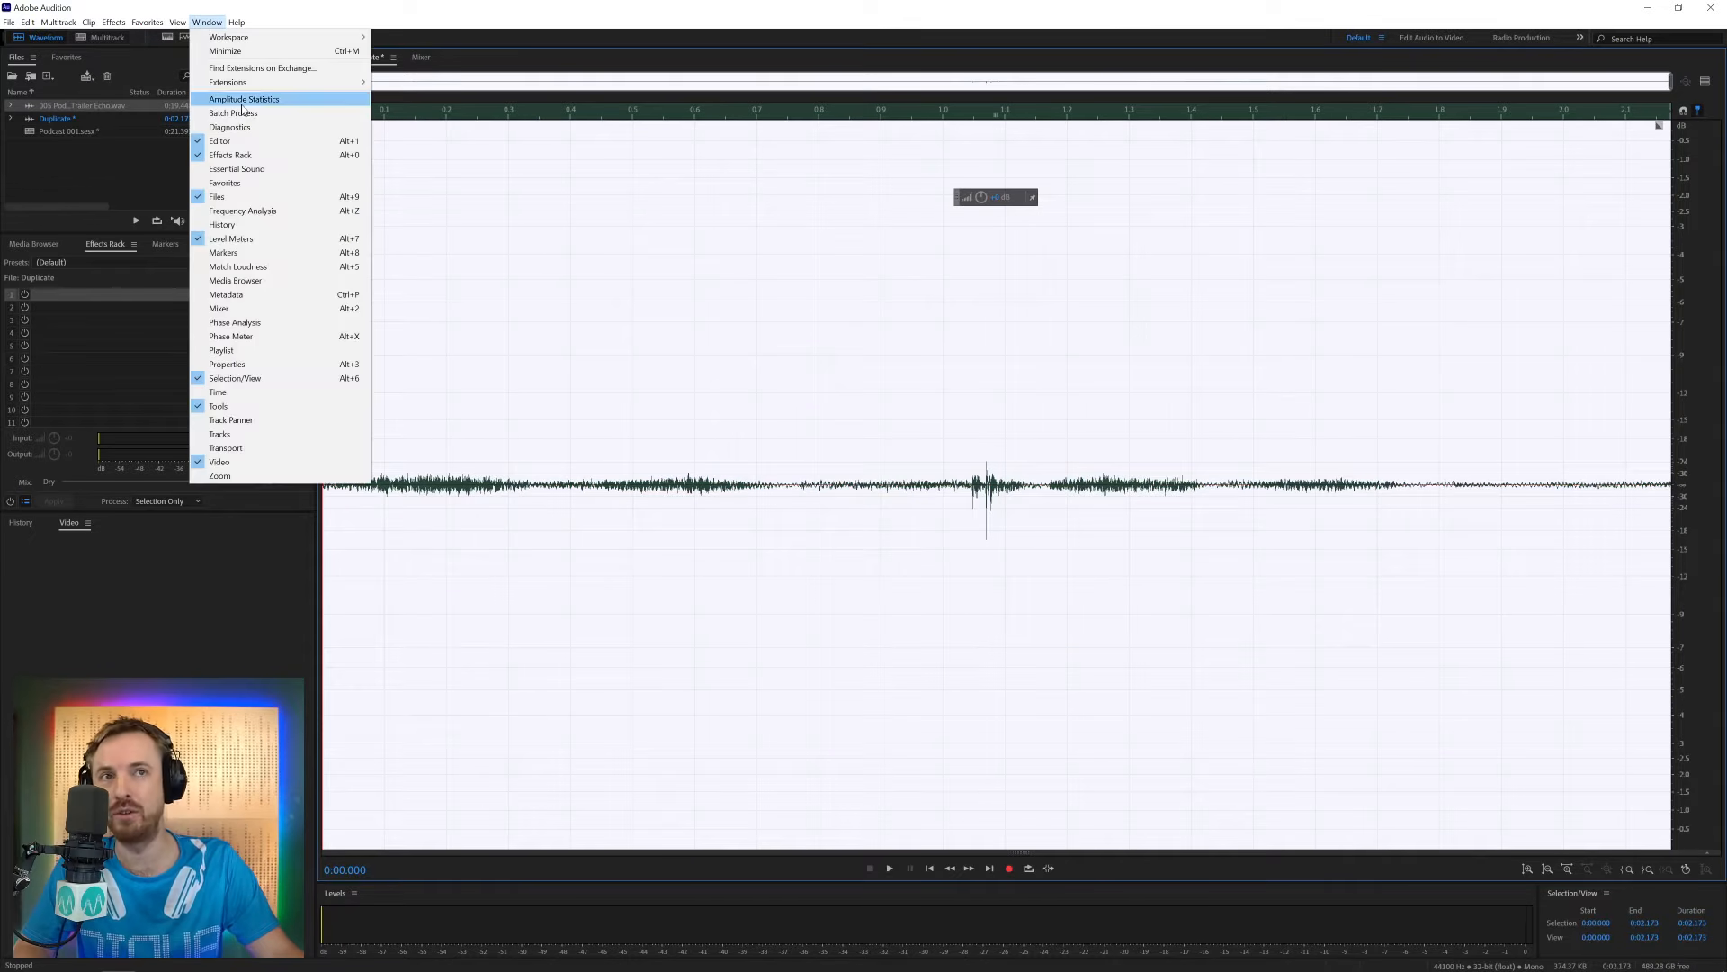
left_click(244, 99)
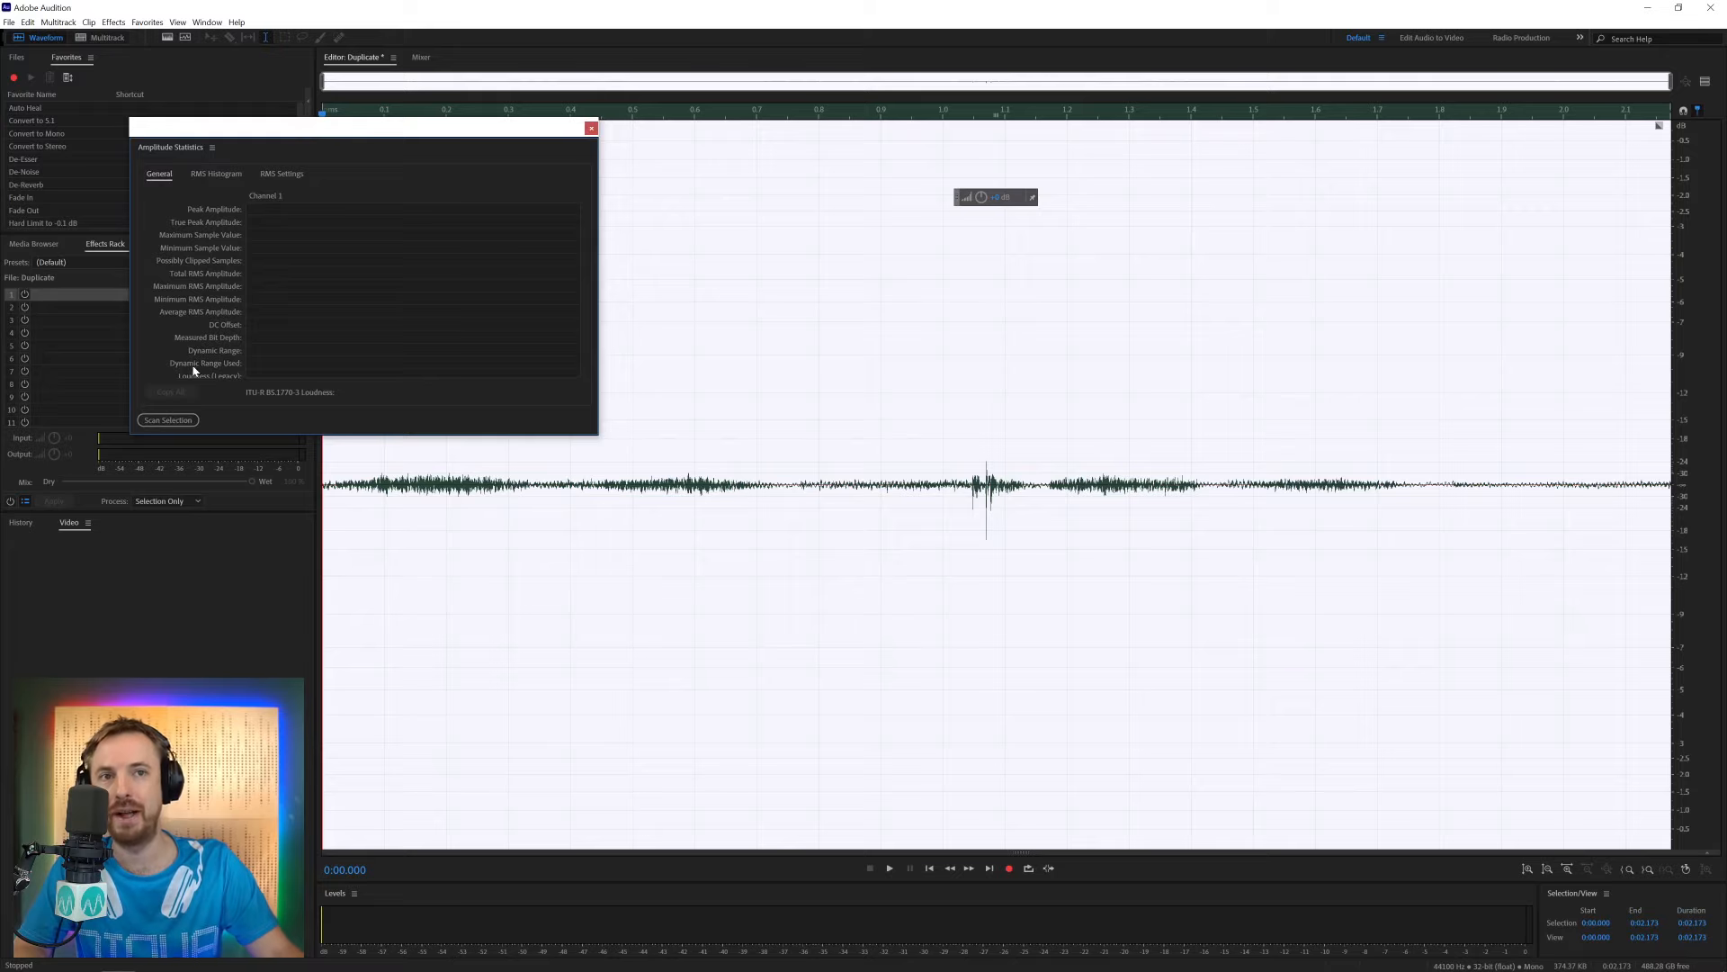
left_click(167, 420)
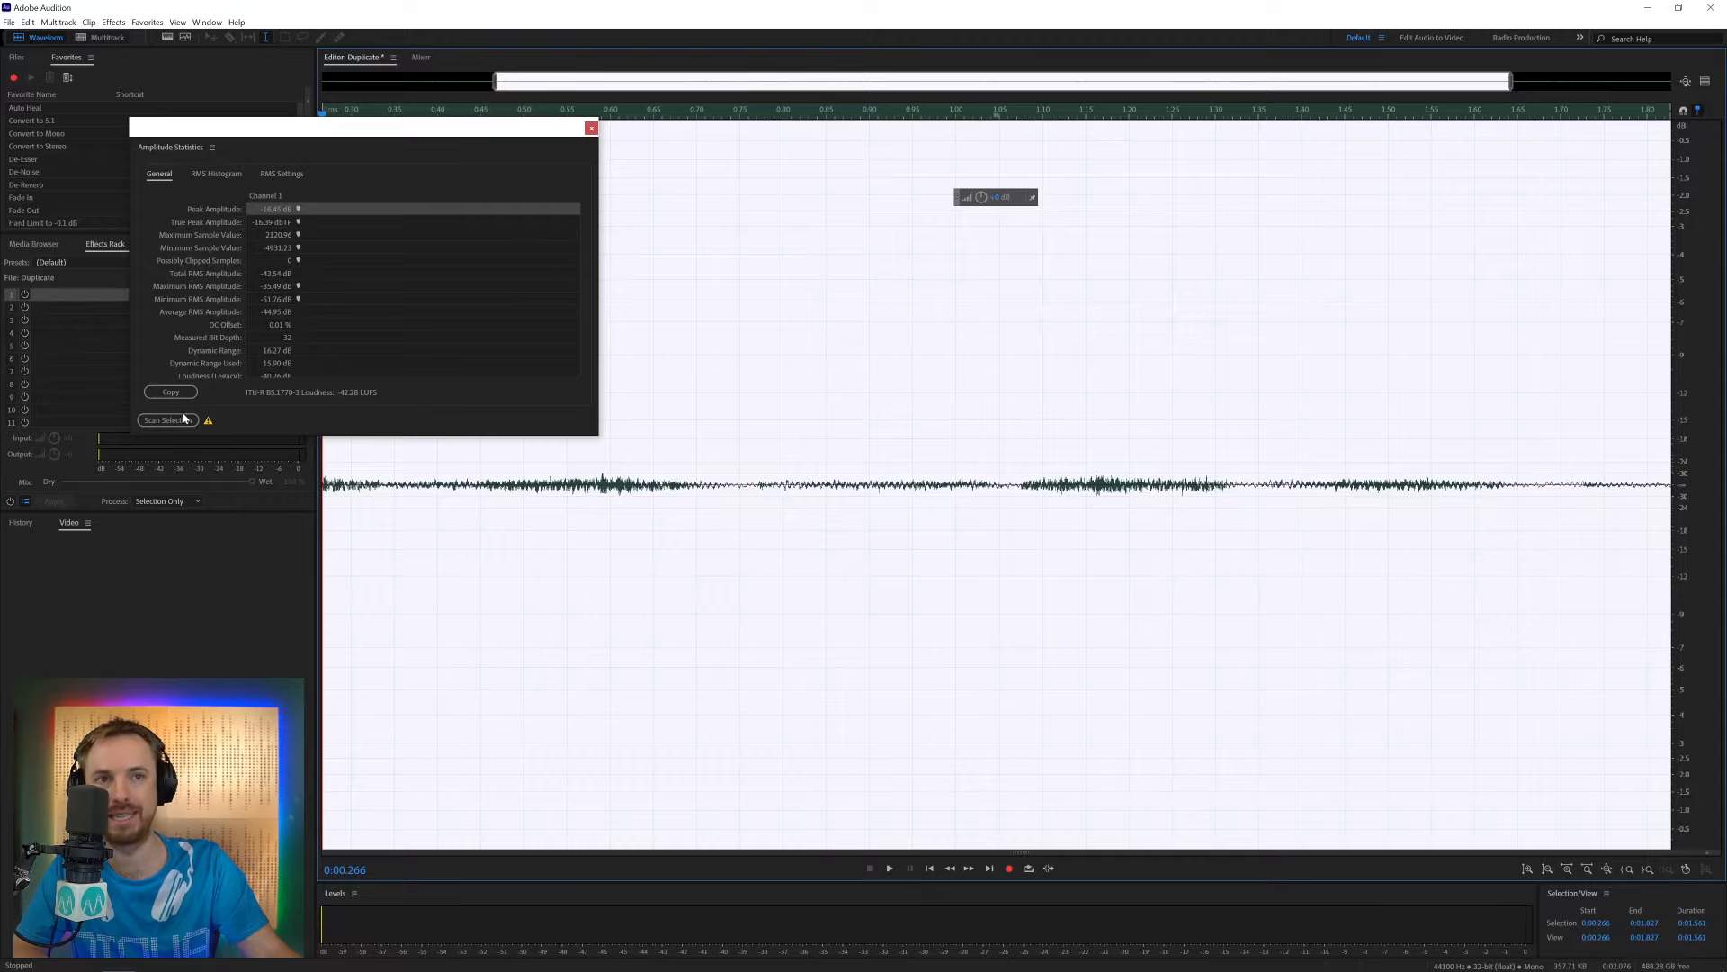
left_click(167, 420)
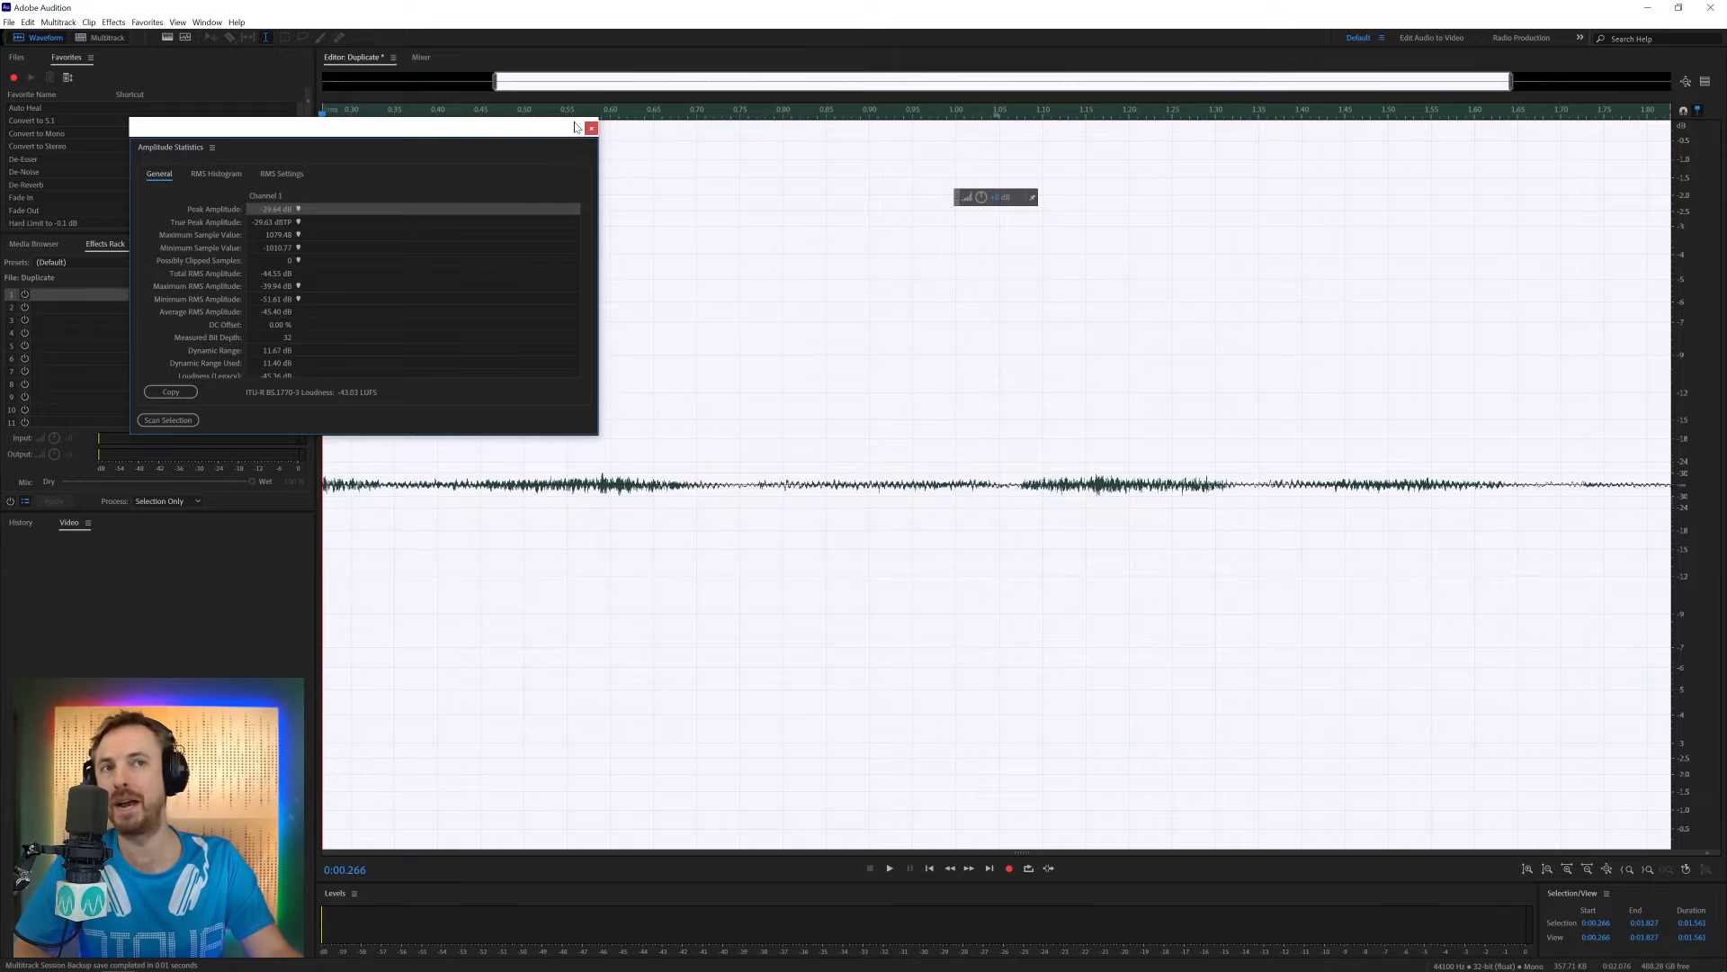
left_click(107, 36)
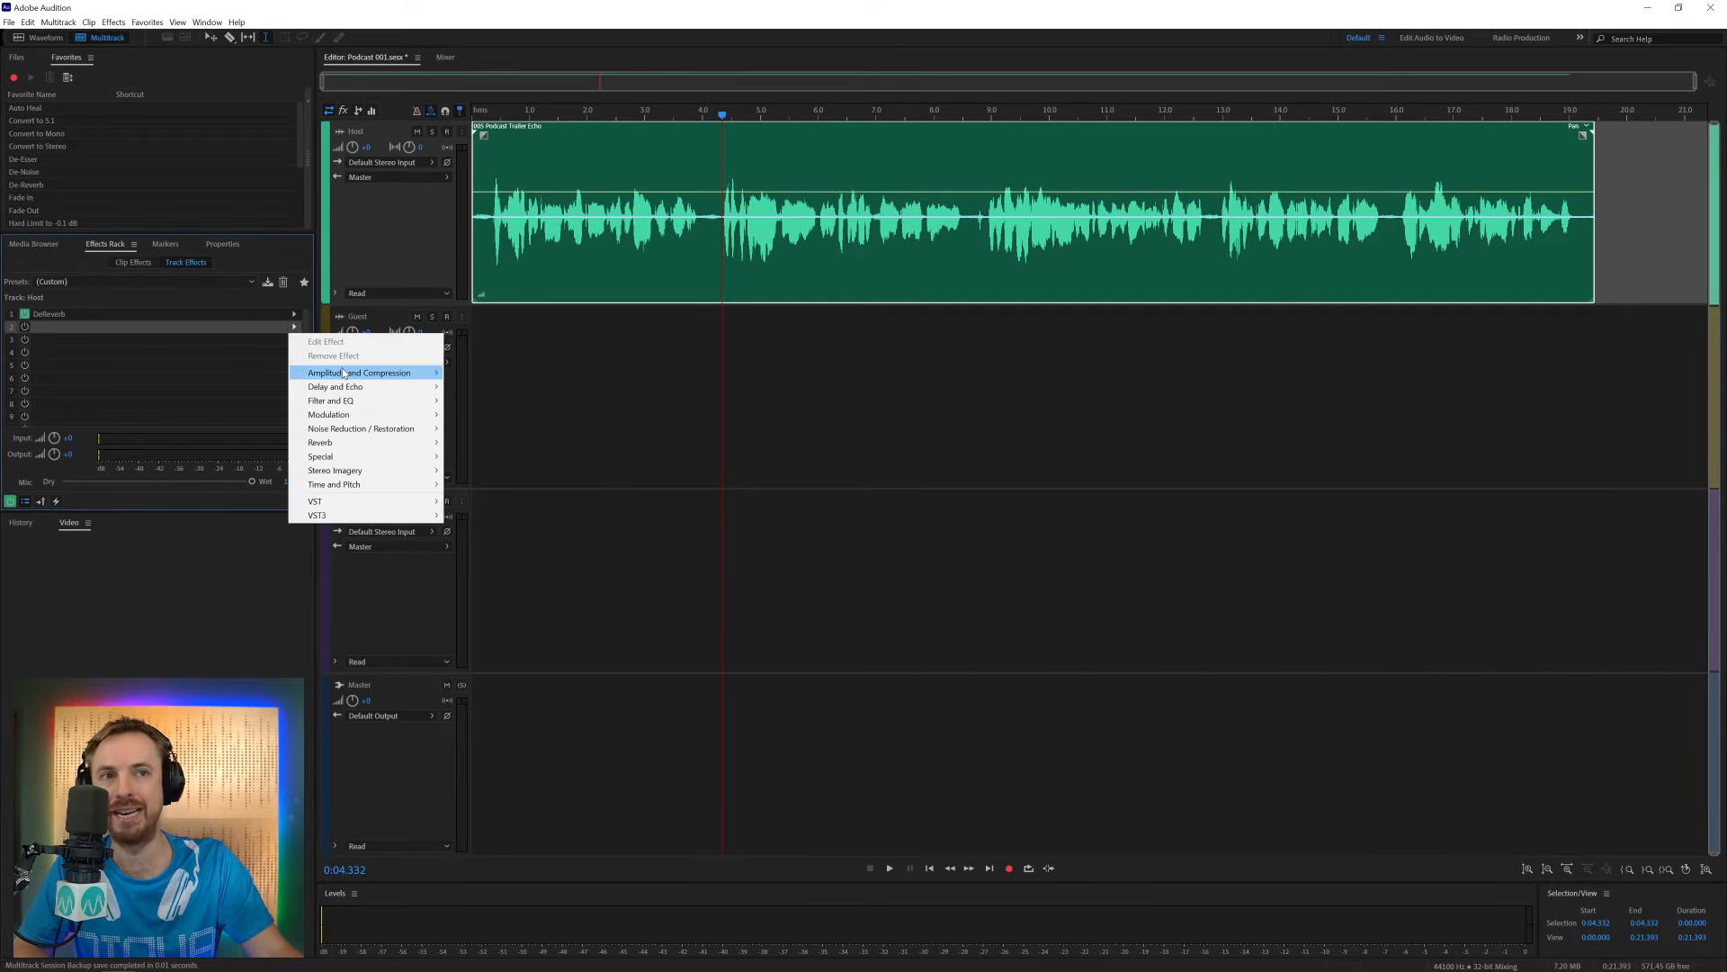
Add Dynamics to the Host track and turn on AutoGate at -29 dB threshold
left_click(358, 373)
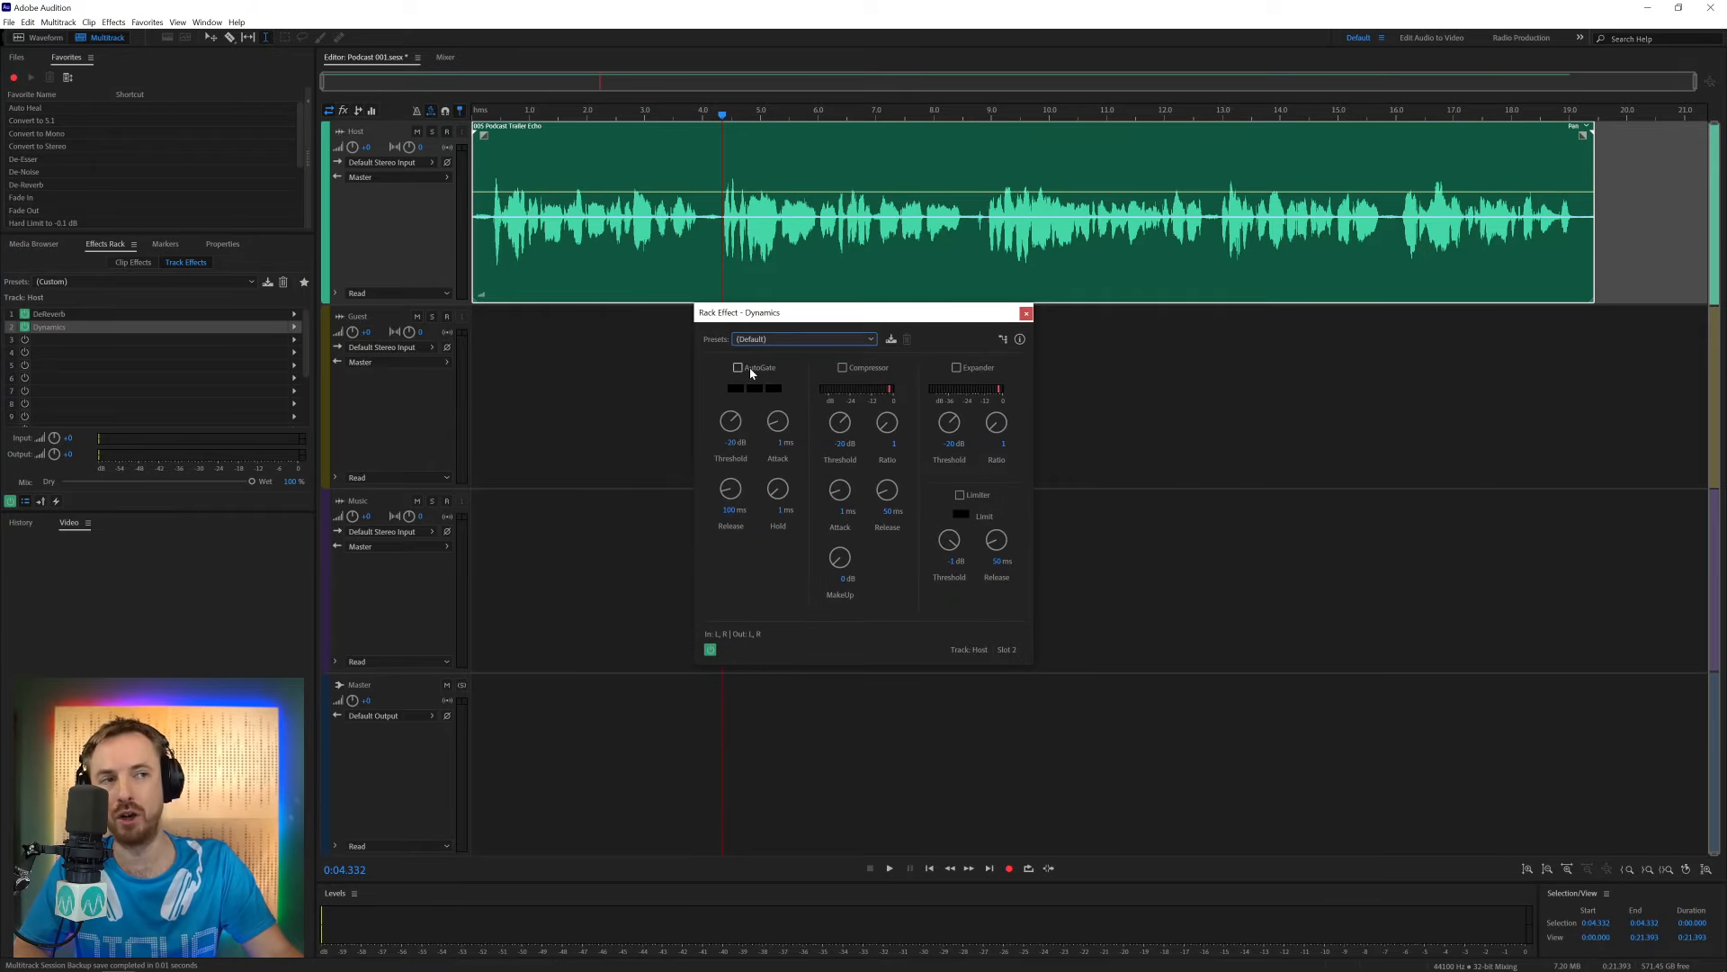
left_click(737, 367)
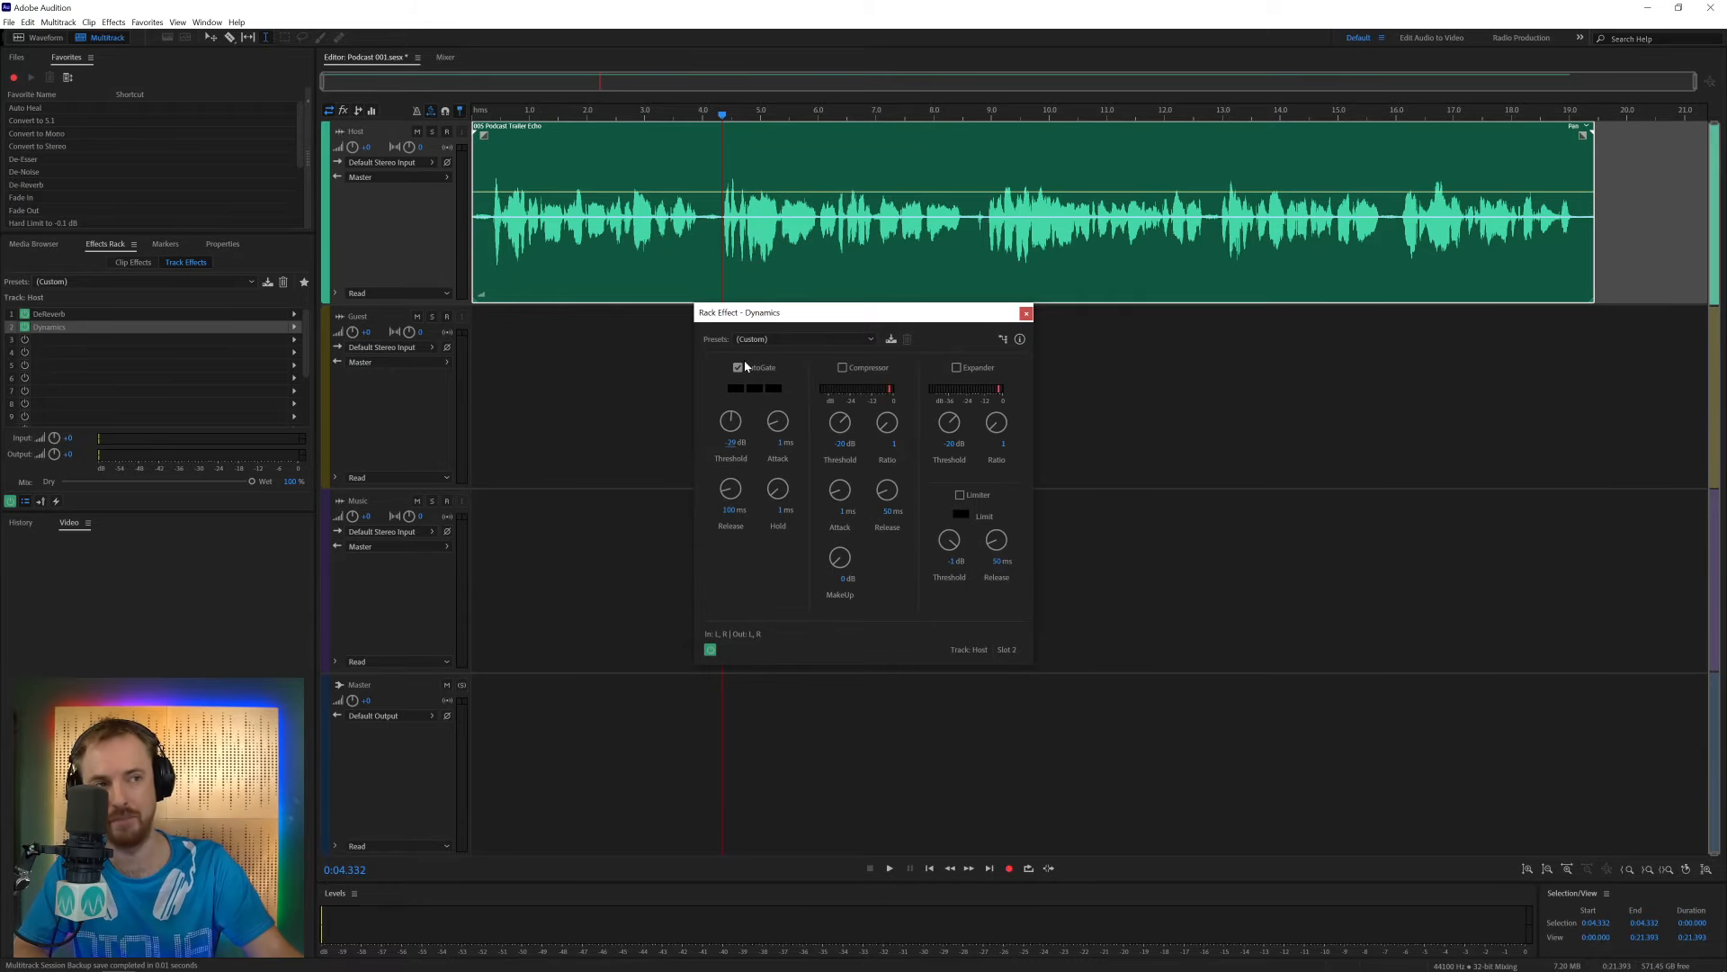
mouse_move(834, 580)
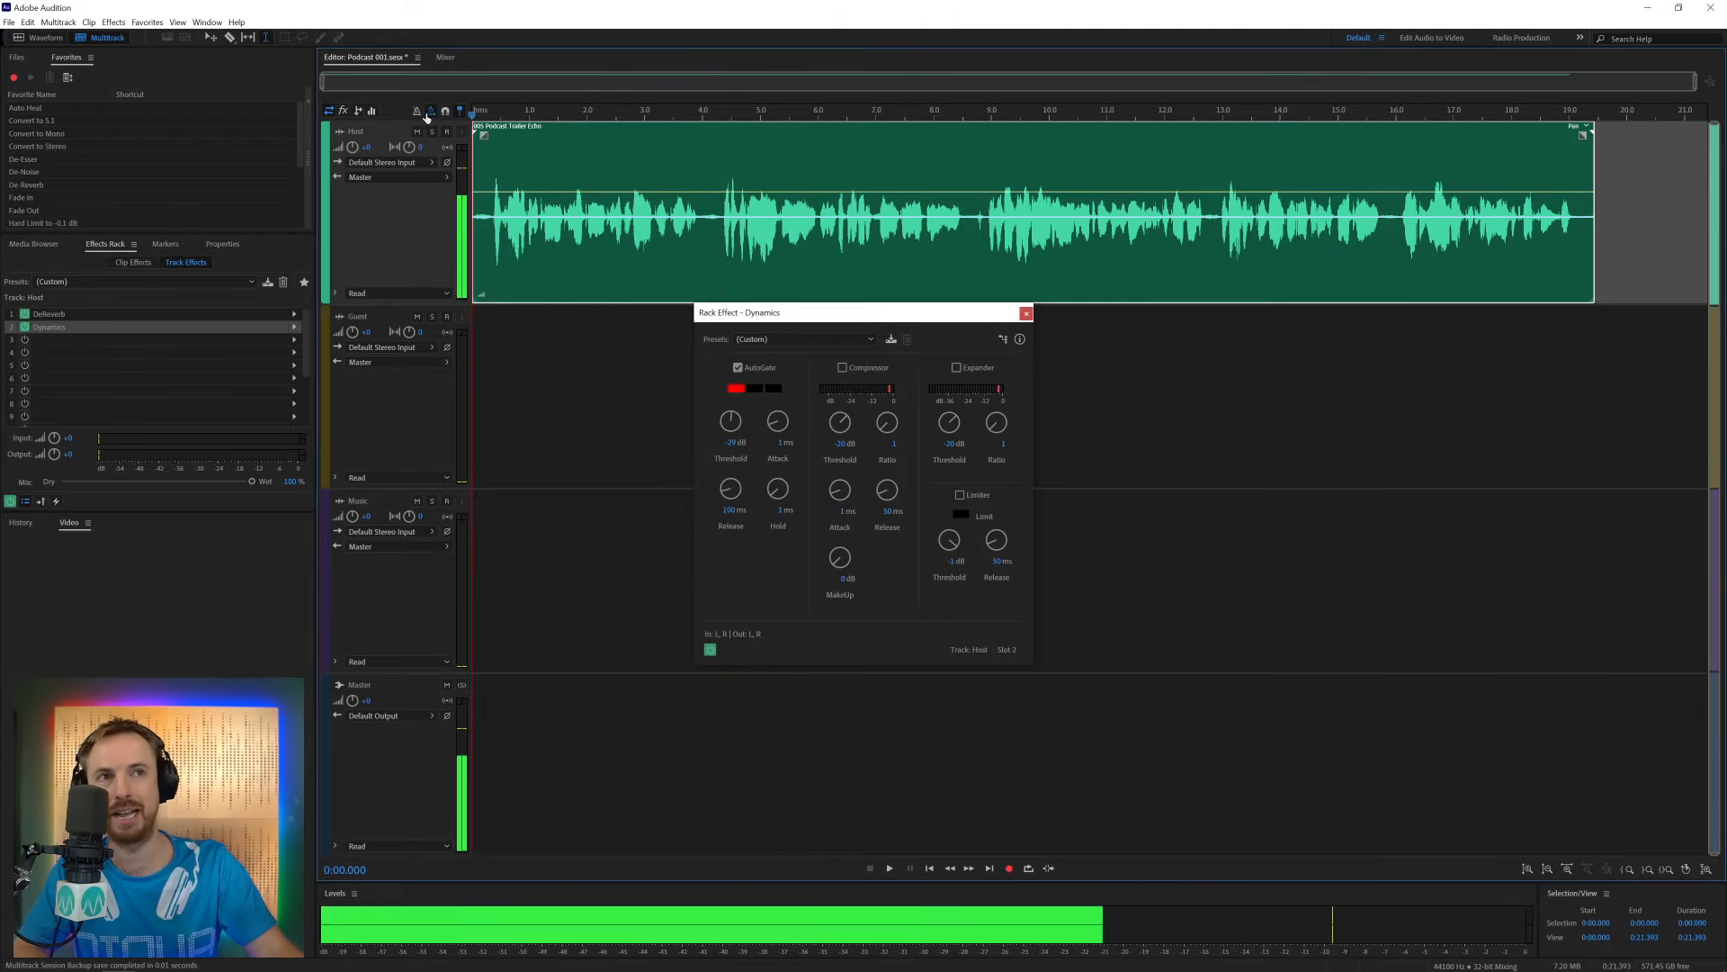
Set the AutoGate hold time to about 52 ms, checking the result with playback
left_click(888, 868)
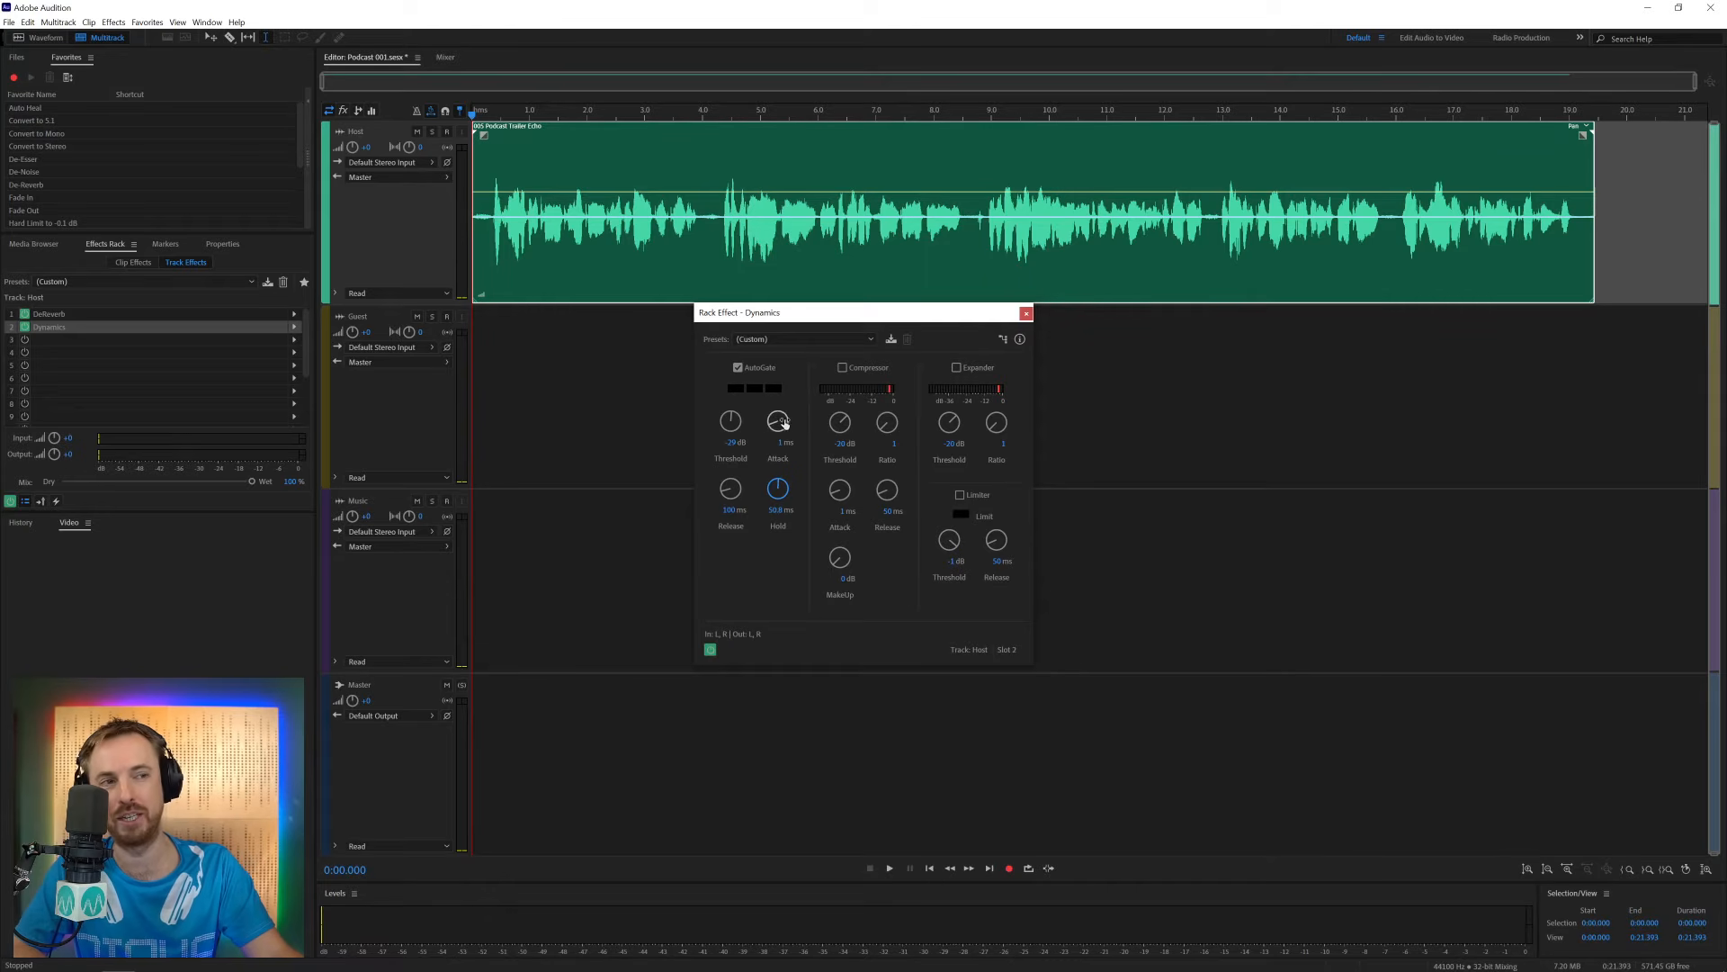
left_click(888, 868)
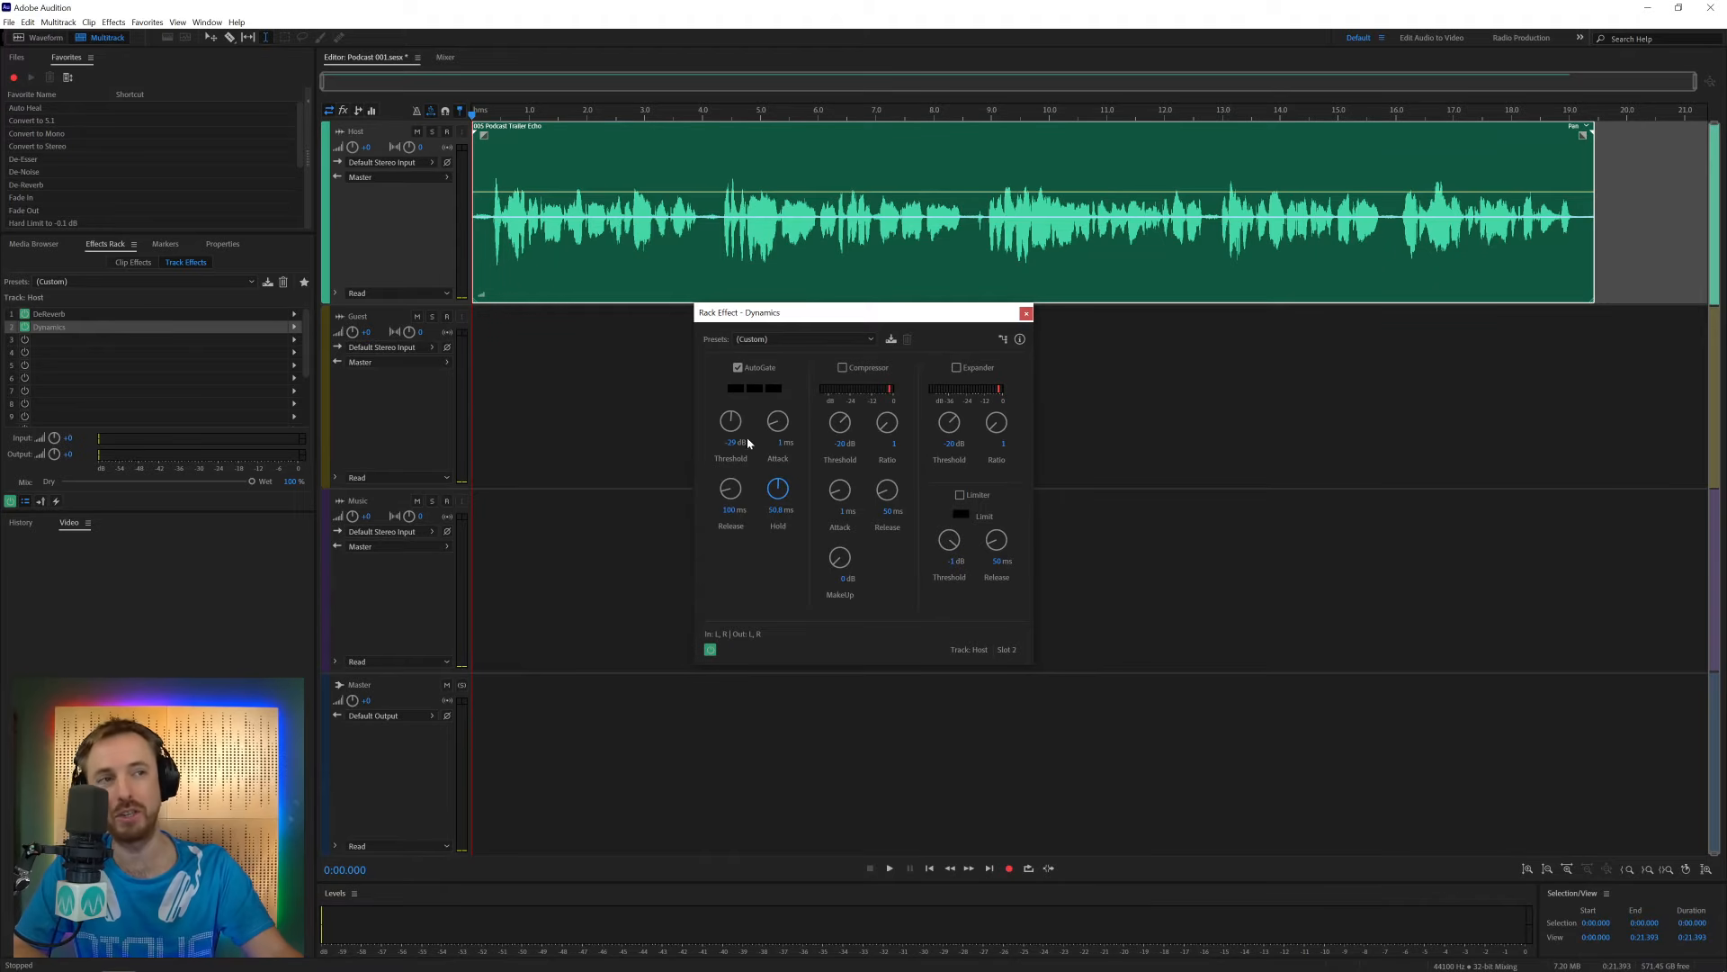
mouse_move(757, 399)
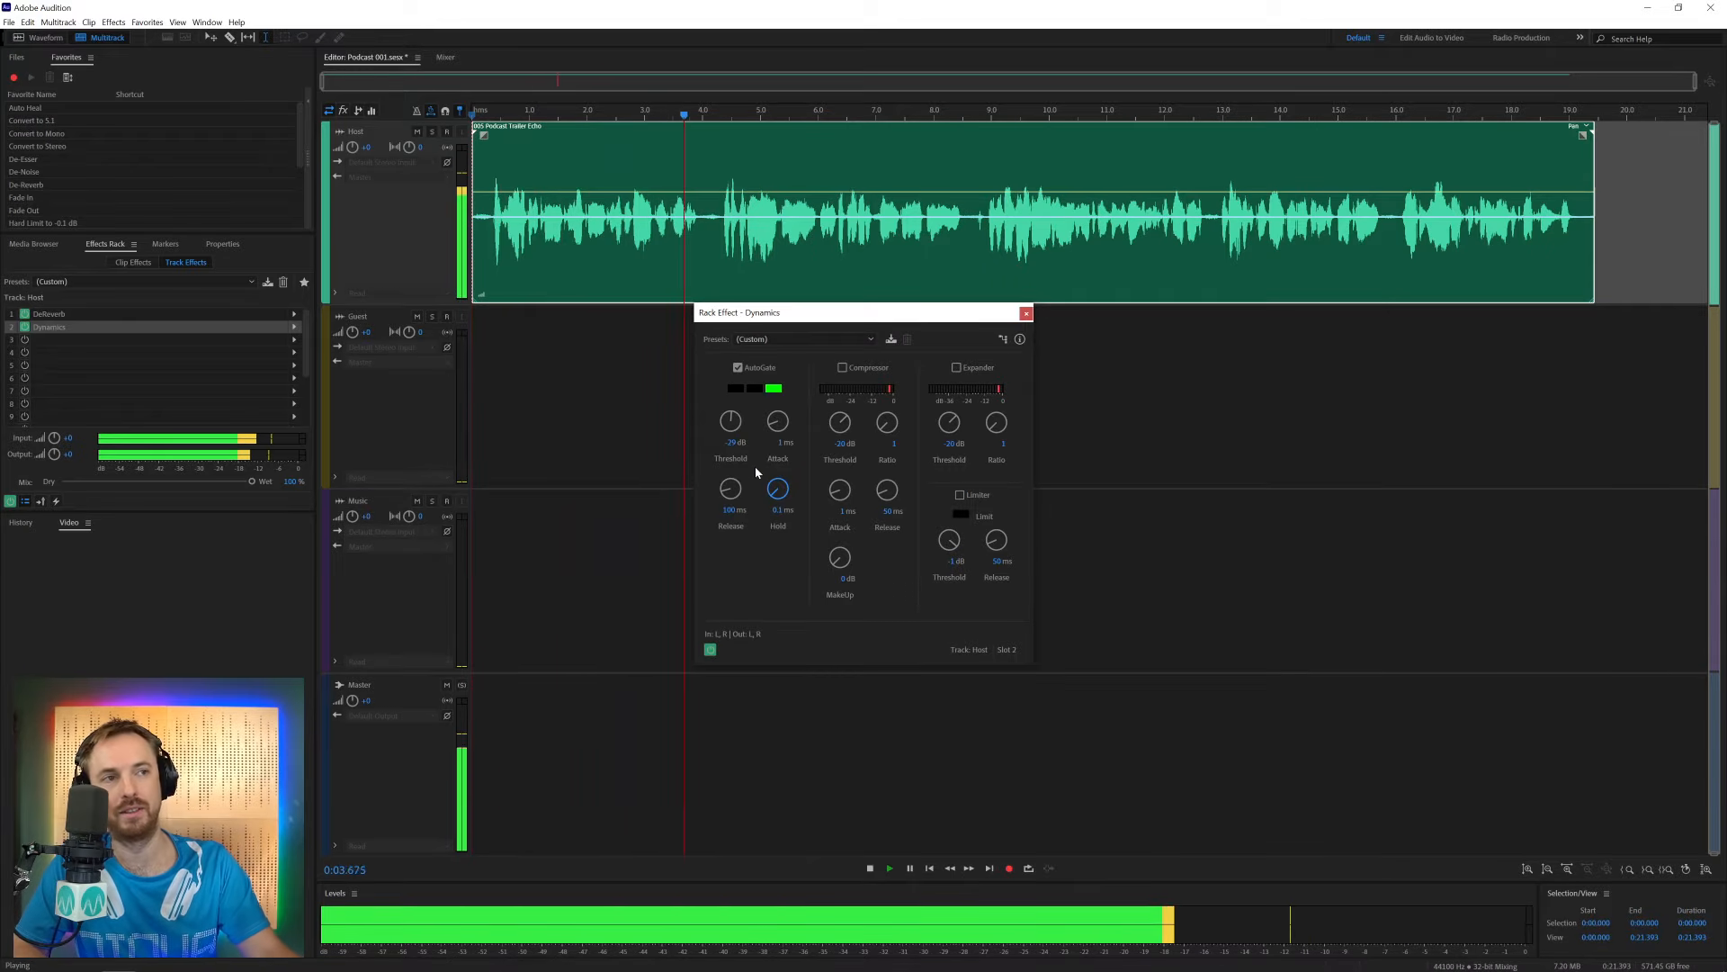
left_click(909, 868)
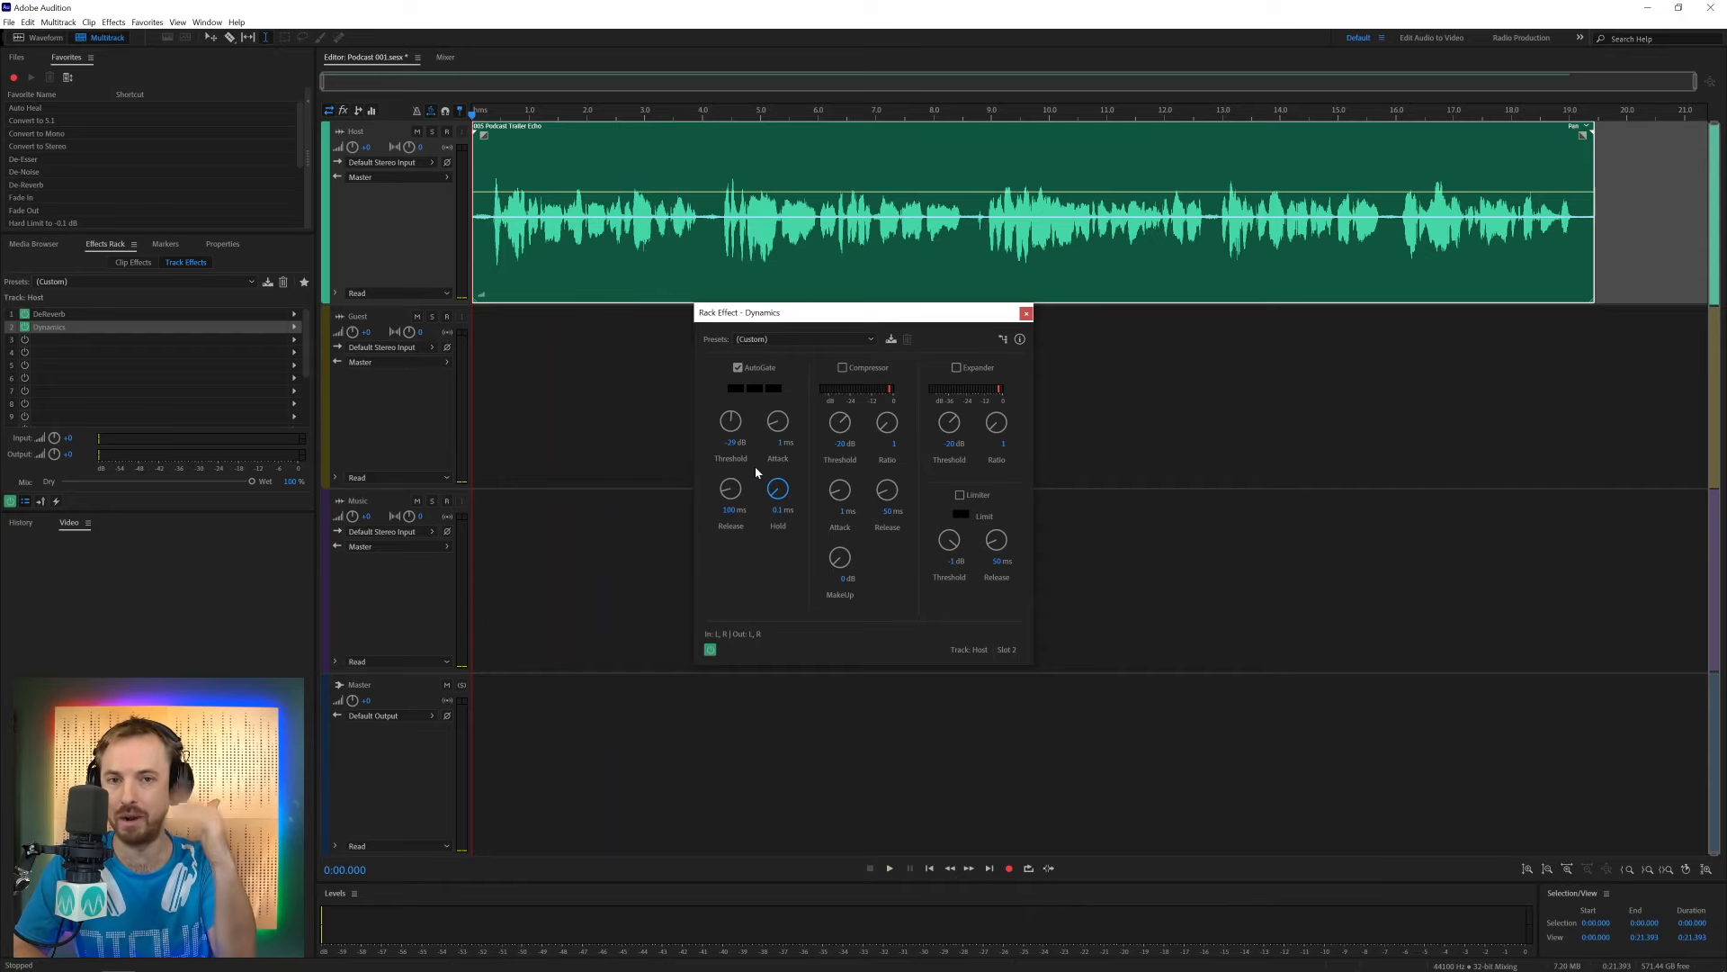
left_click_drag(777, 488, 777, 462)
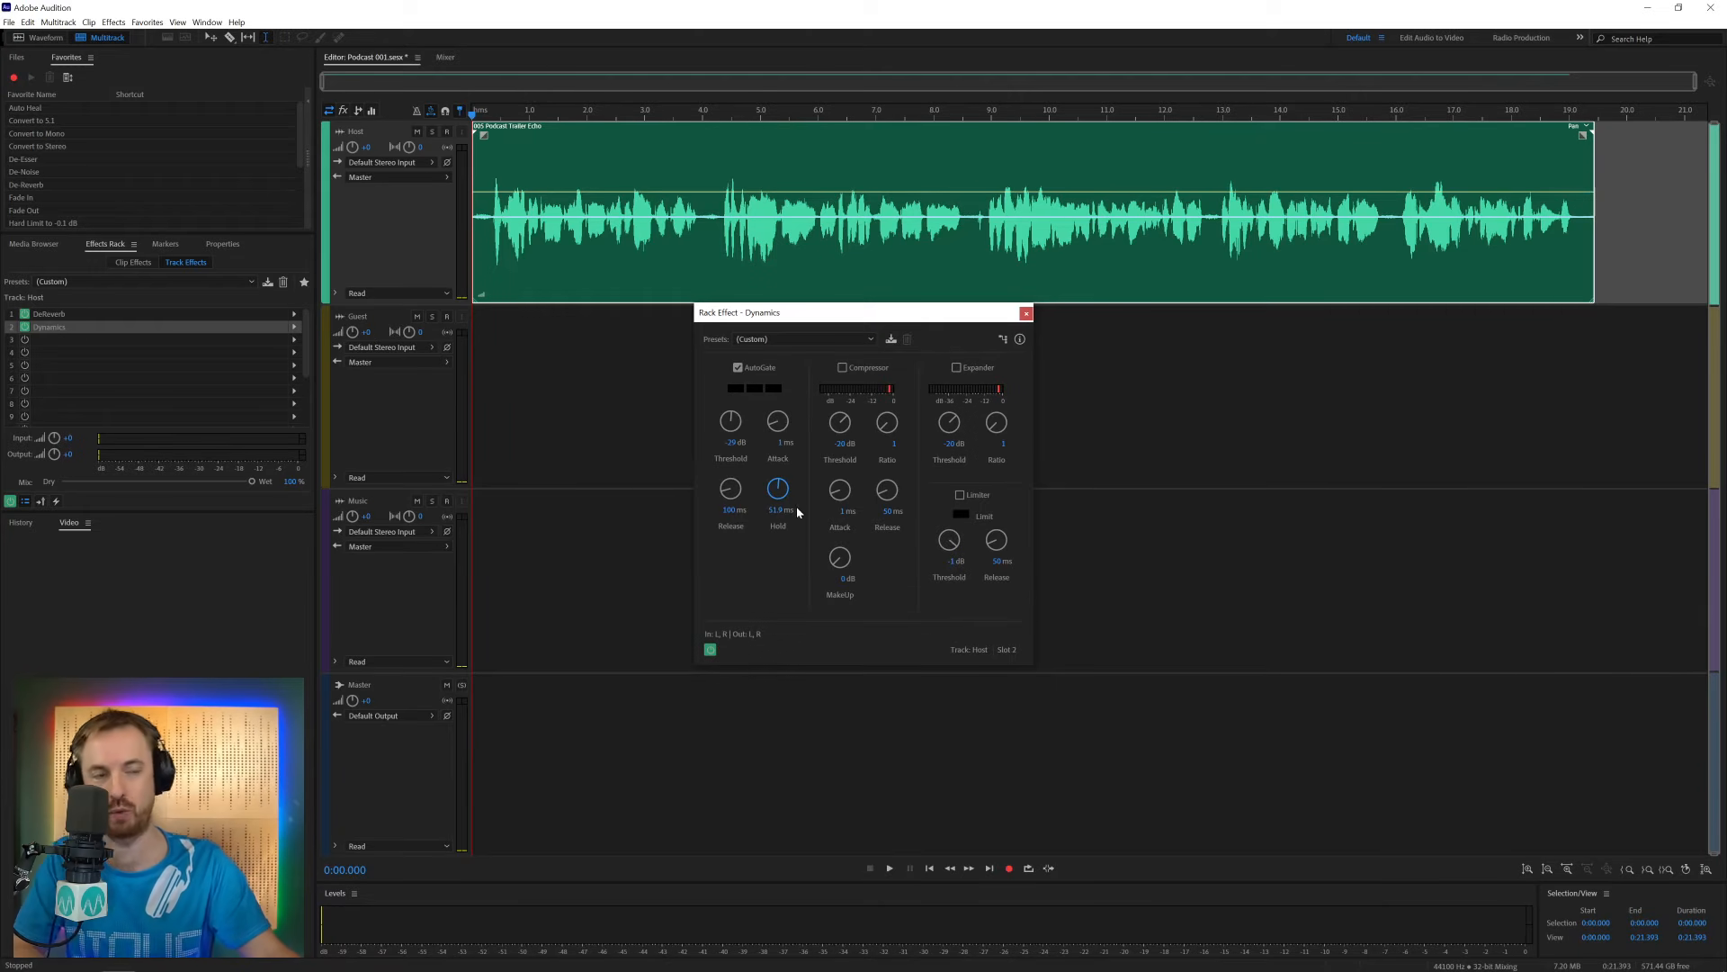
left_click(888, 868)
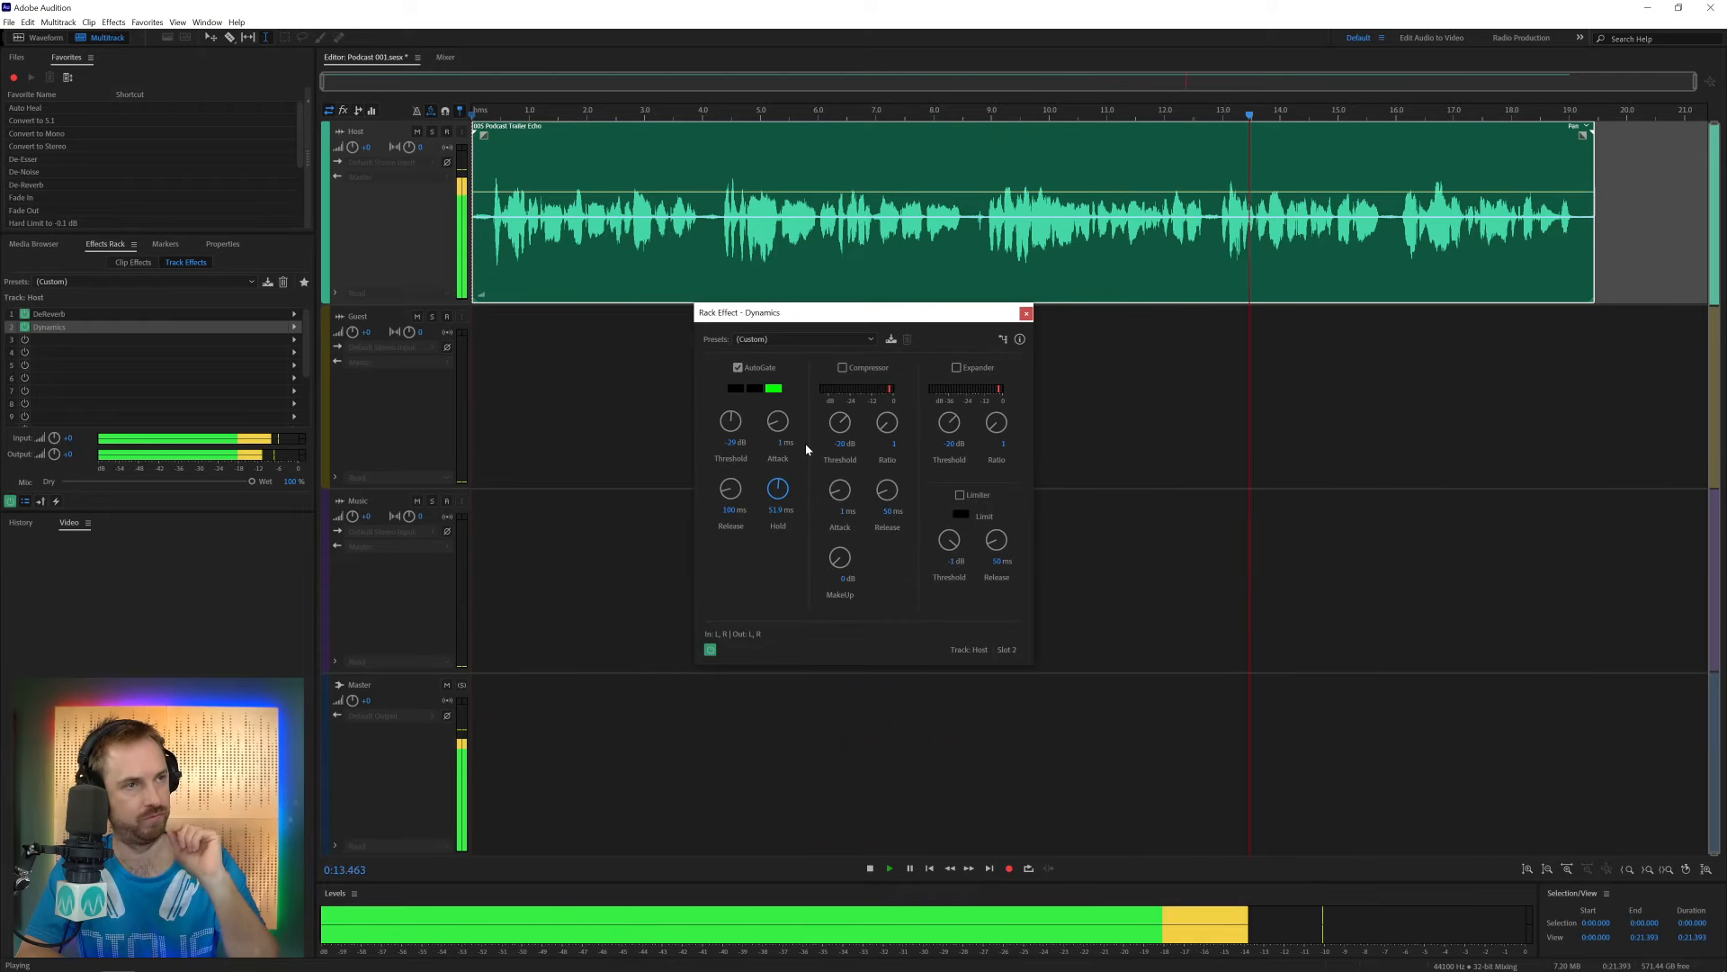
left_click(909, 868)
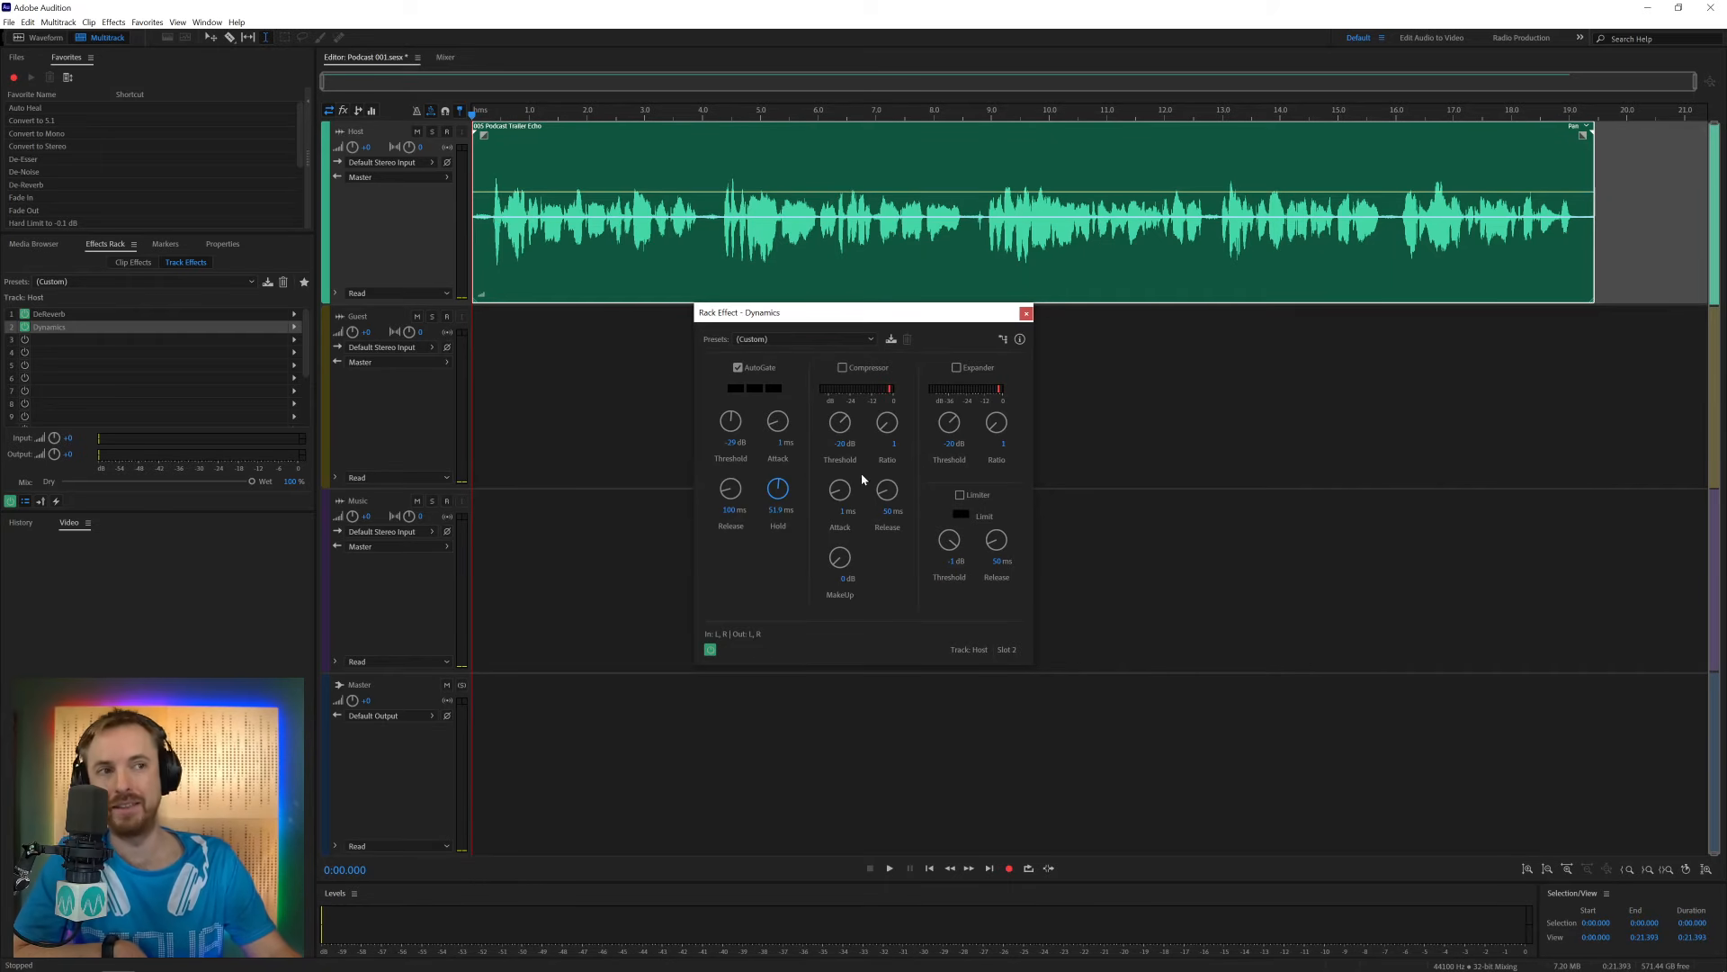
mouse_move(766, 482)
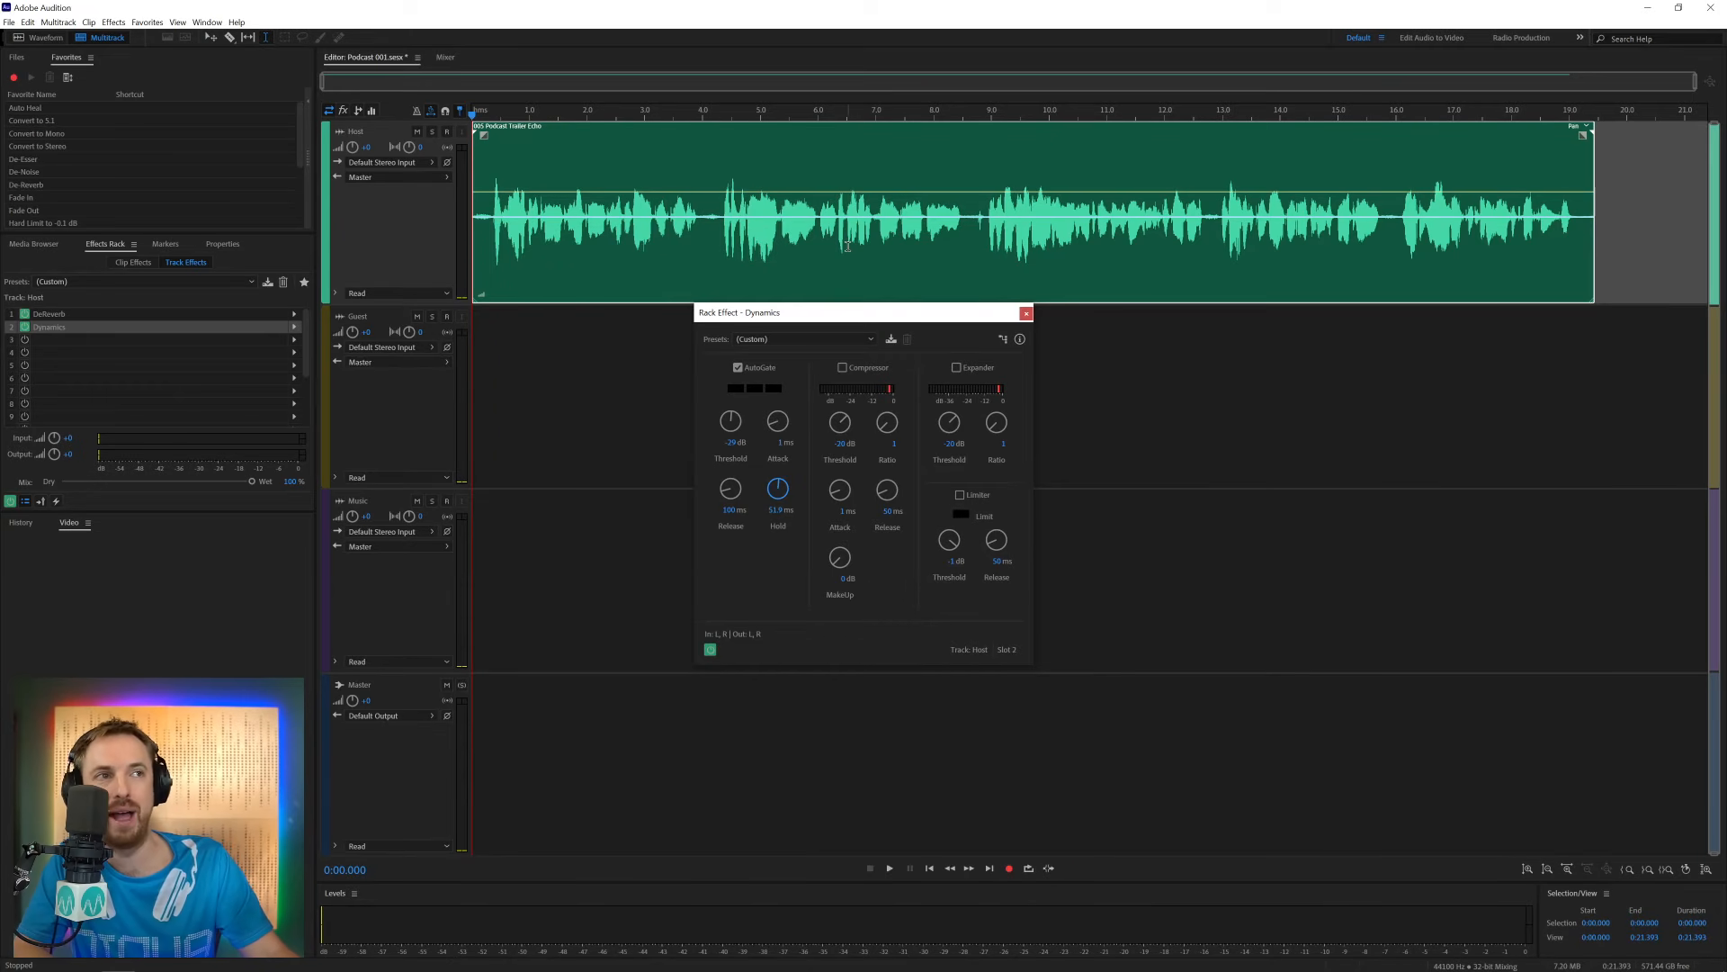
Move the playhead to about 6.5 seconds and preview the gated Host voice
left_click(848, 110)
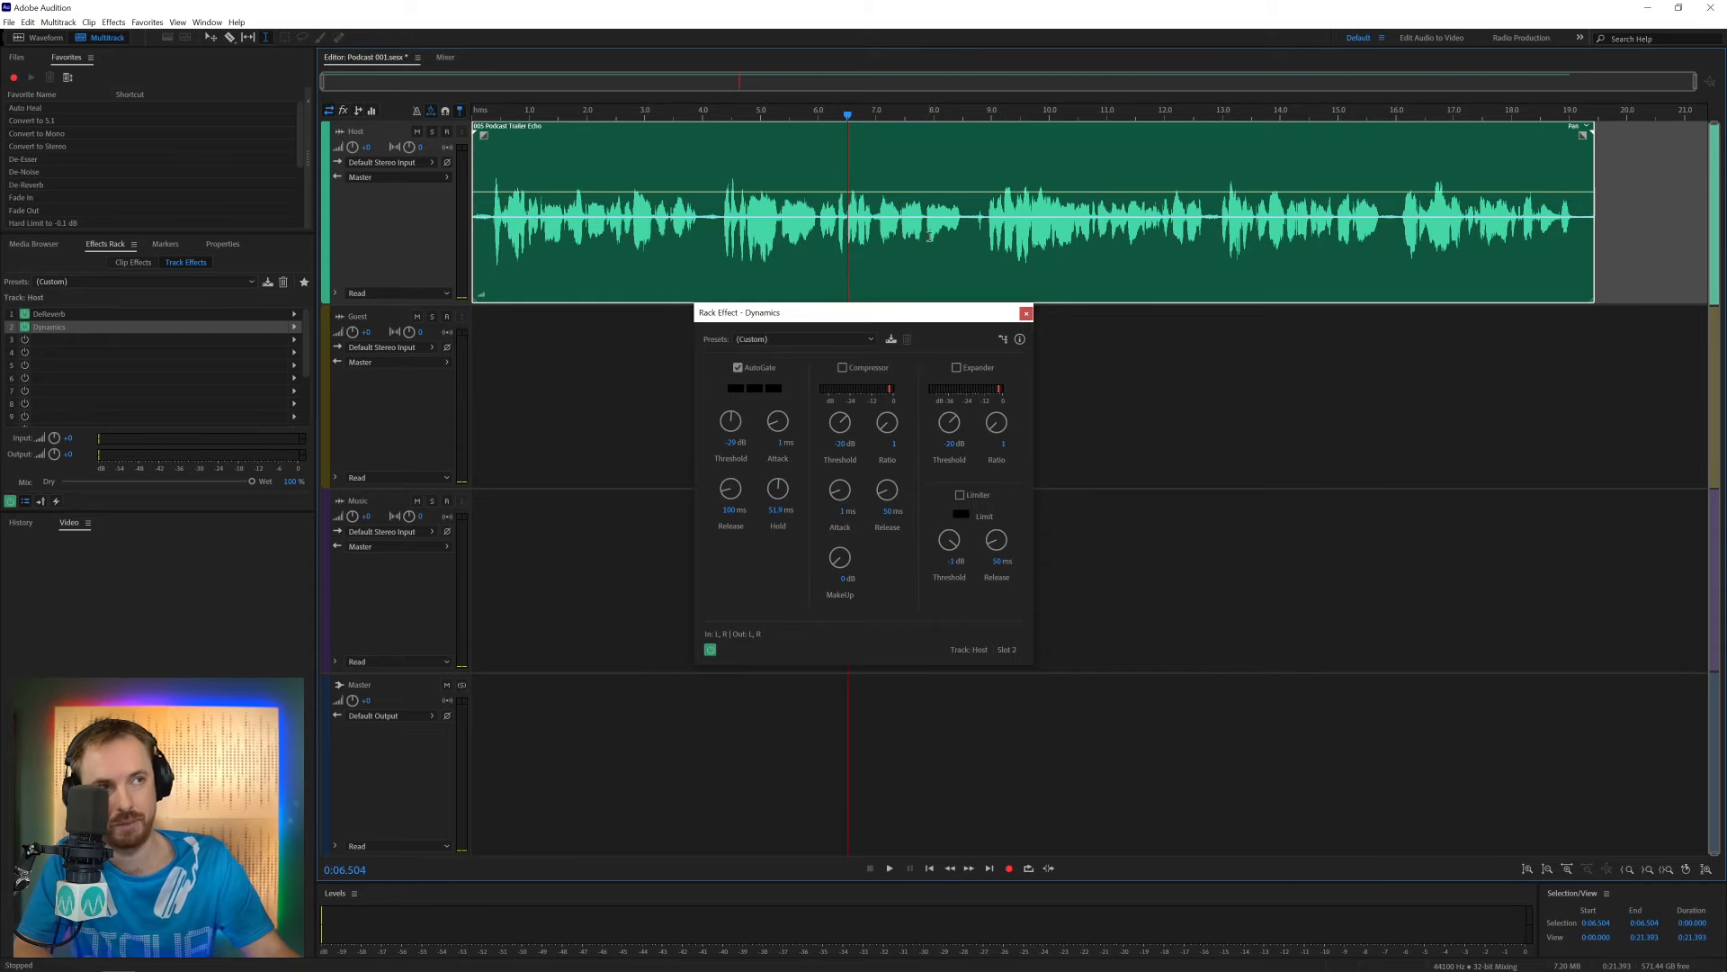
left_click(888, 869)
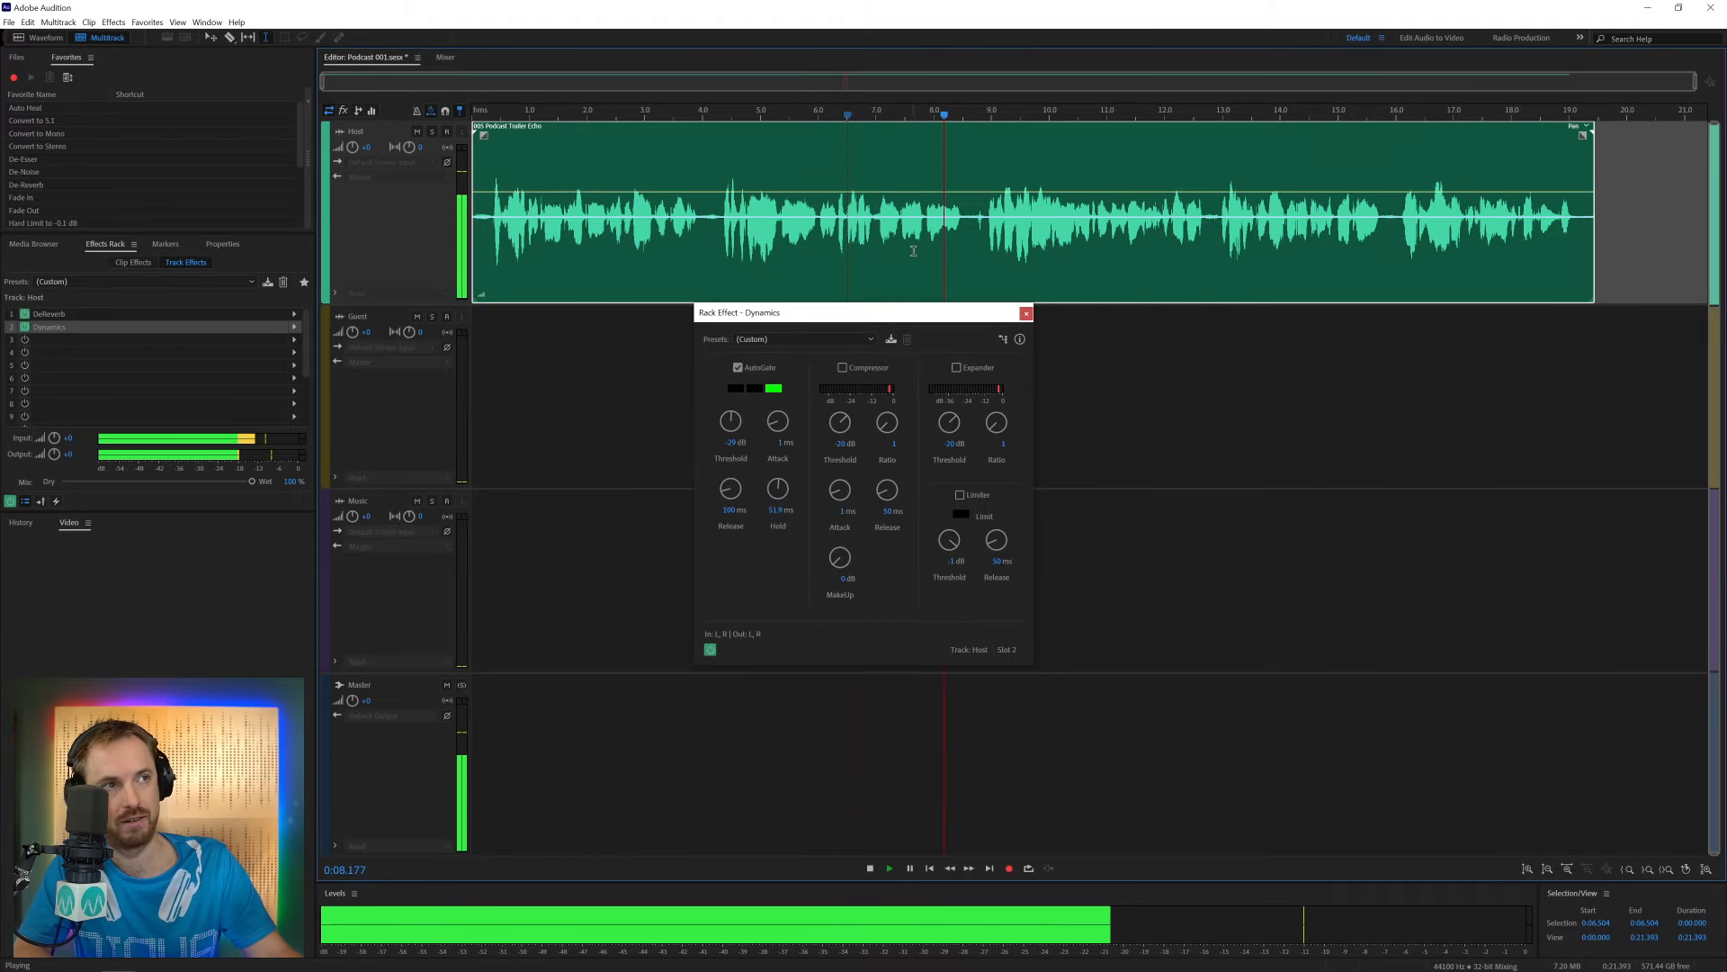
left_click(908, 868)
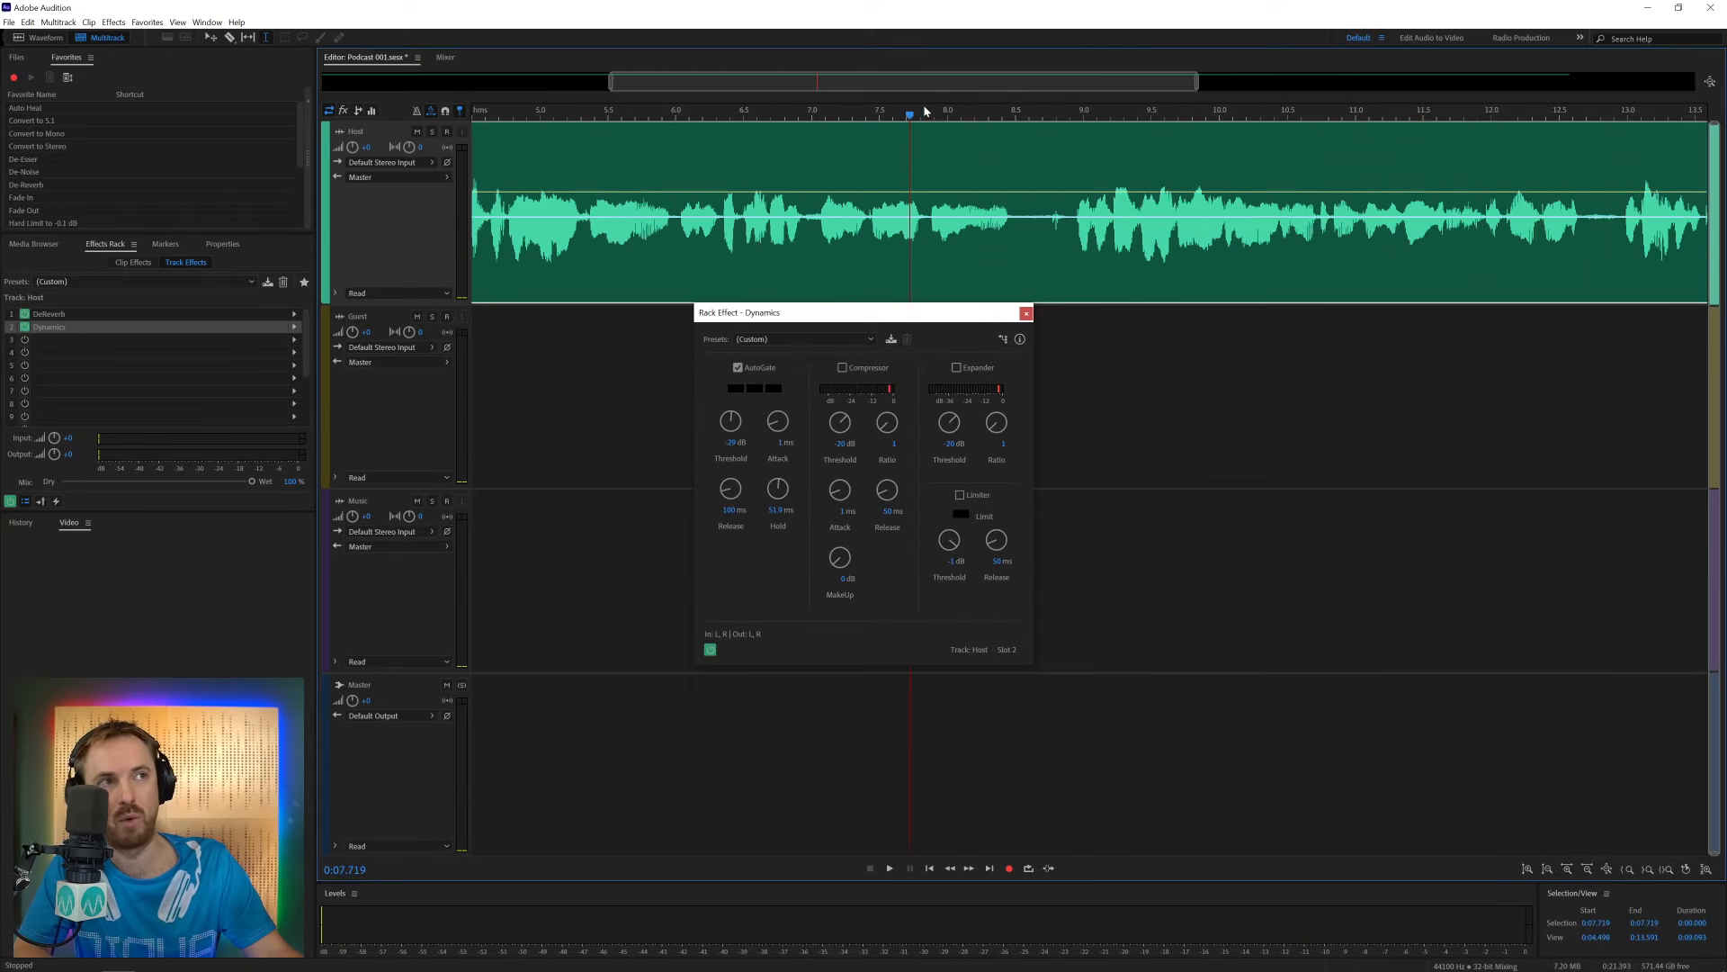
left_click(888, 869)
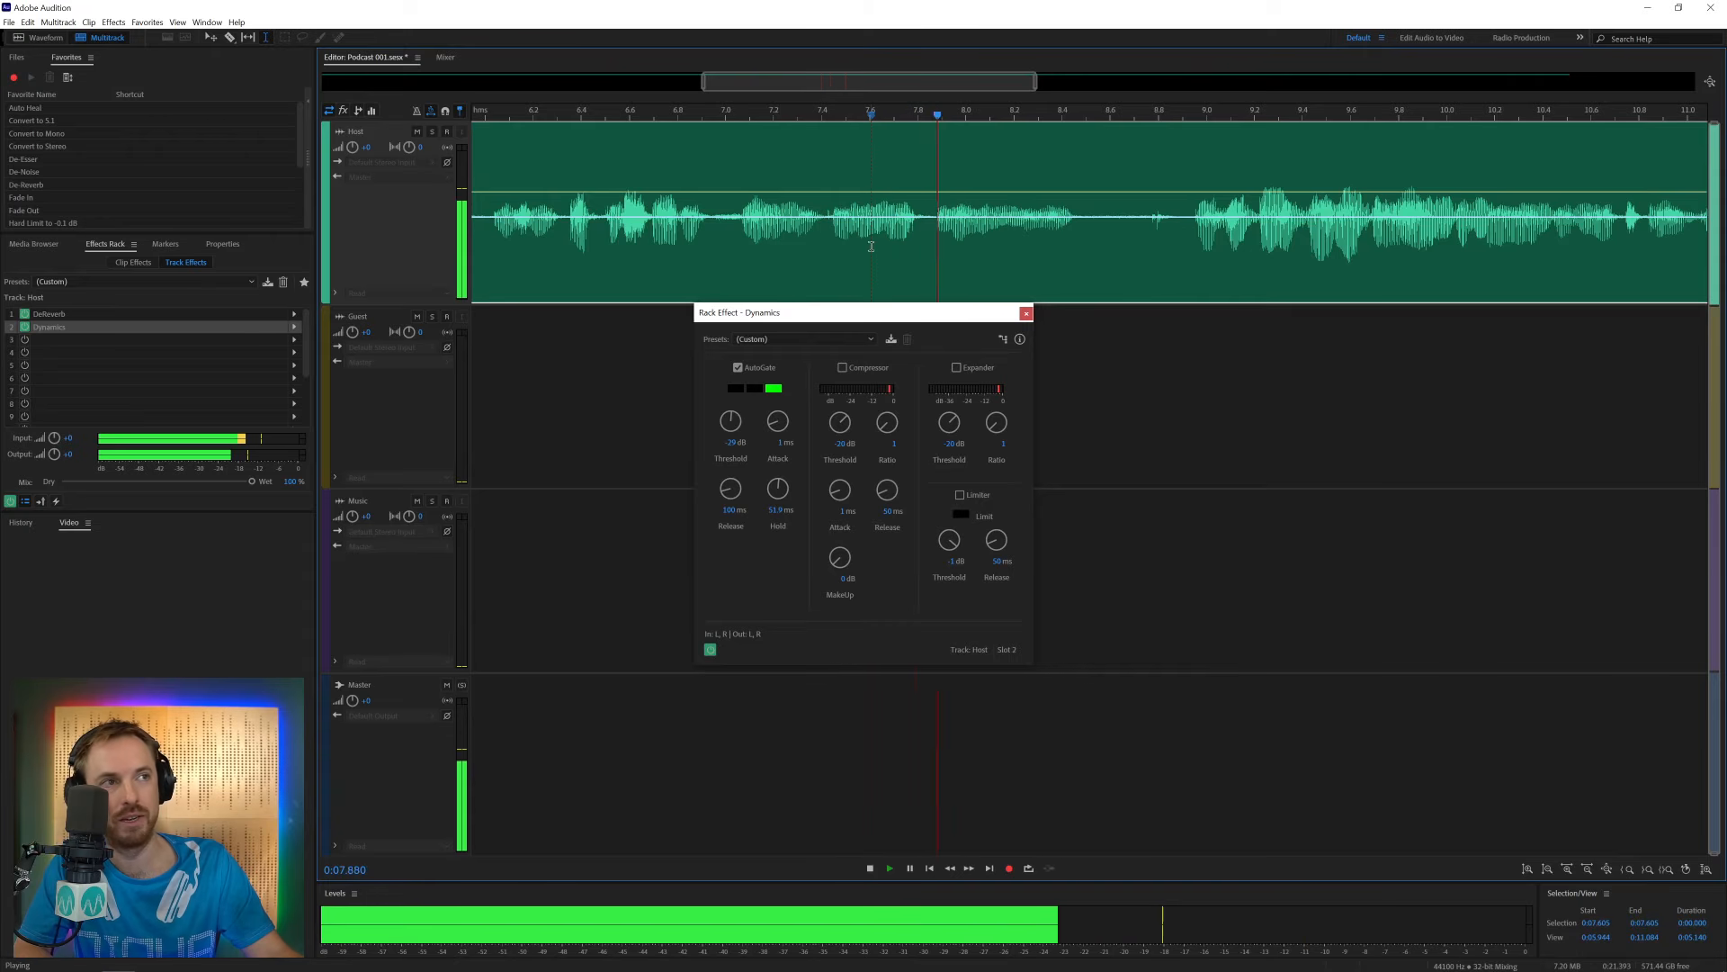
left_click(869, 868)
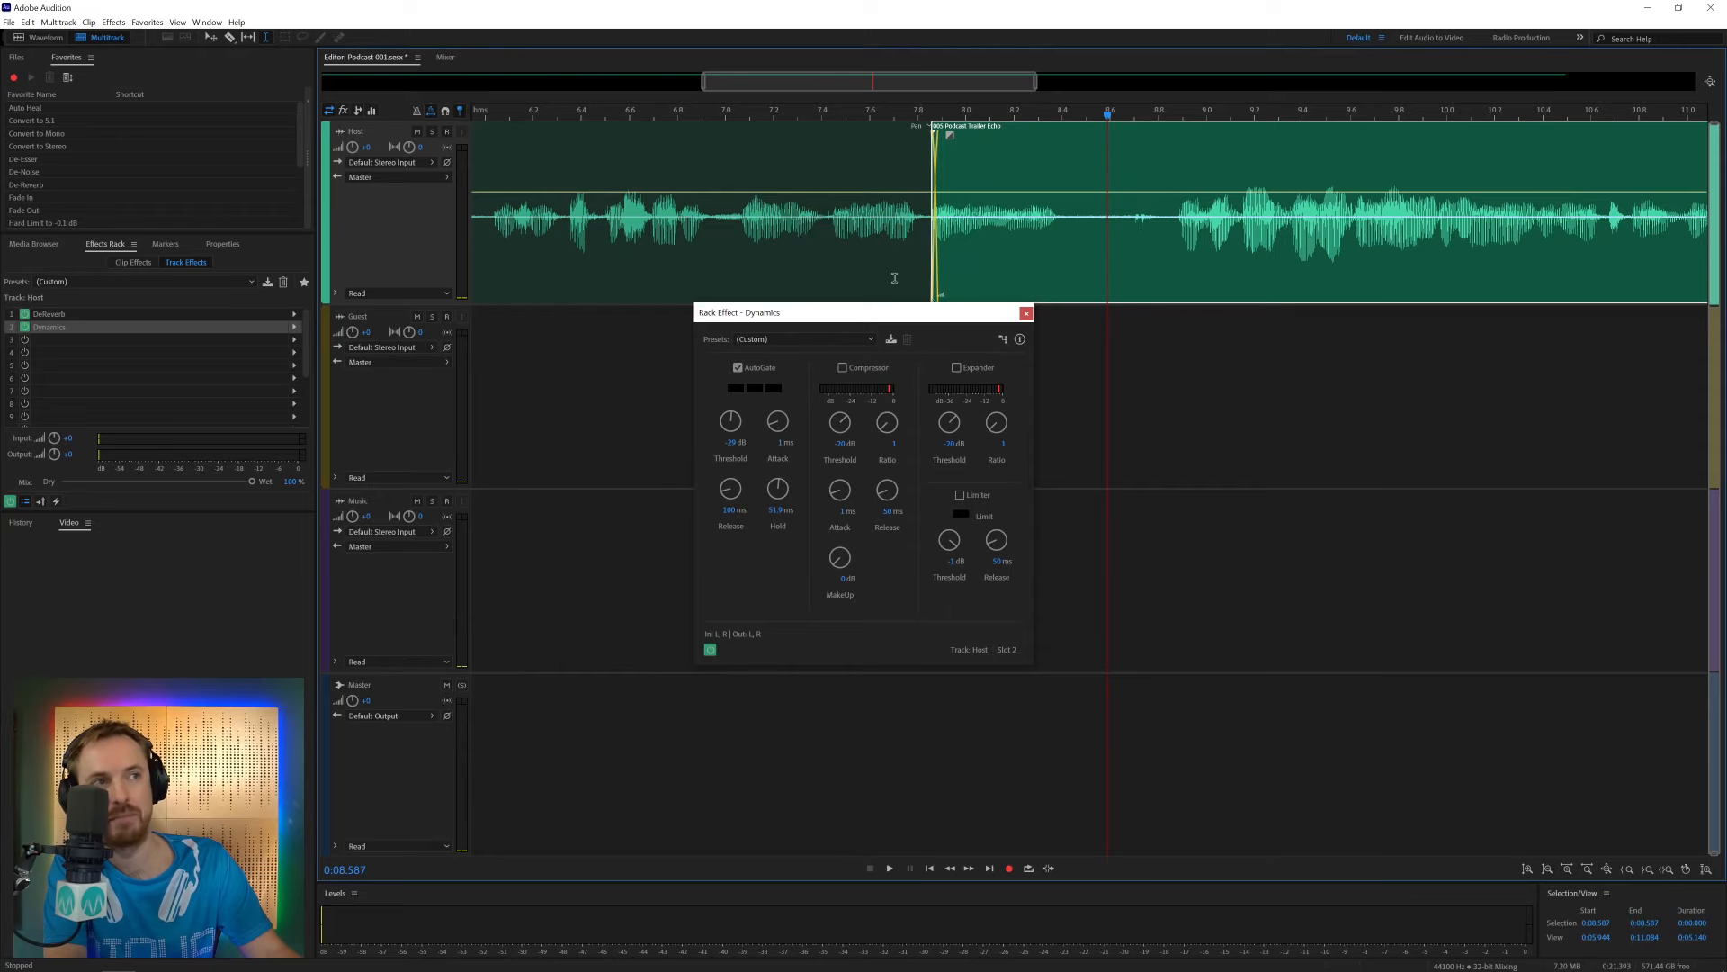
mouse_move(529, 186)
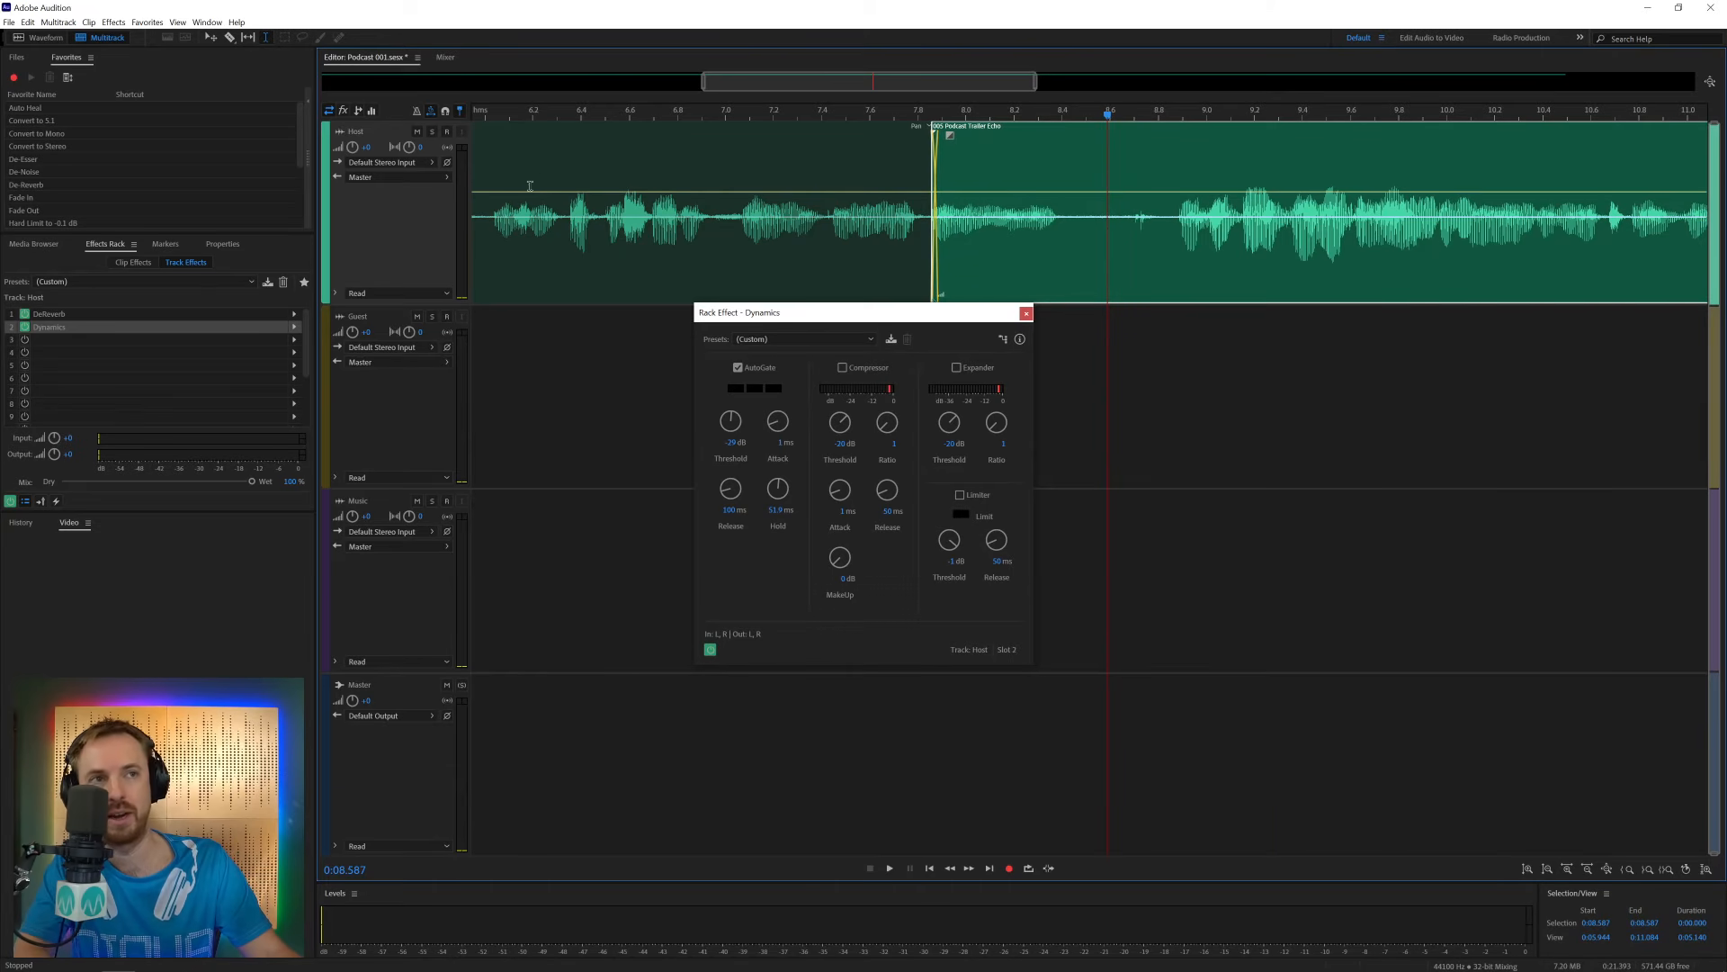
Replay the crossfaded join around the split several times to check it
left_click(889, 868)
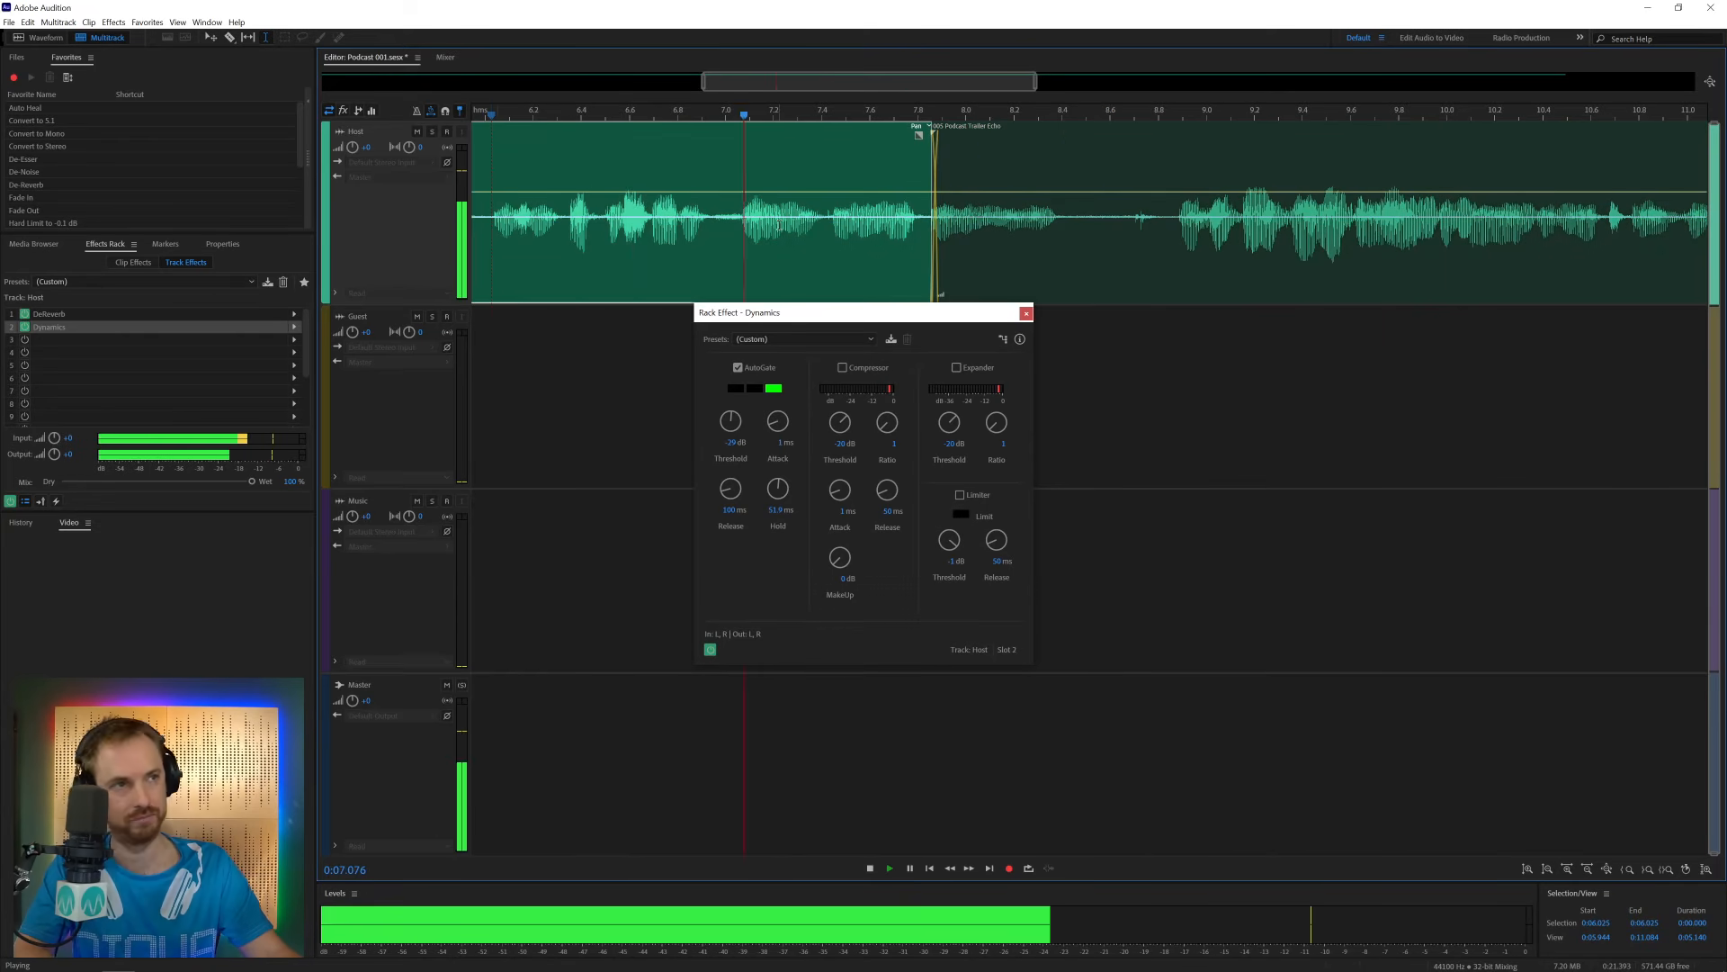
left_click(869, 867)
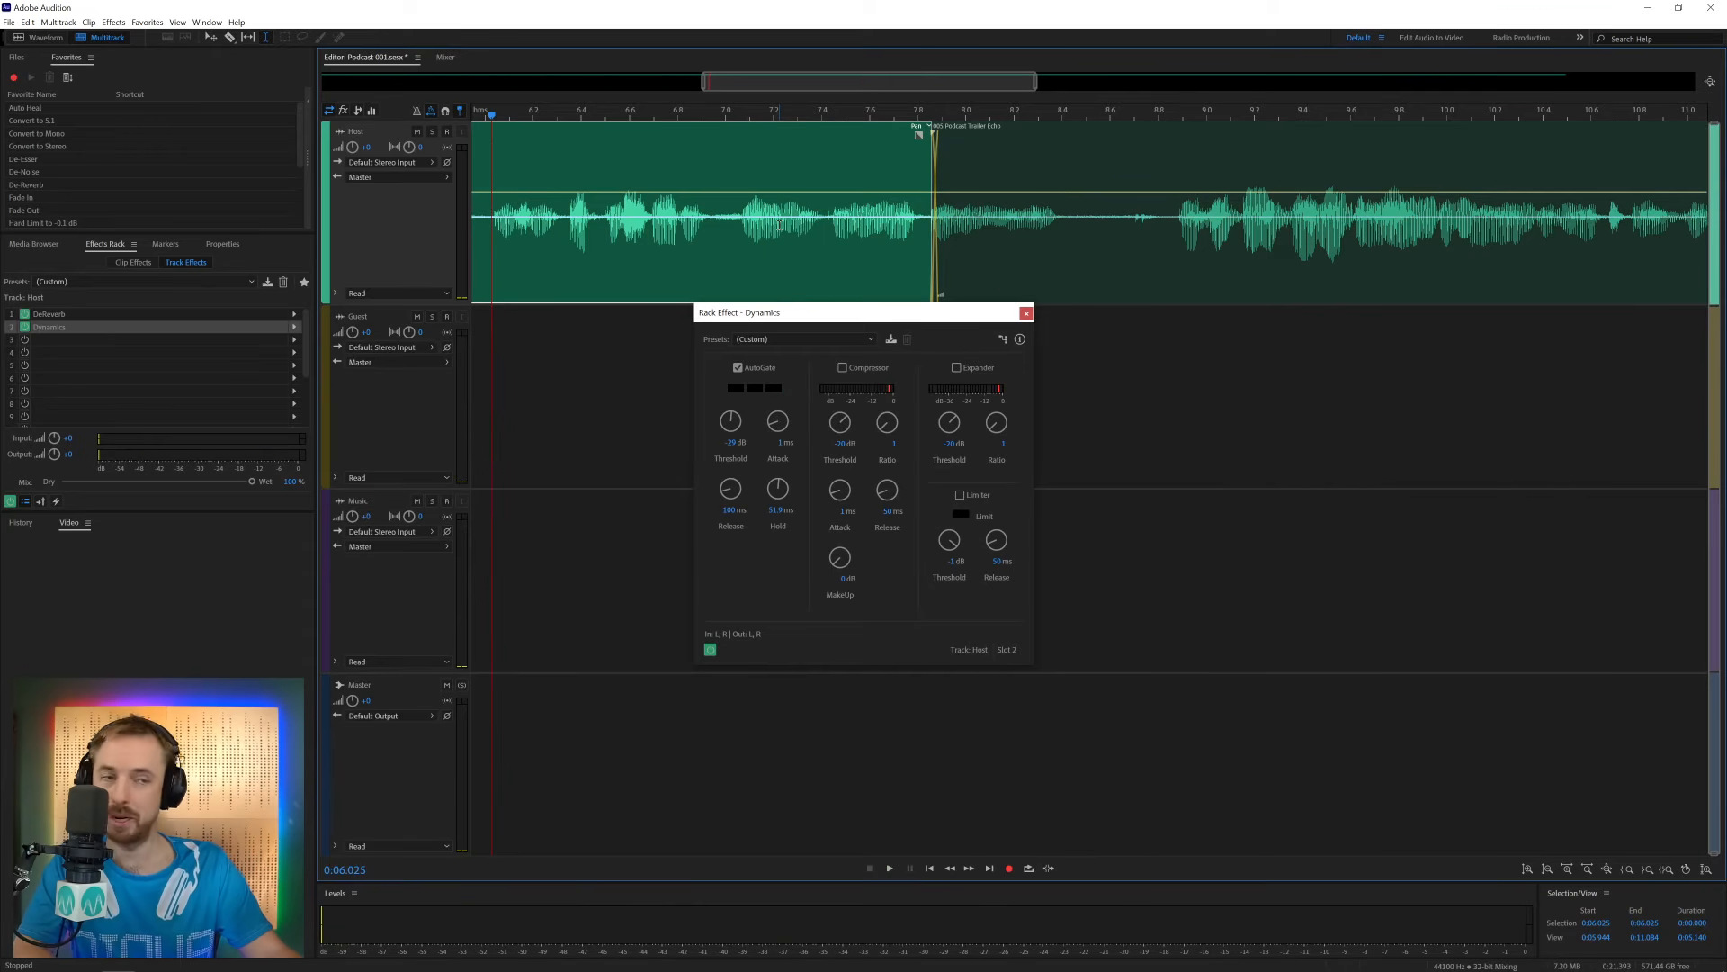
left_click(889, 868)
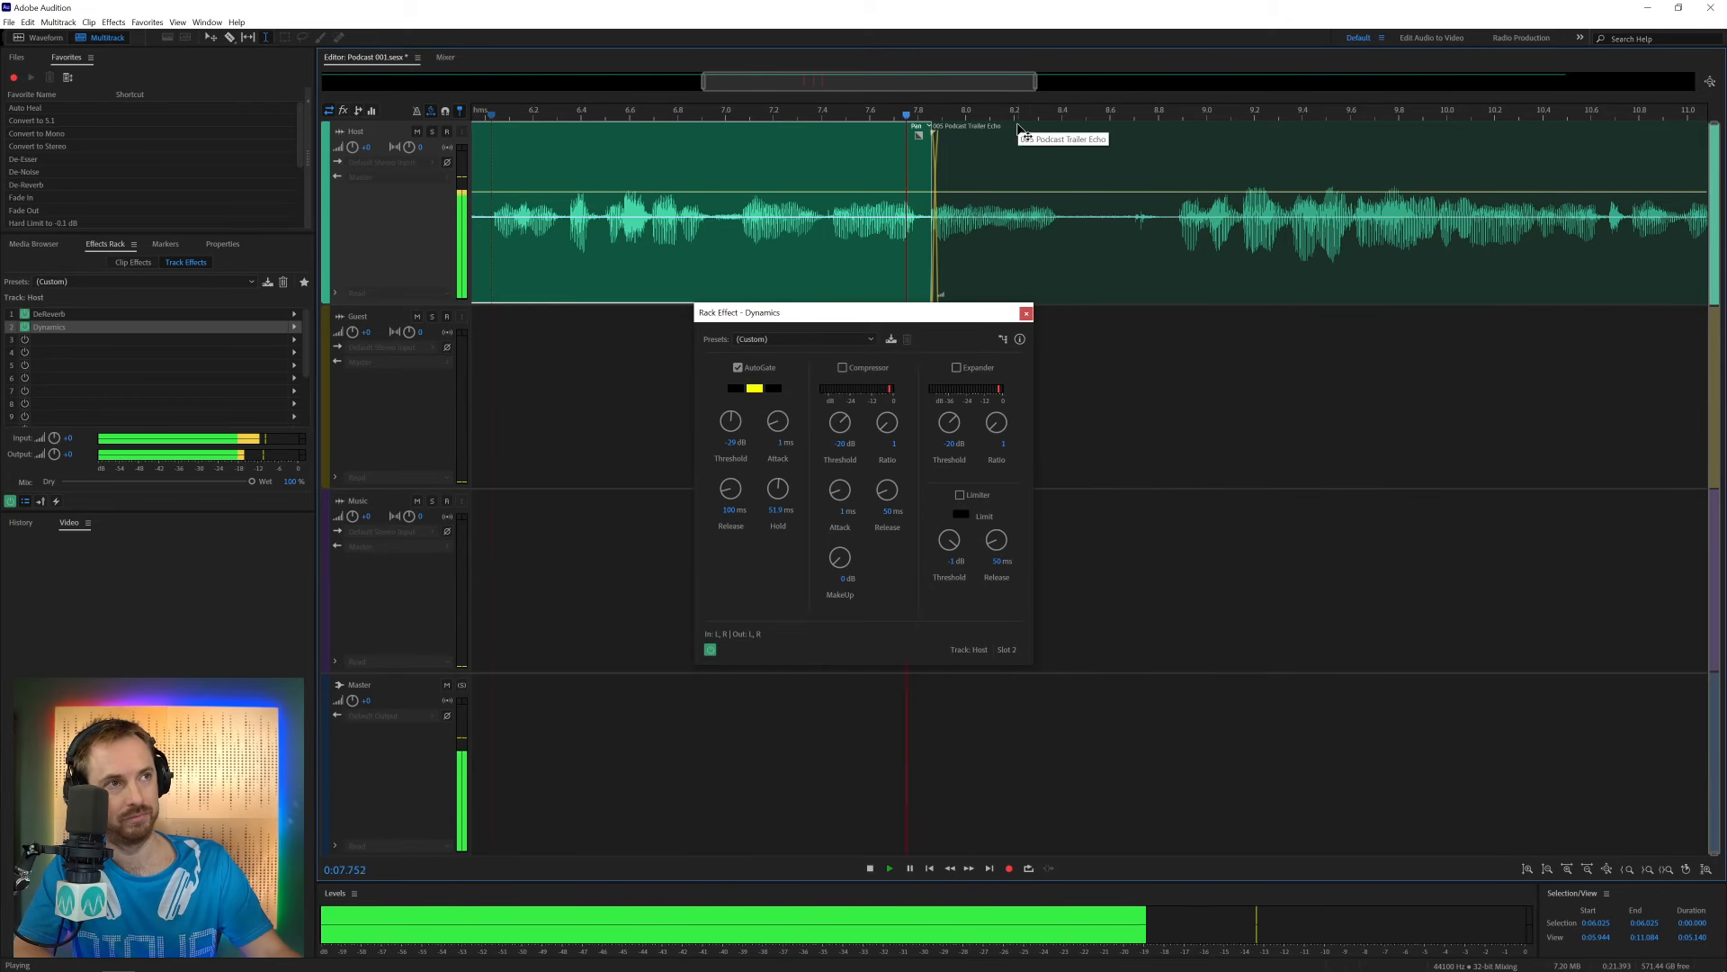
left_click(888, 867)
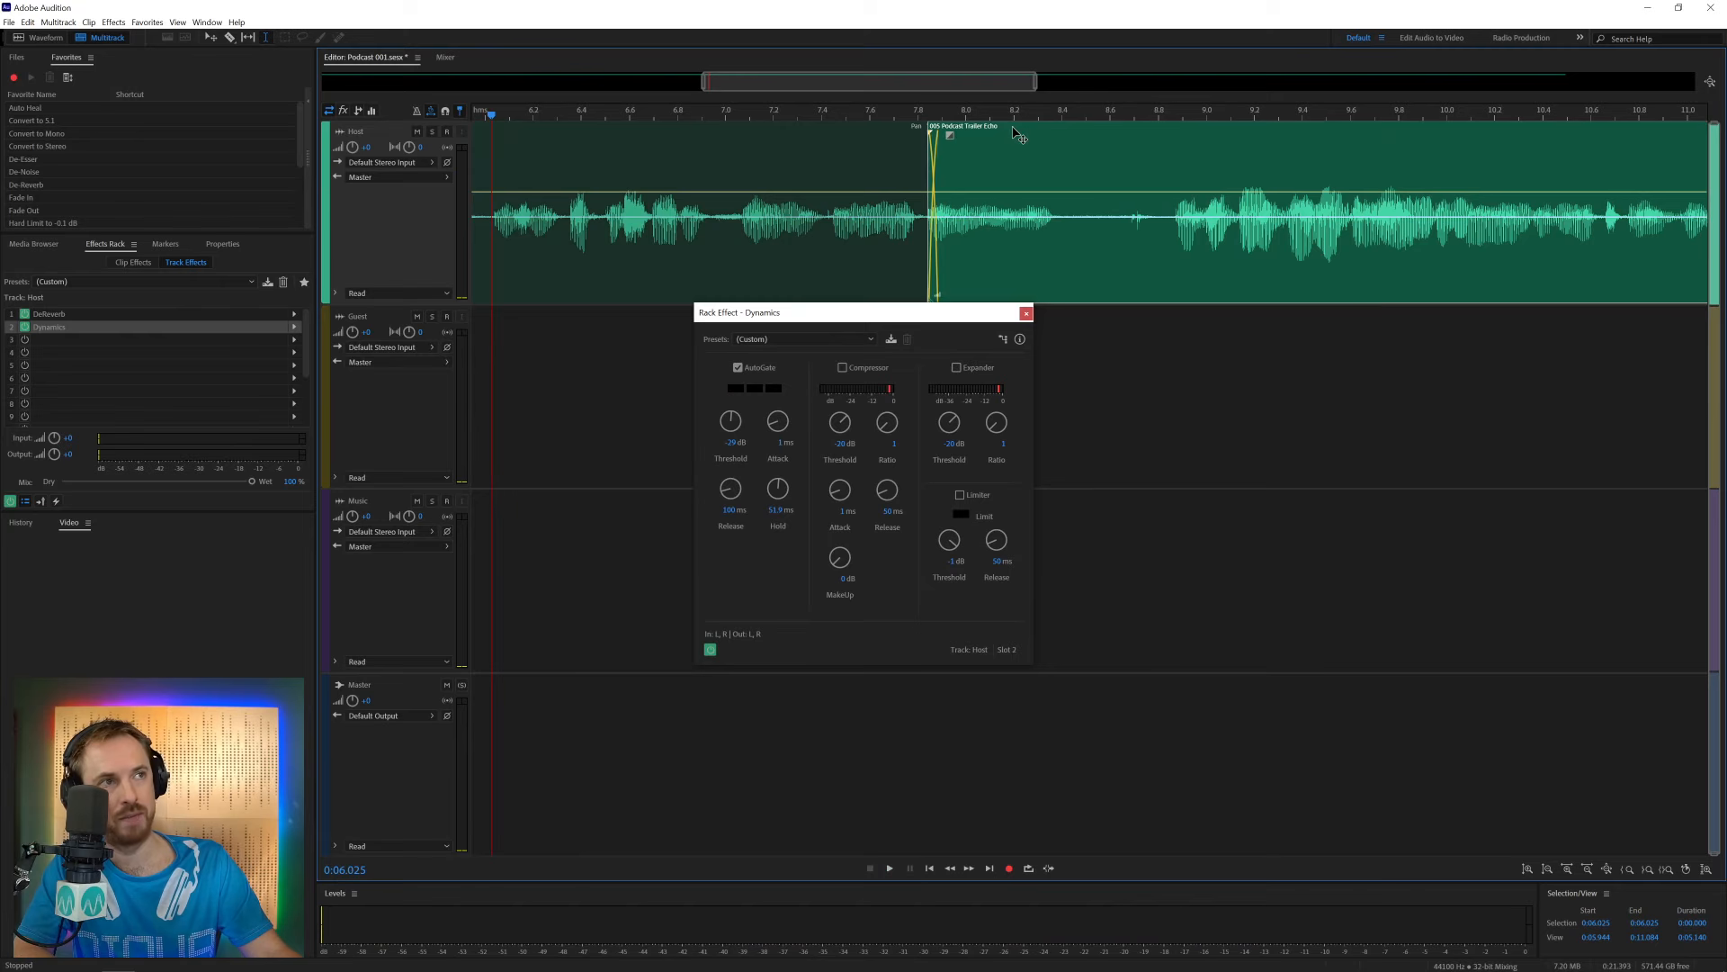
left_click(889, 868)
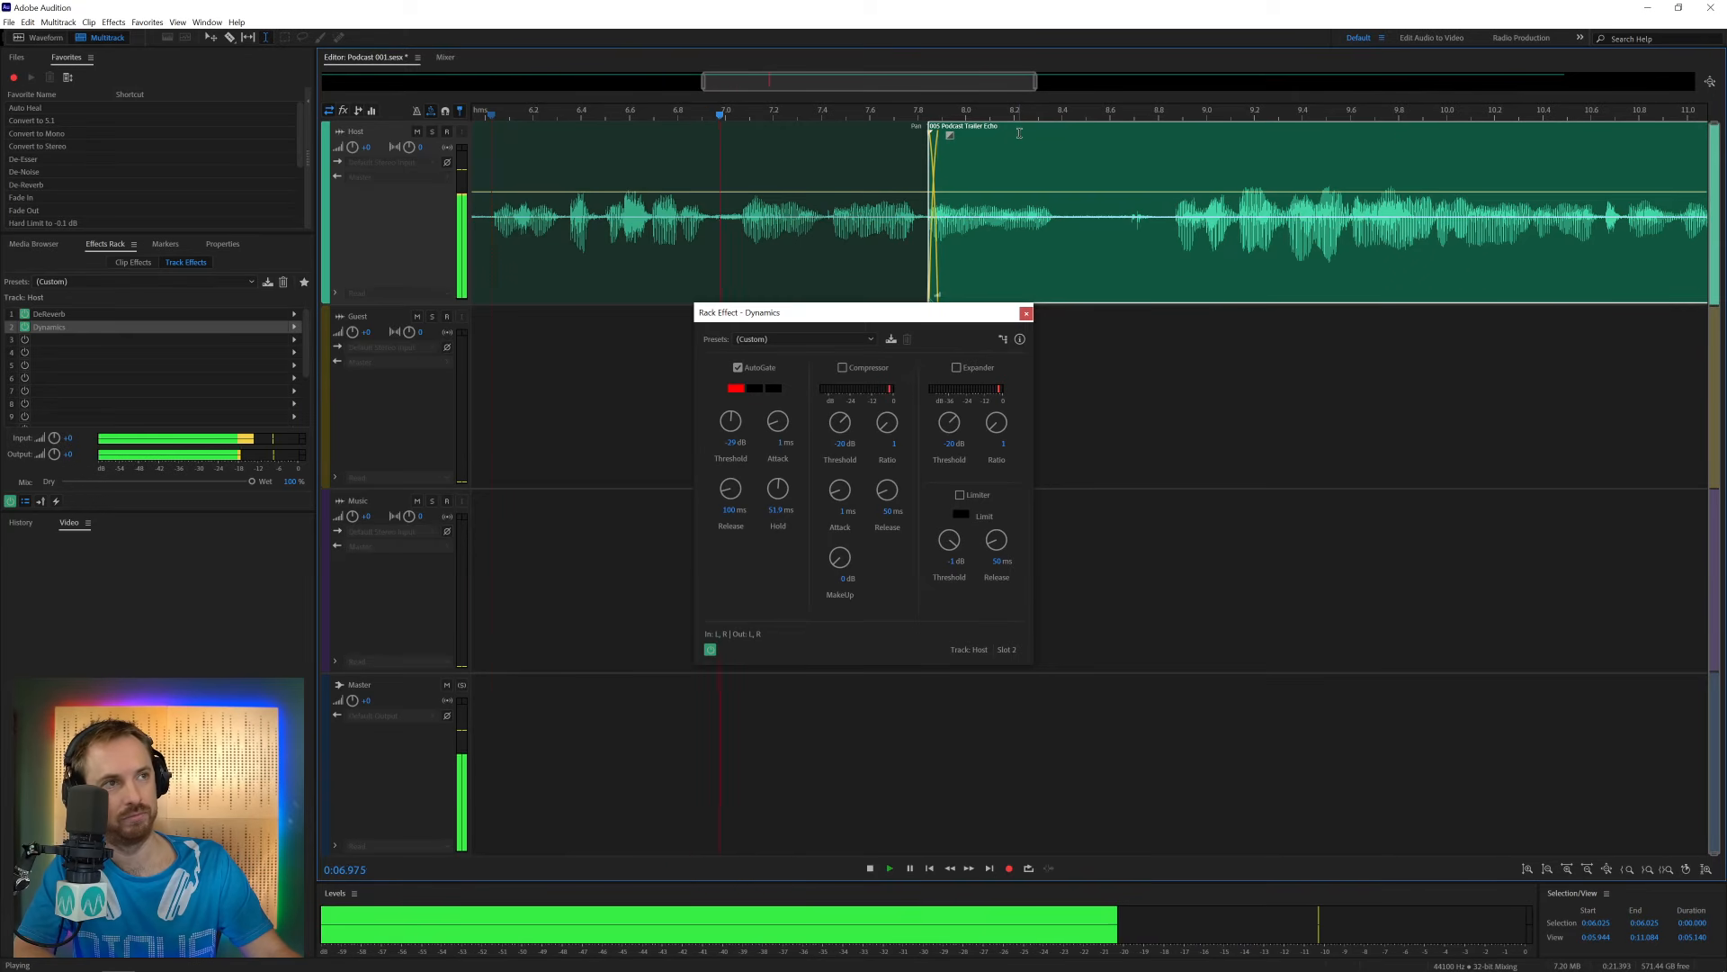
left_click(1025, 312)
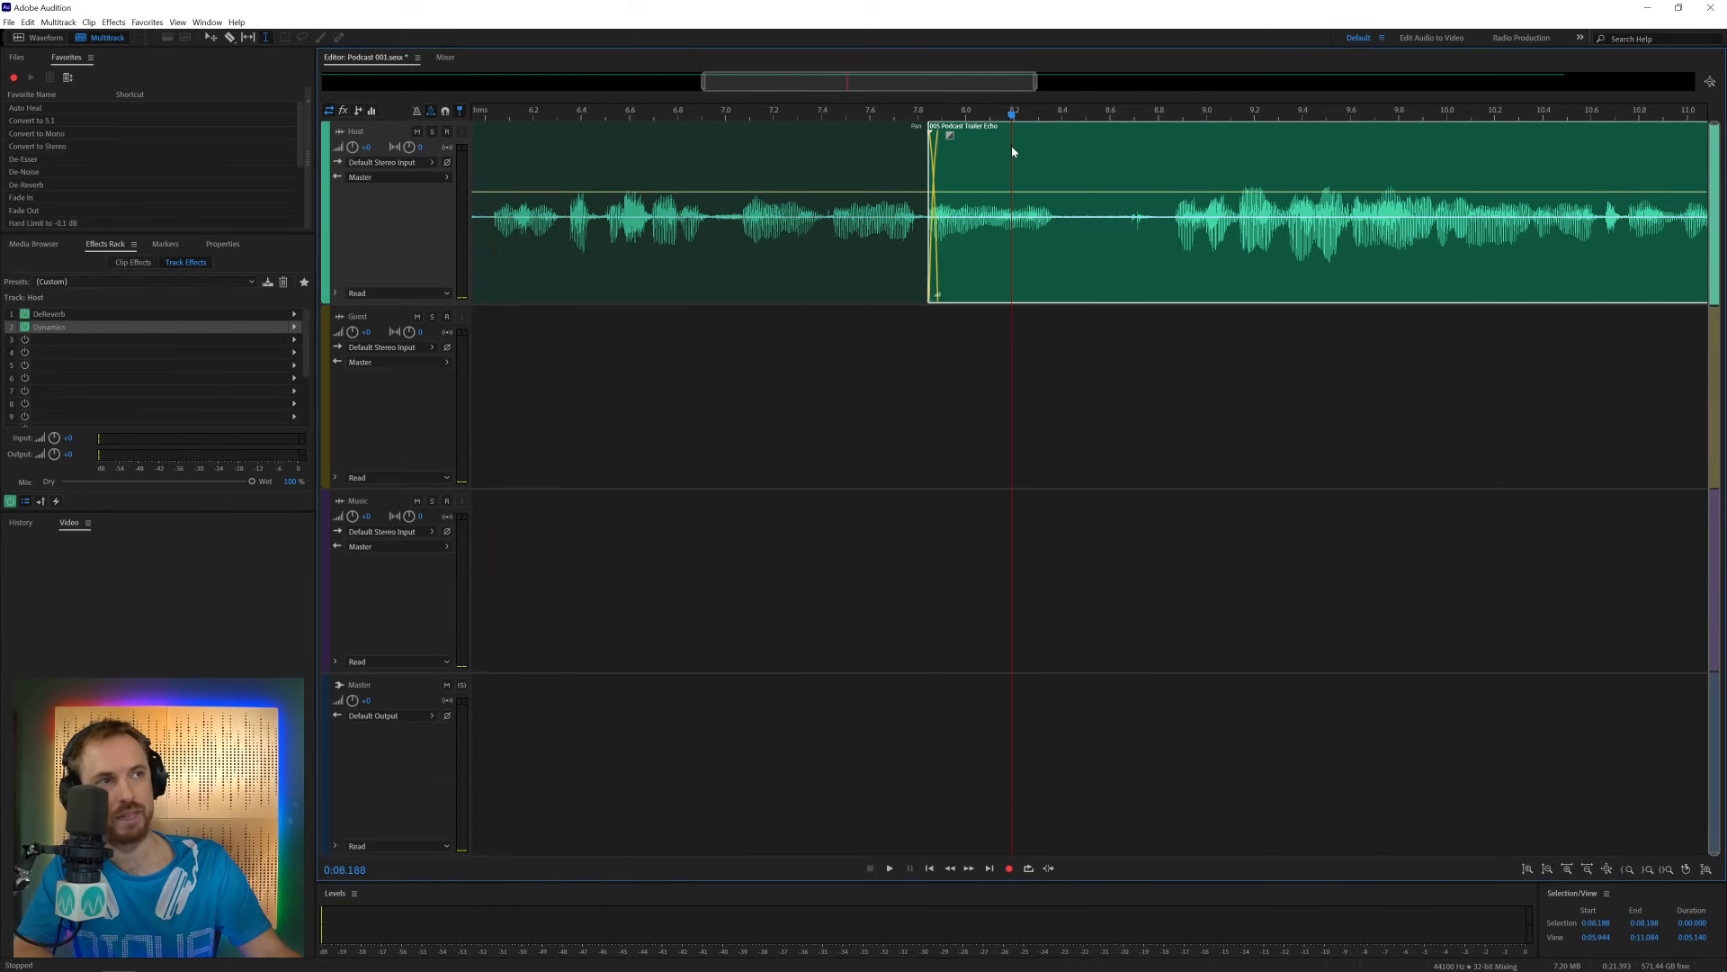
left_click(46, 36)
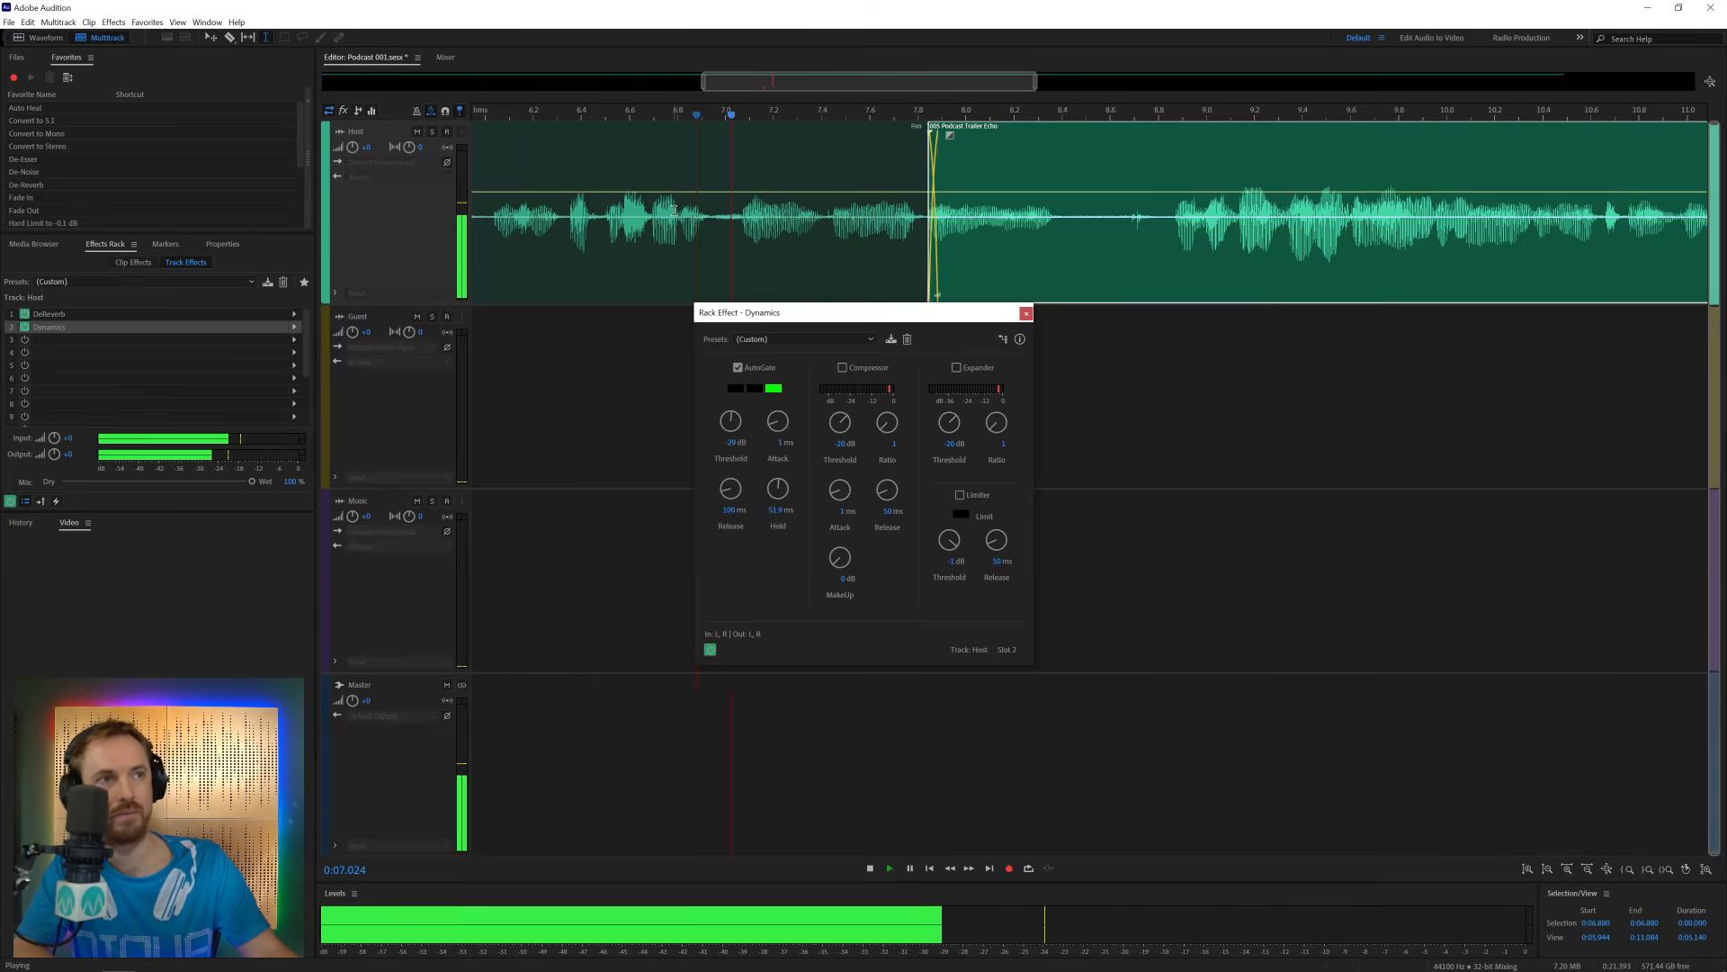
left_click(869, 868)
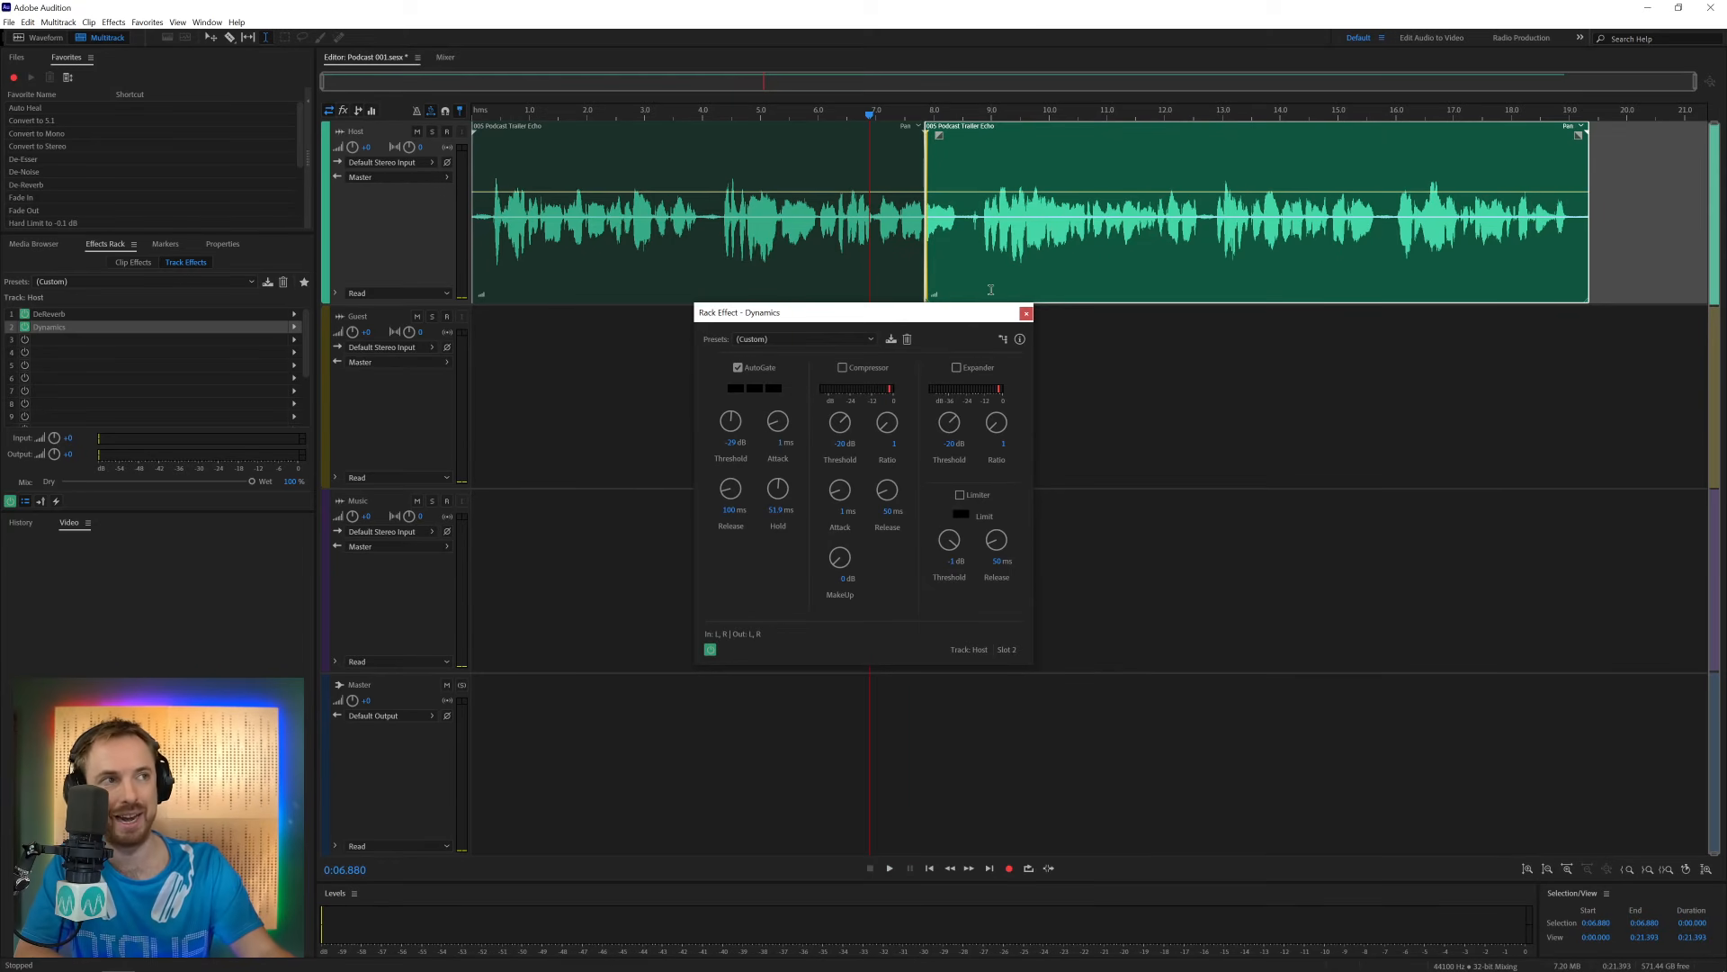
mouse_move(884, 318)
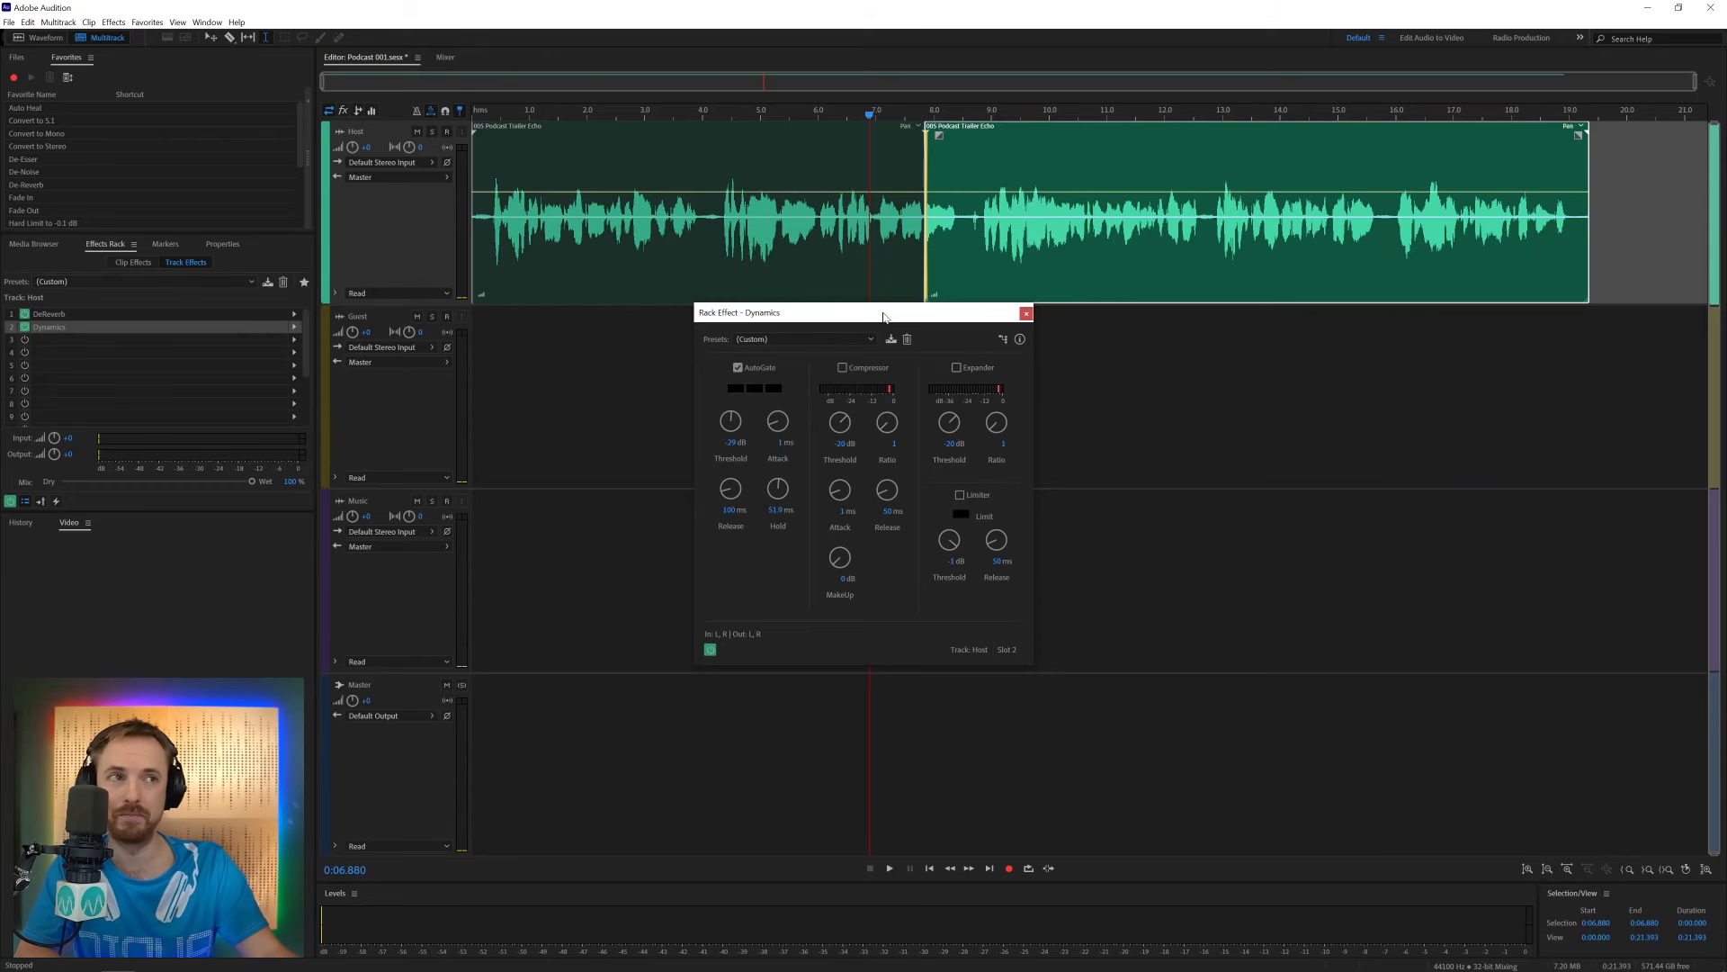
Add a flat-reset Parametric Equalizer to the Host track and boost highs about 6 dB
left_click(1025, 313)
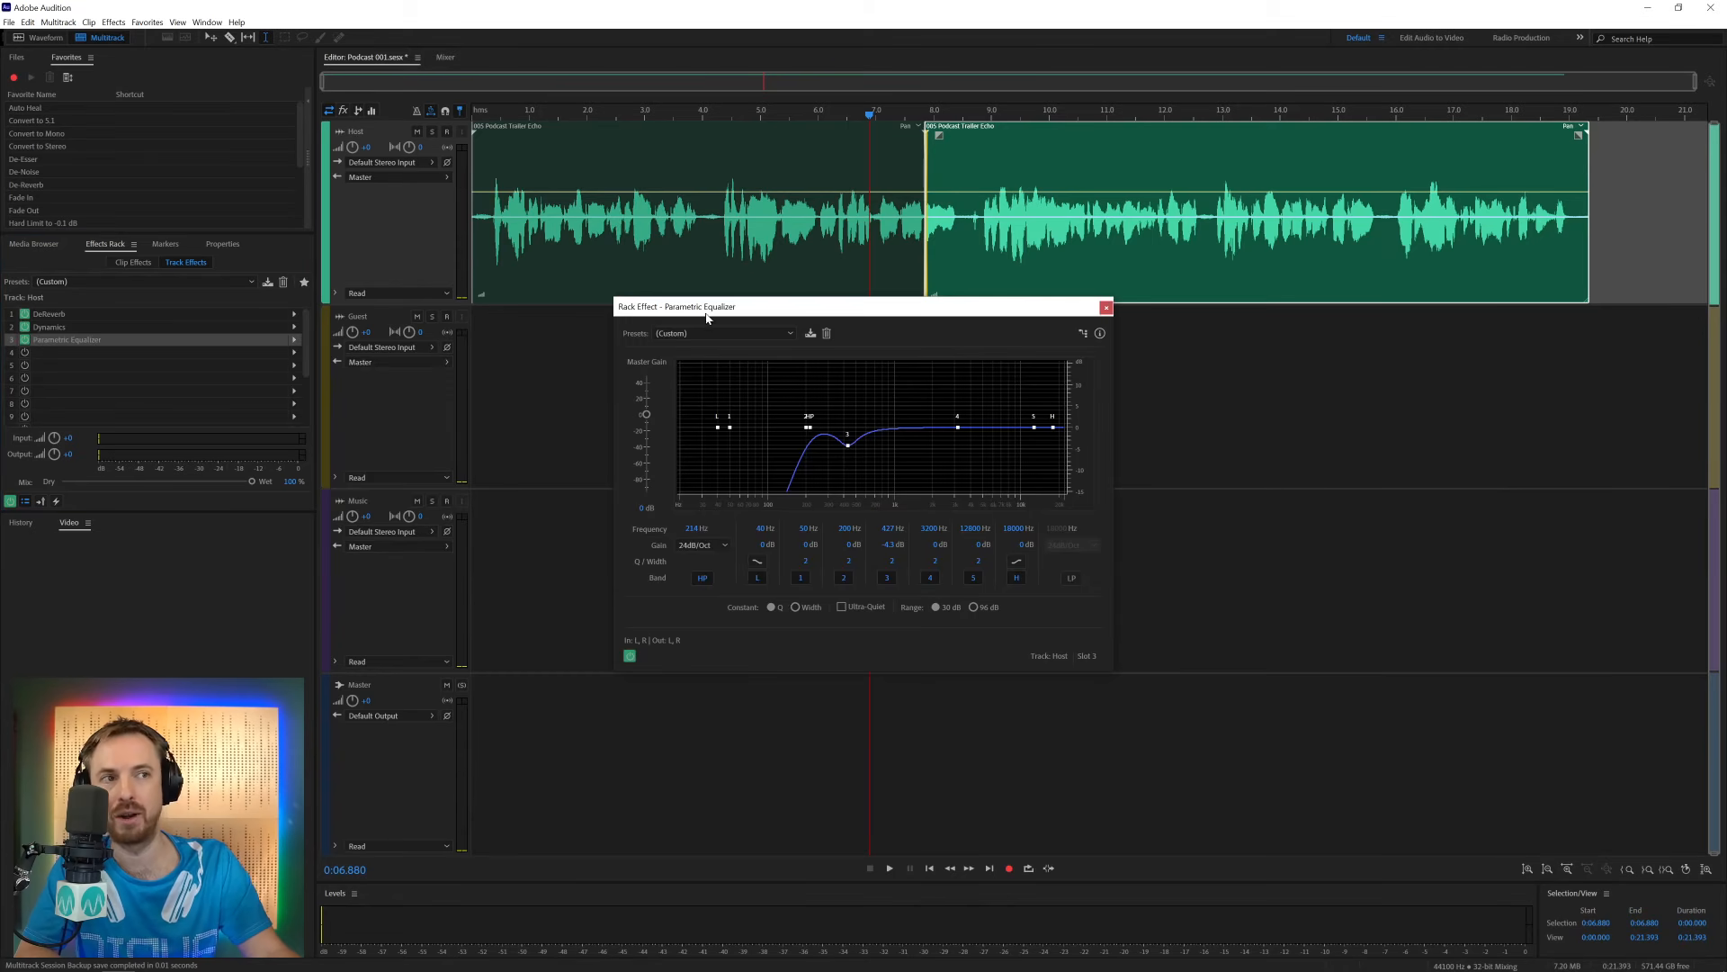
left_click(722, 333)
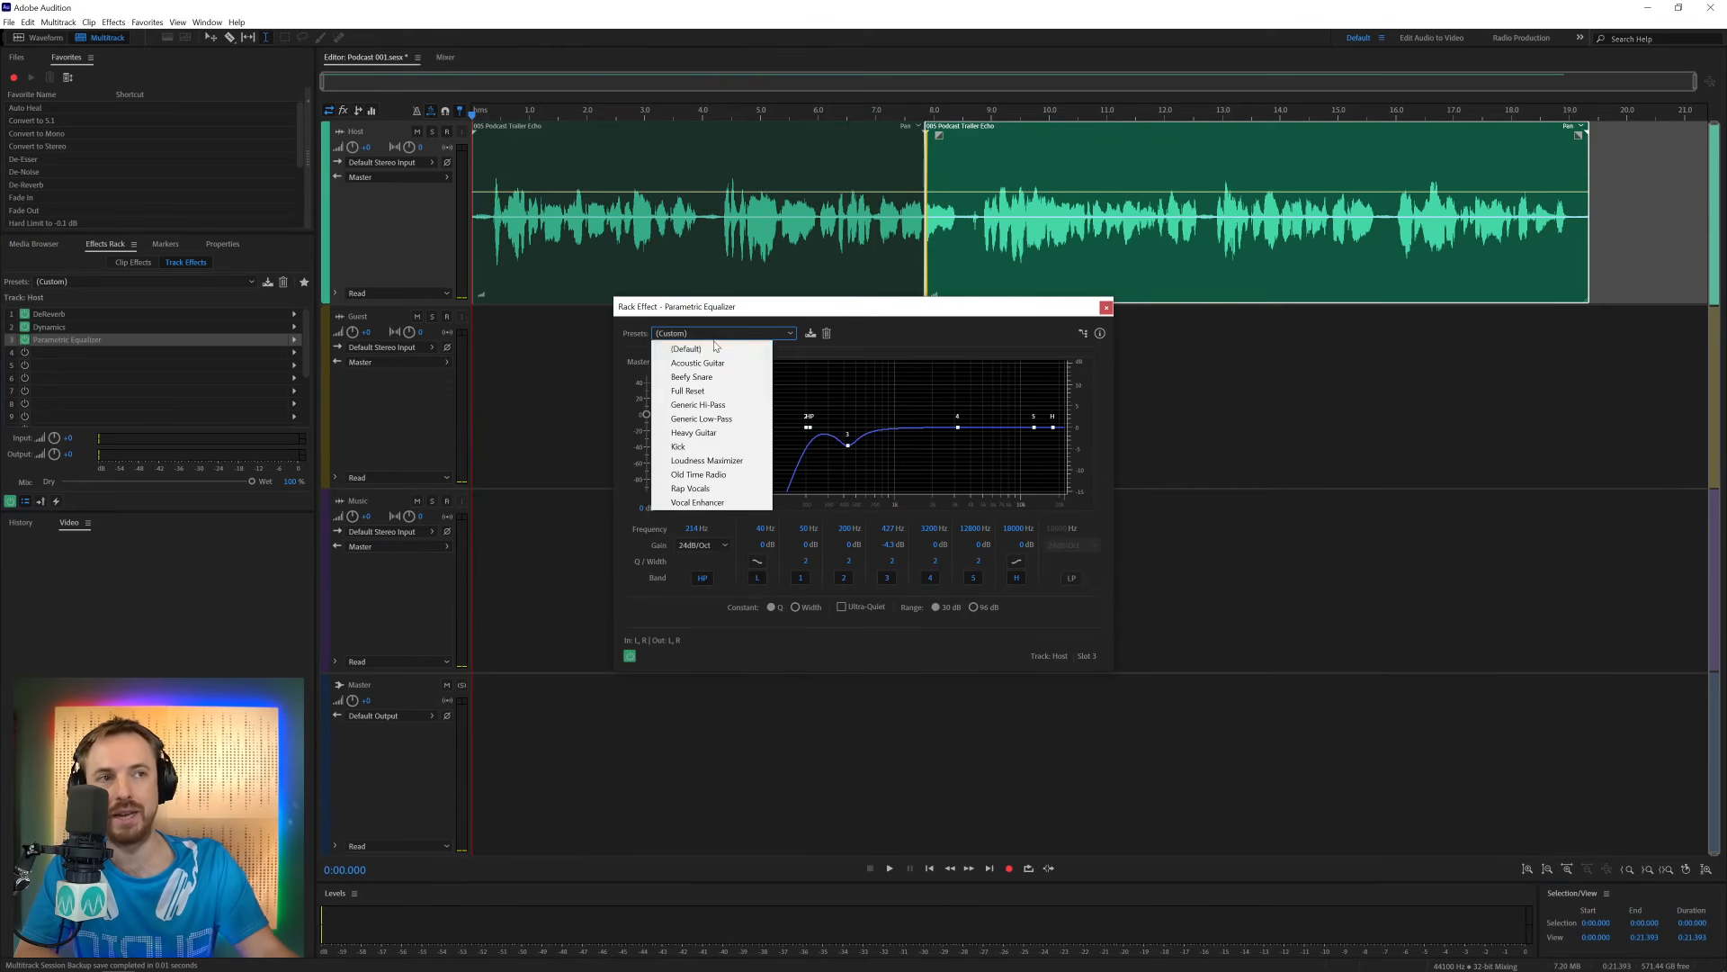
left_click(685, 349)
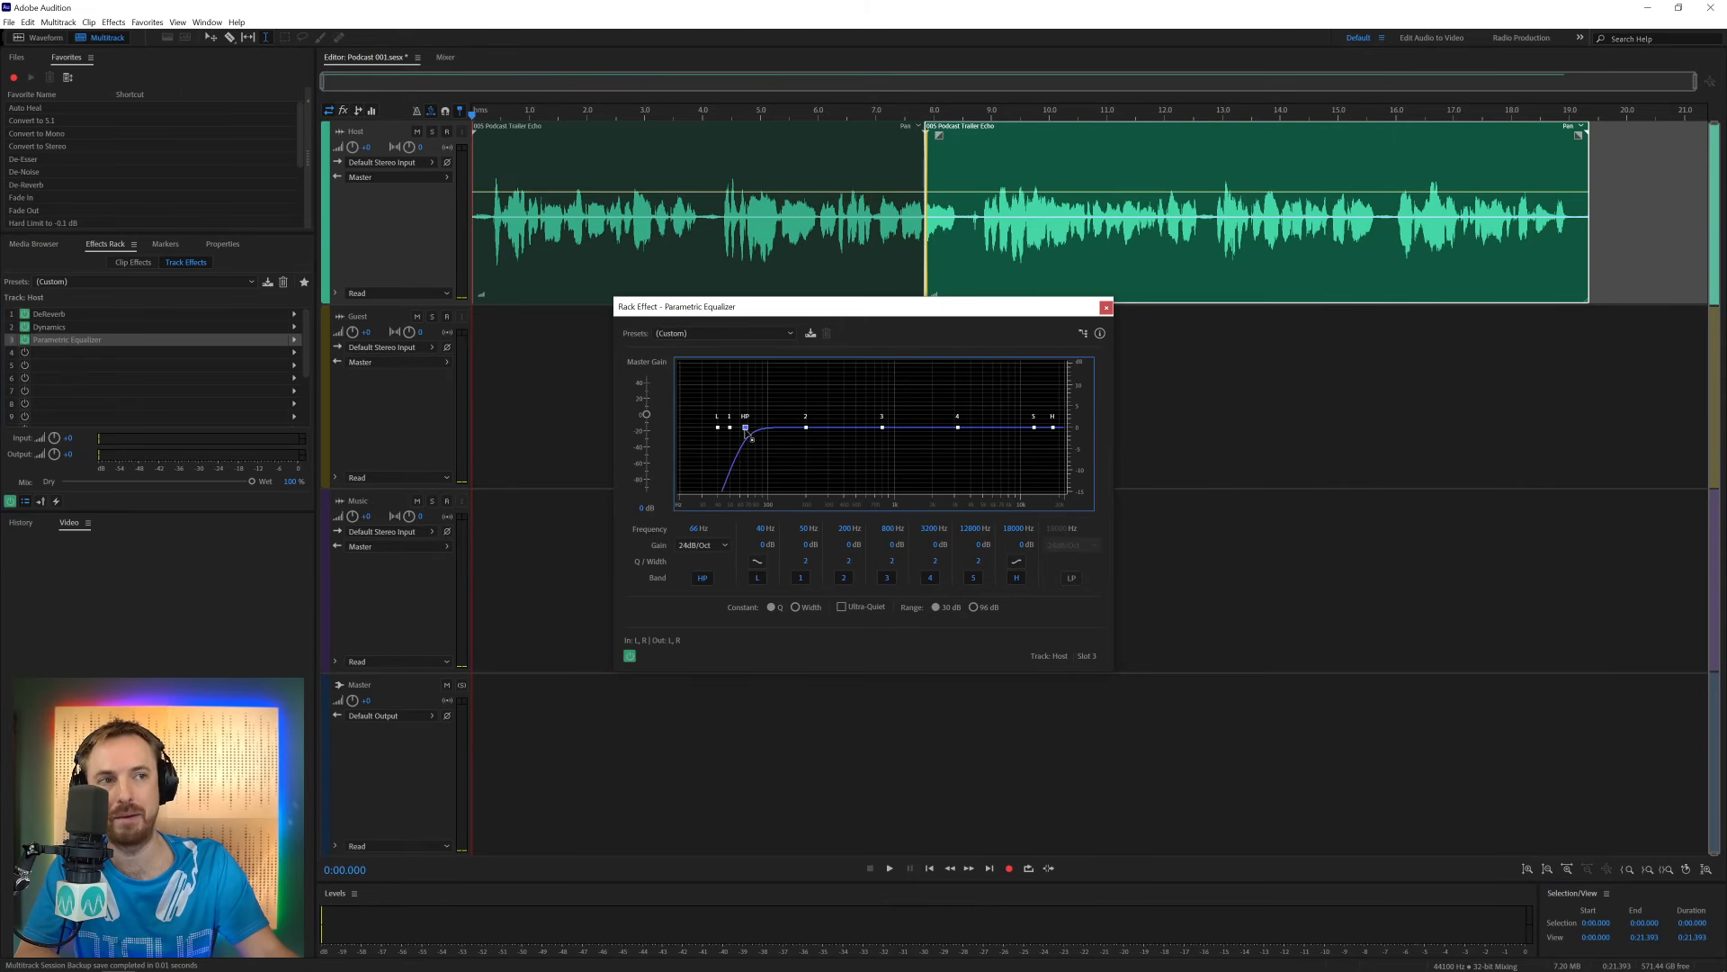
left_click(889, 868)
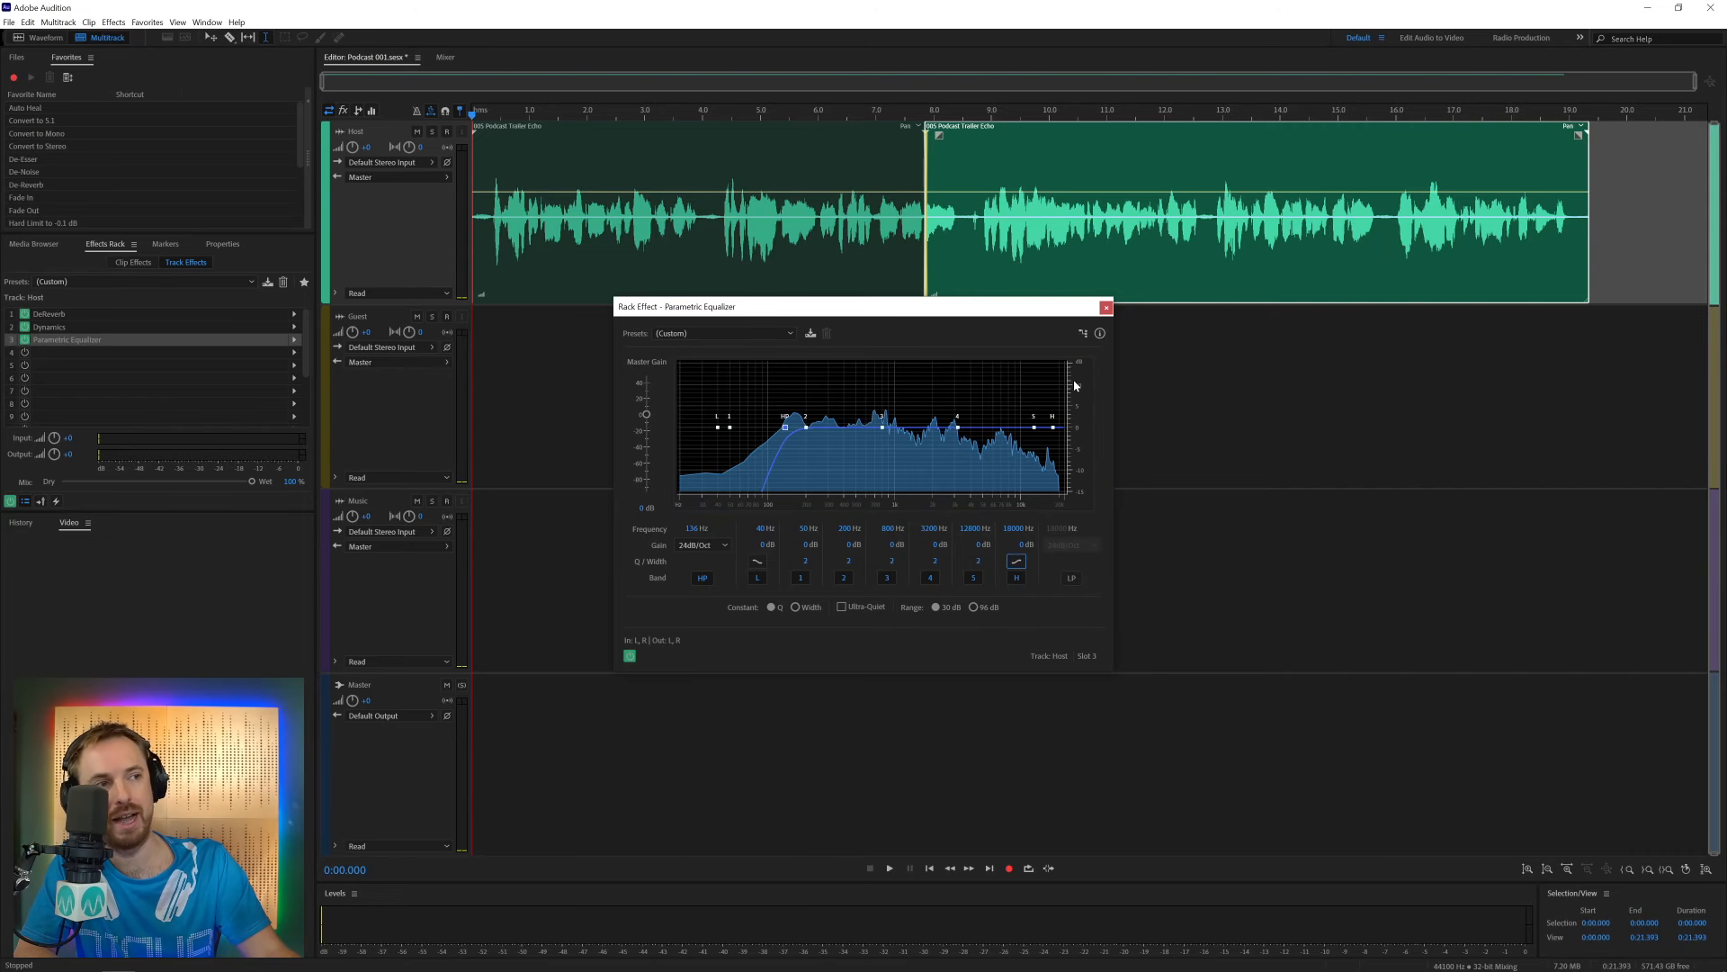
left_click_drag(1052, 426, 1011, 398)
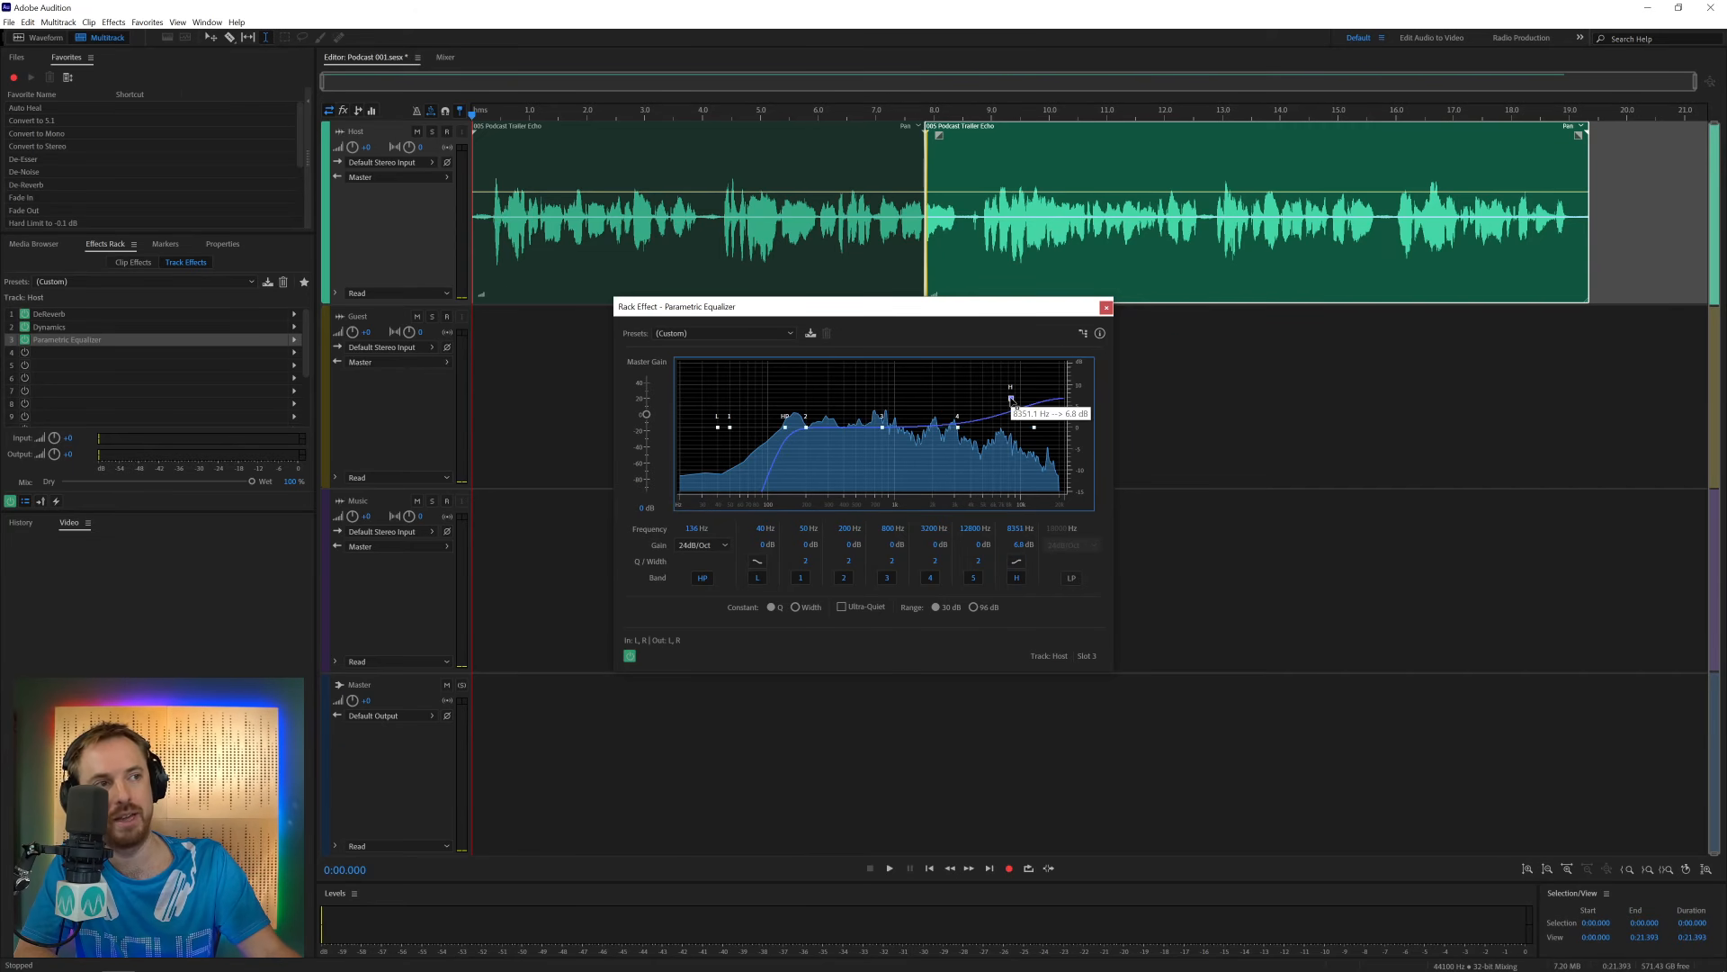
left_click(888, 869)
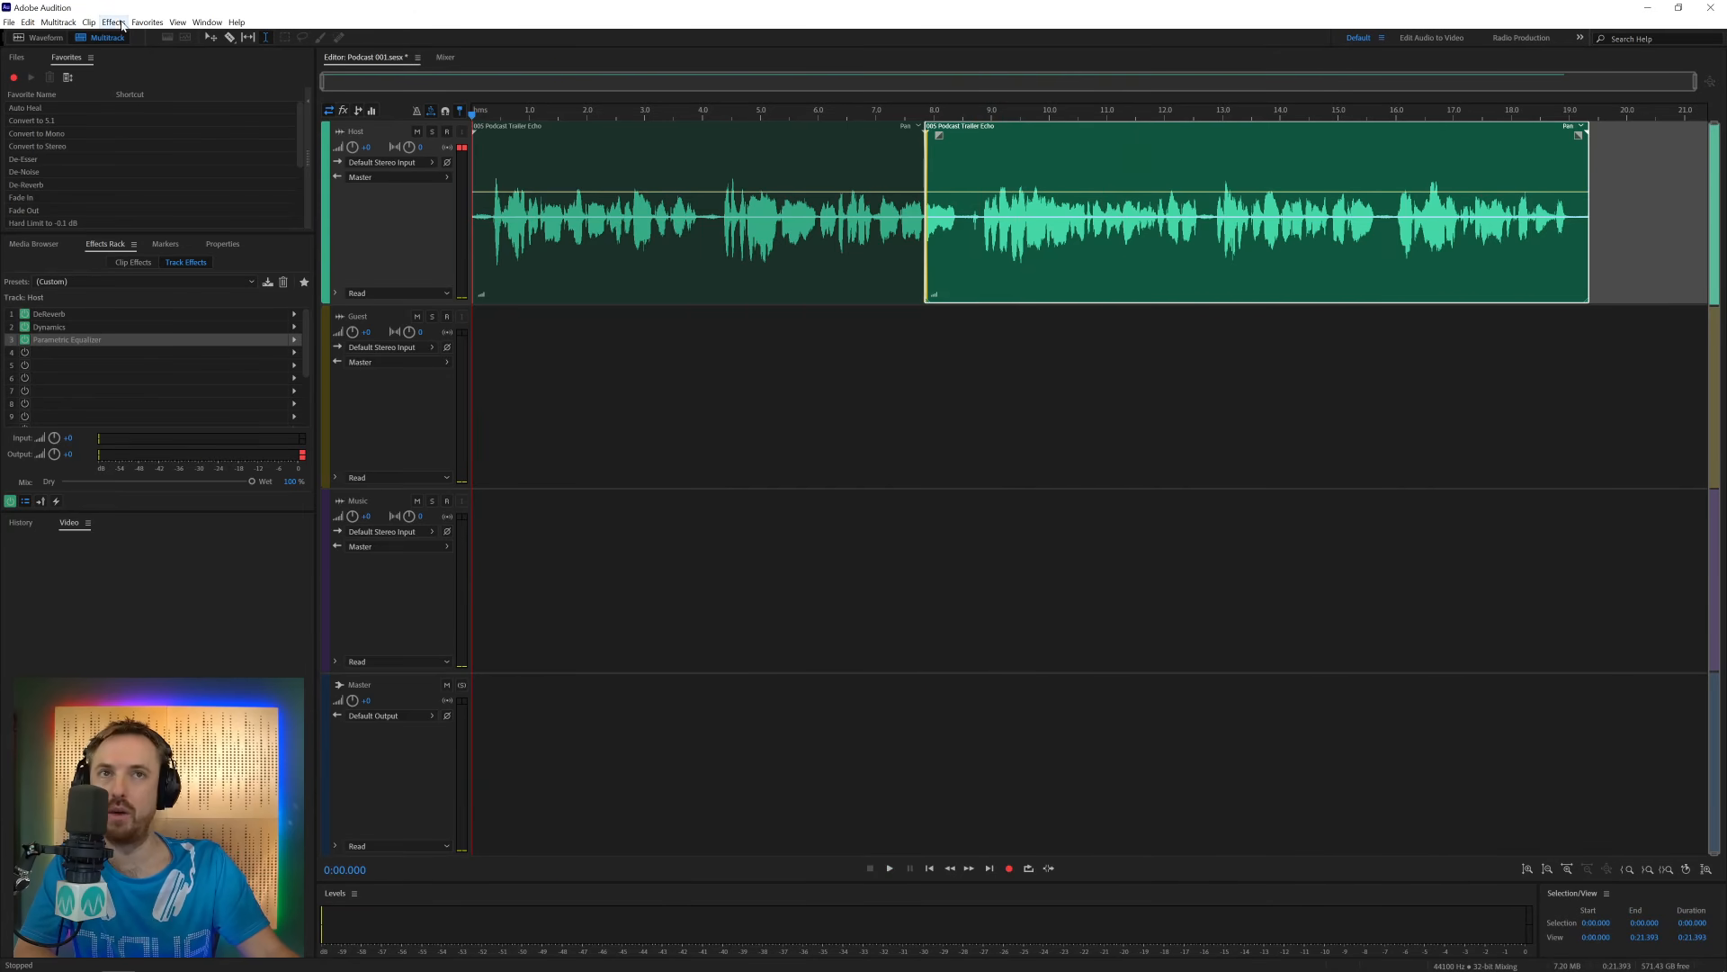
Mix down the entire multitrack session into a new stereo file, Podcast 001 Mixdown 1
left_click(146, 21)
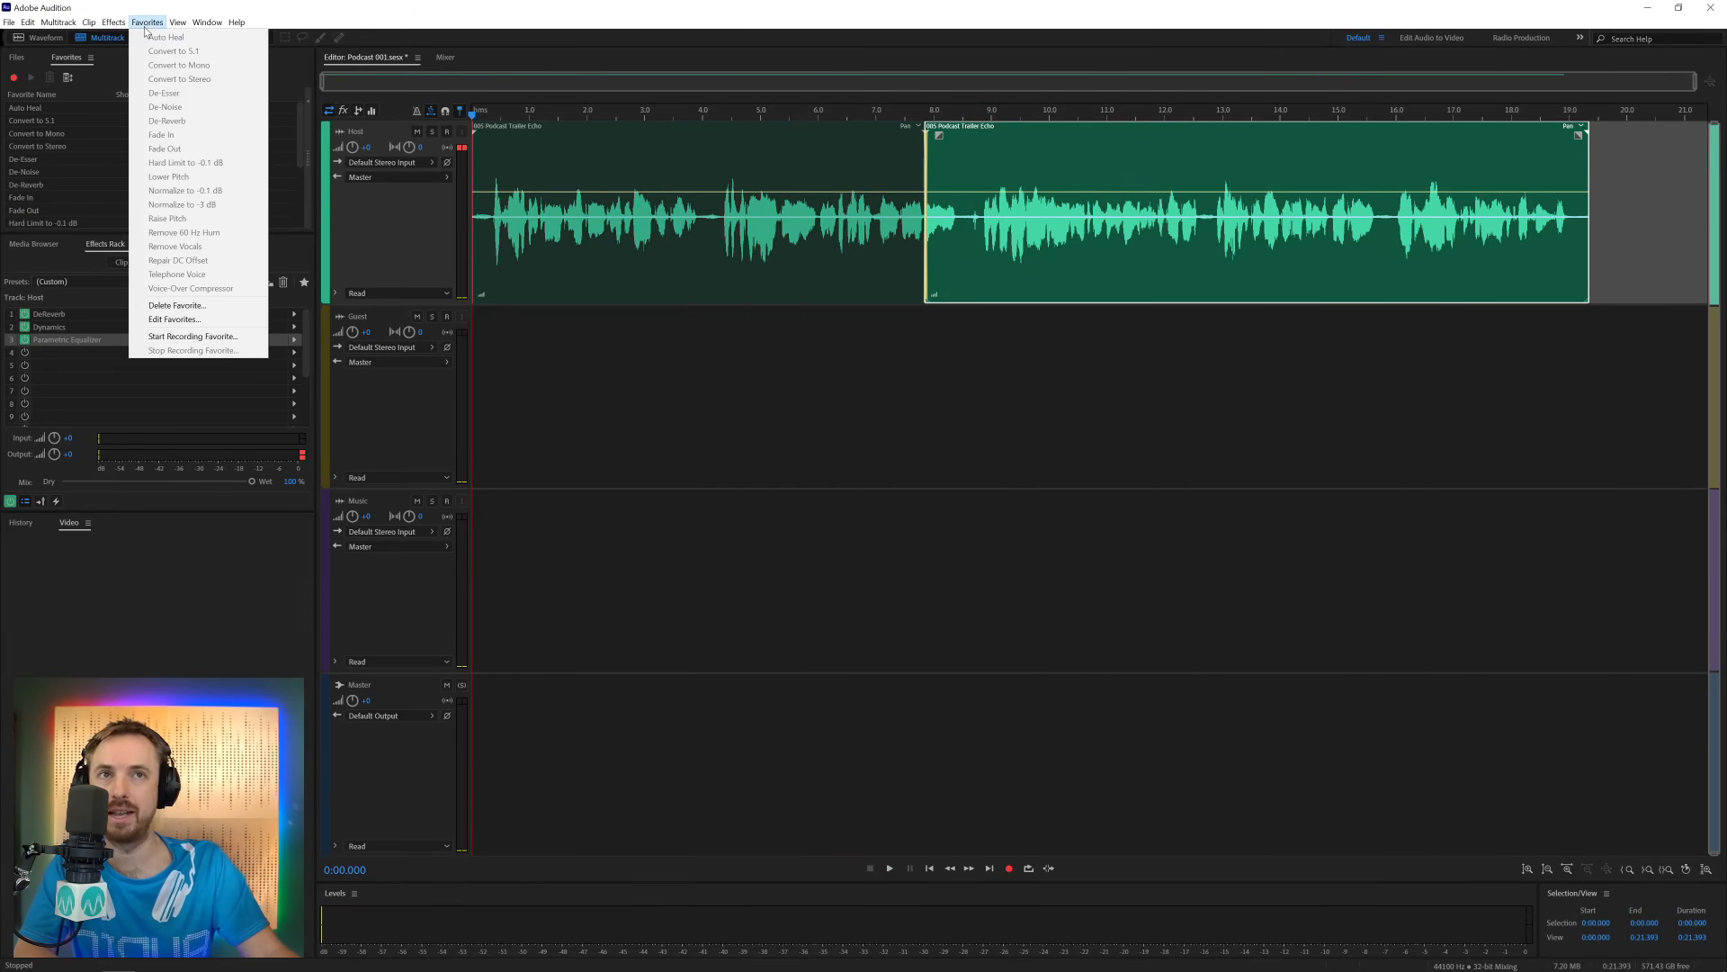
left_click(57, 22)
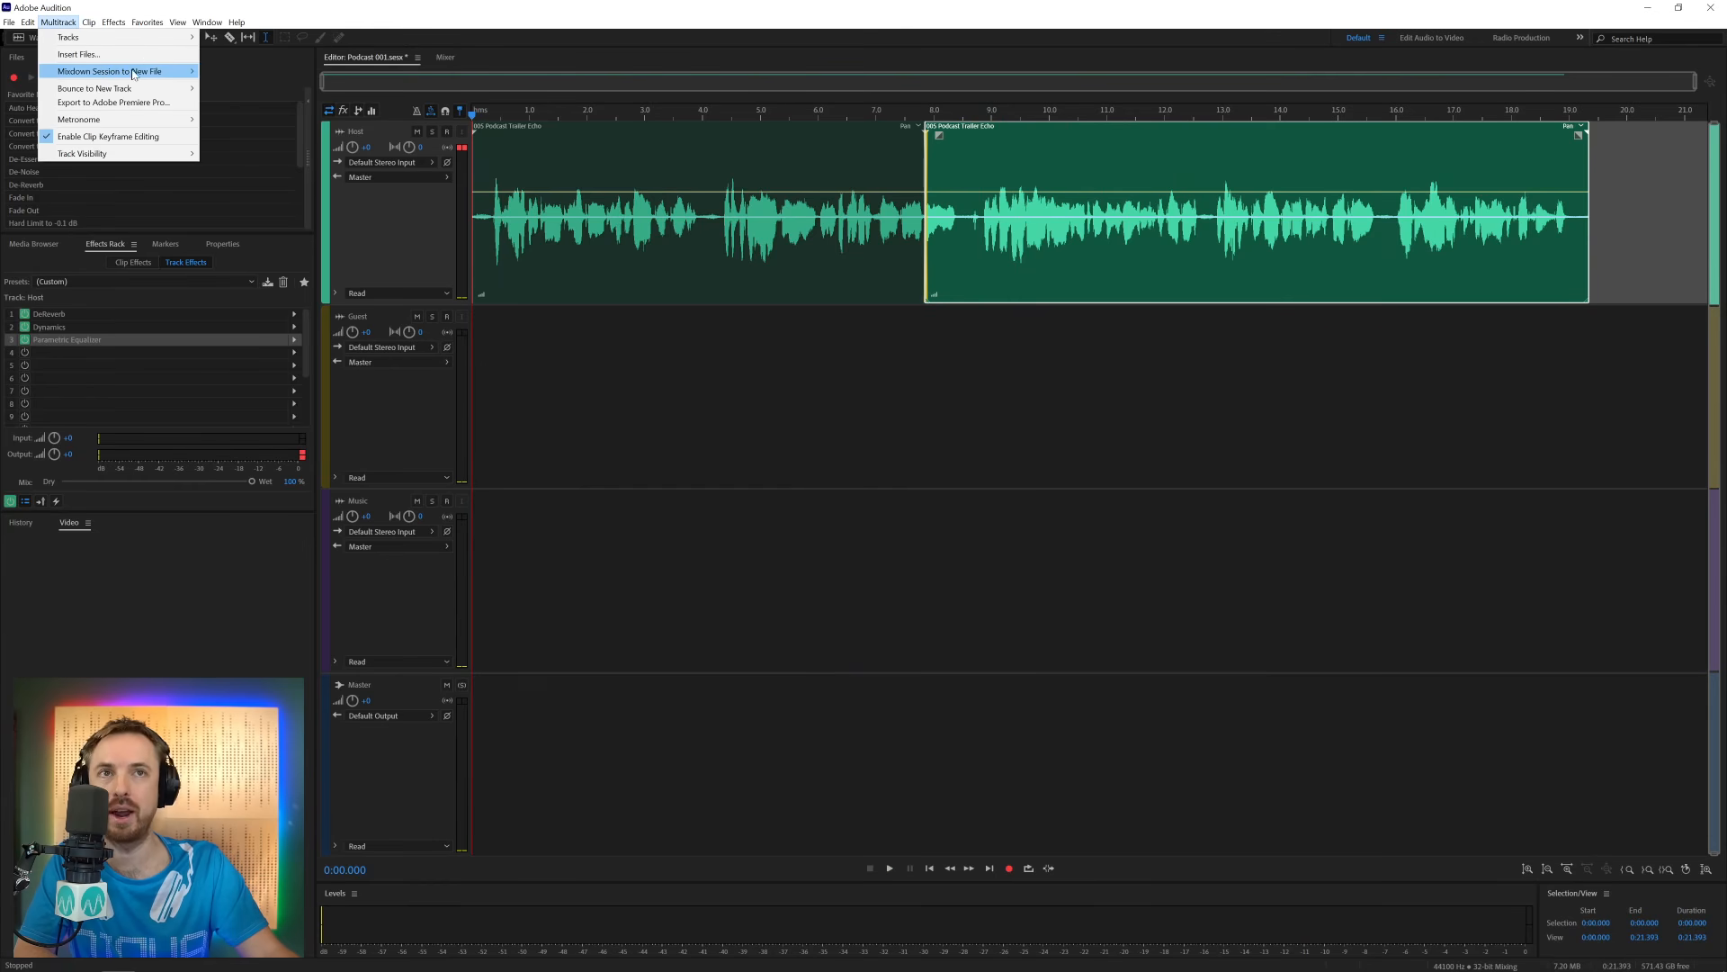
left_click(107, 70)
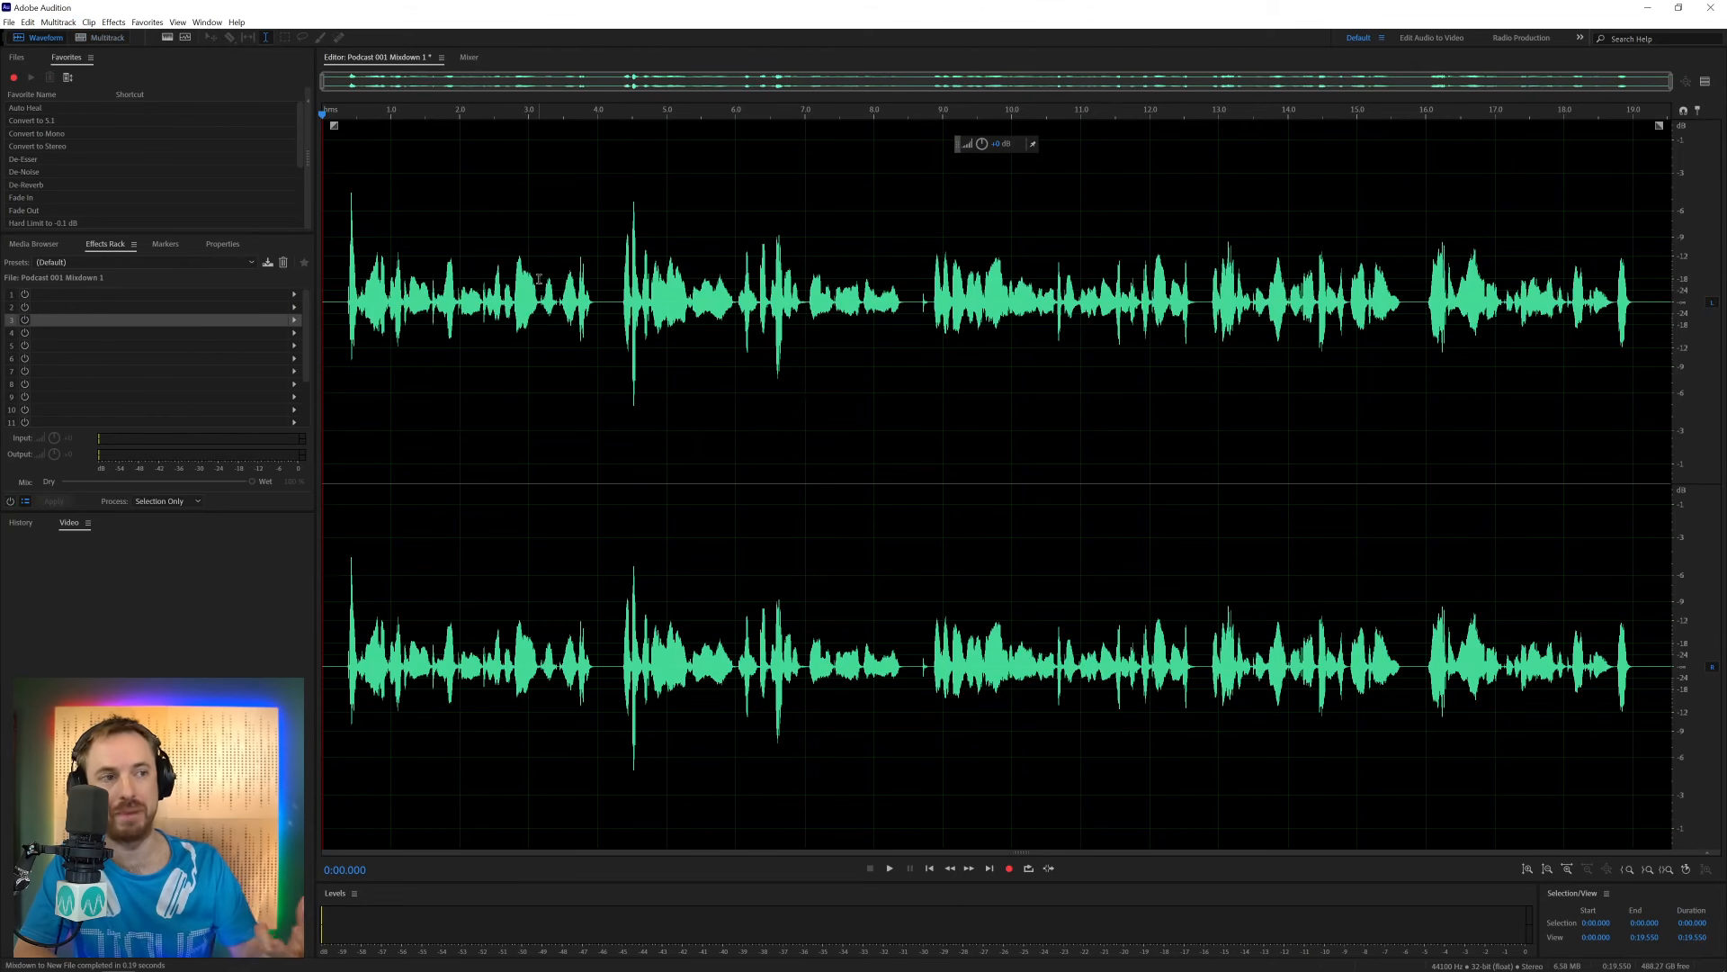
mouse_move(318, 546)
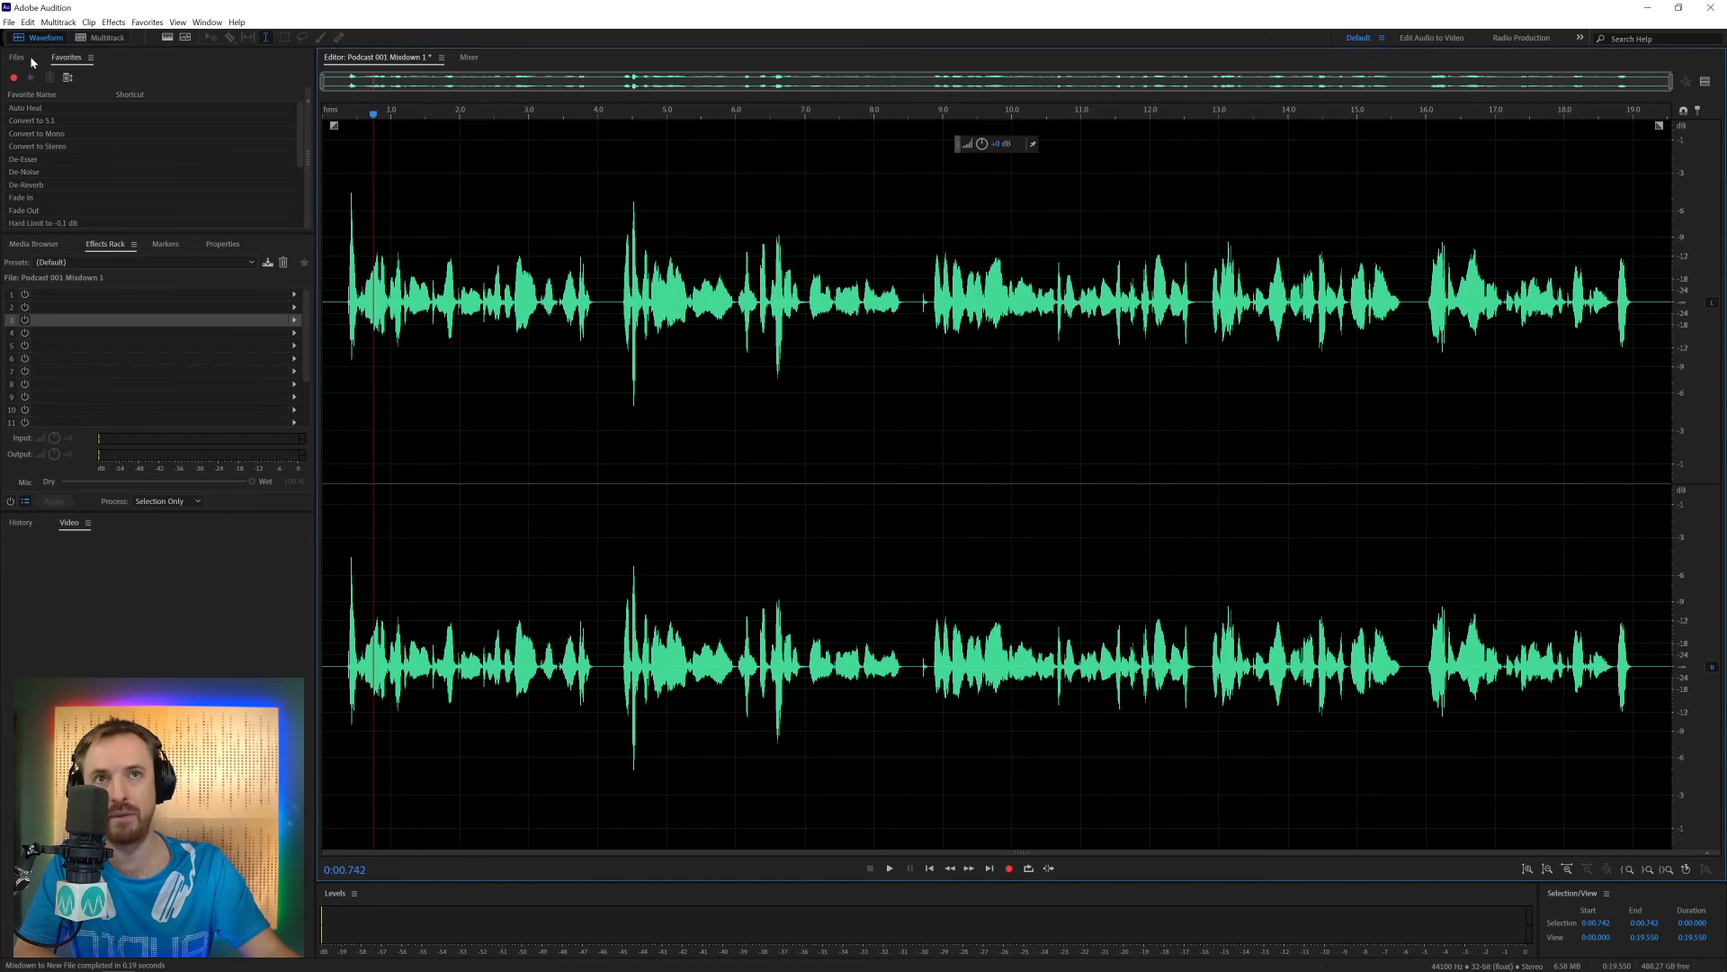
Show the Files panel listing the open audio files to reach 005 Podcast Trailer Echo.wav
left_click(16, 57)
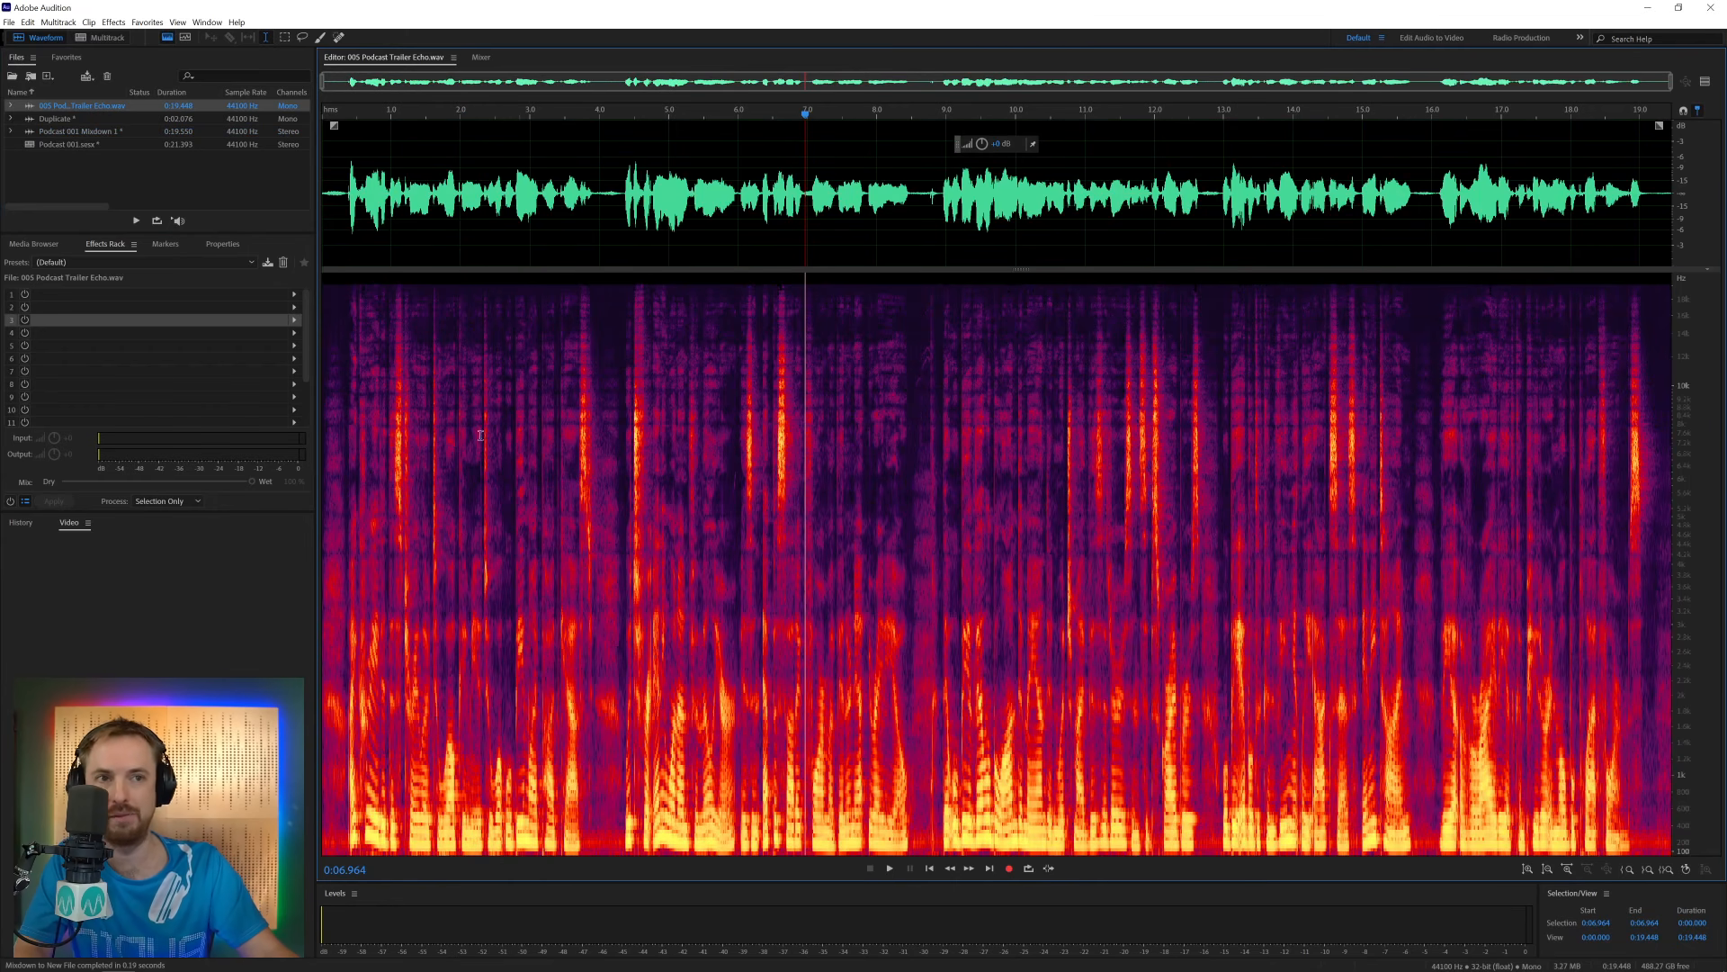
mouse_move(771, 587)
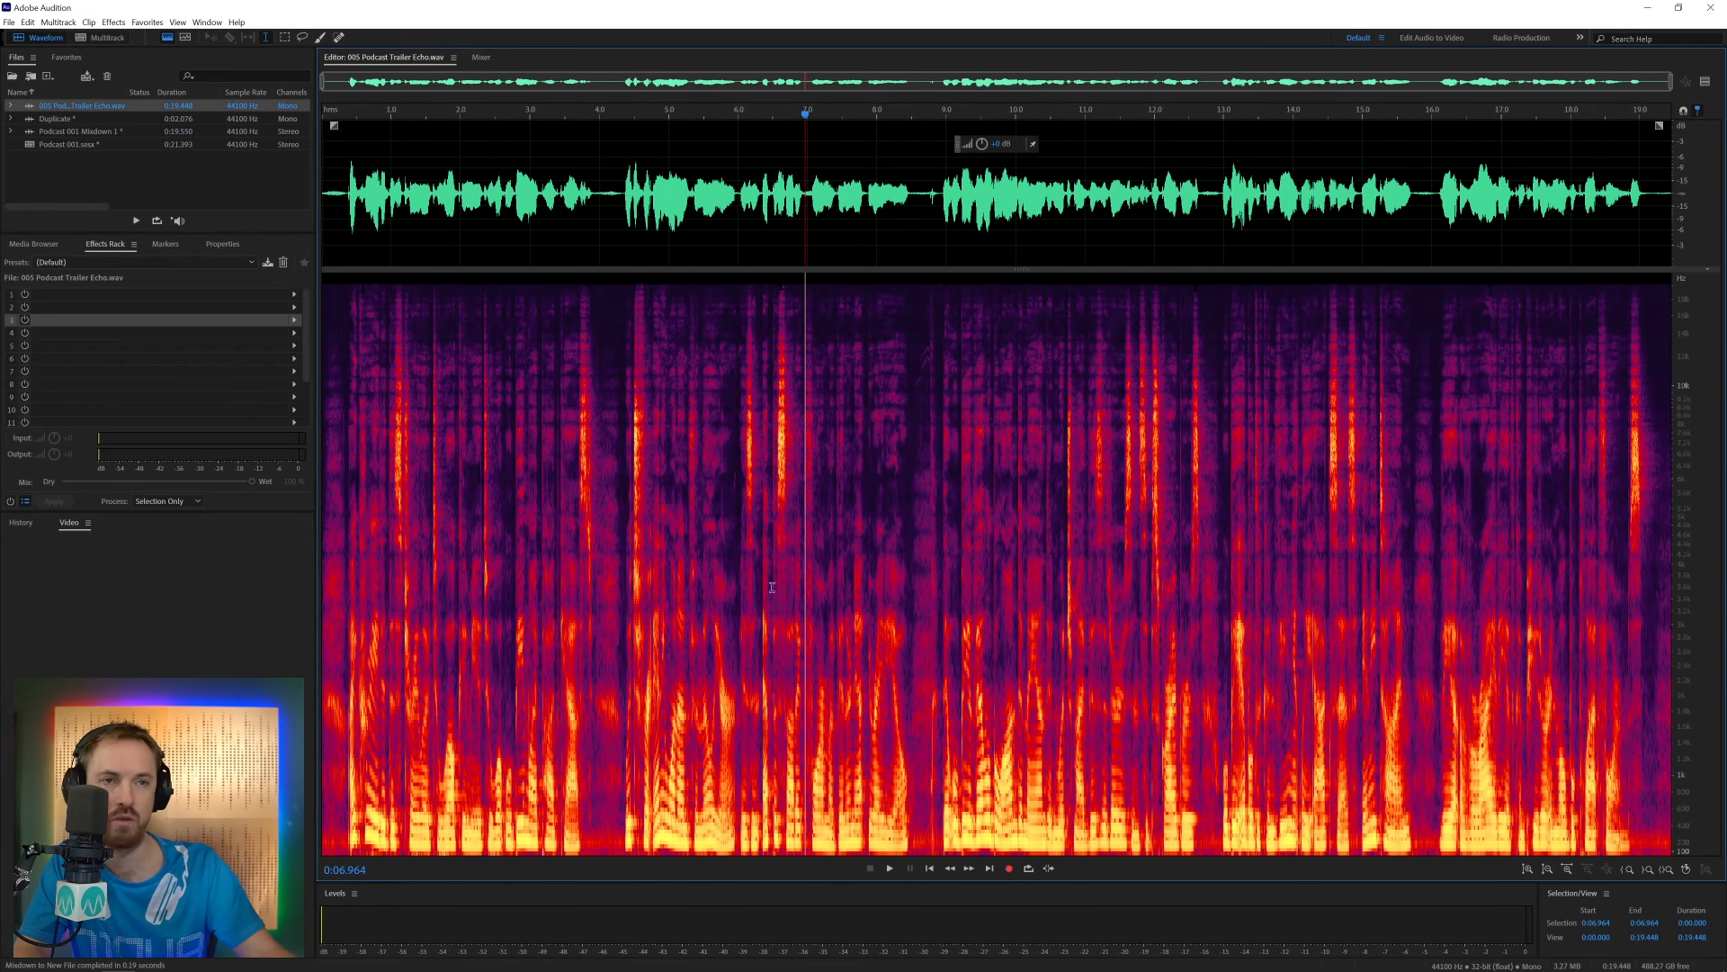